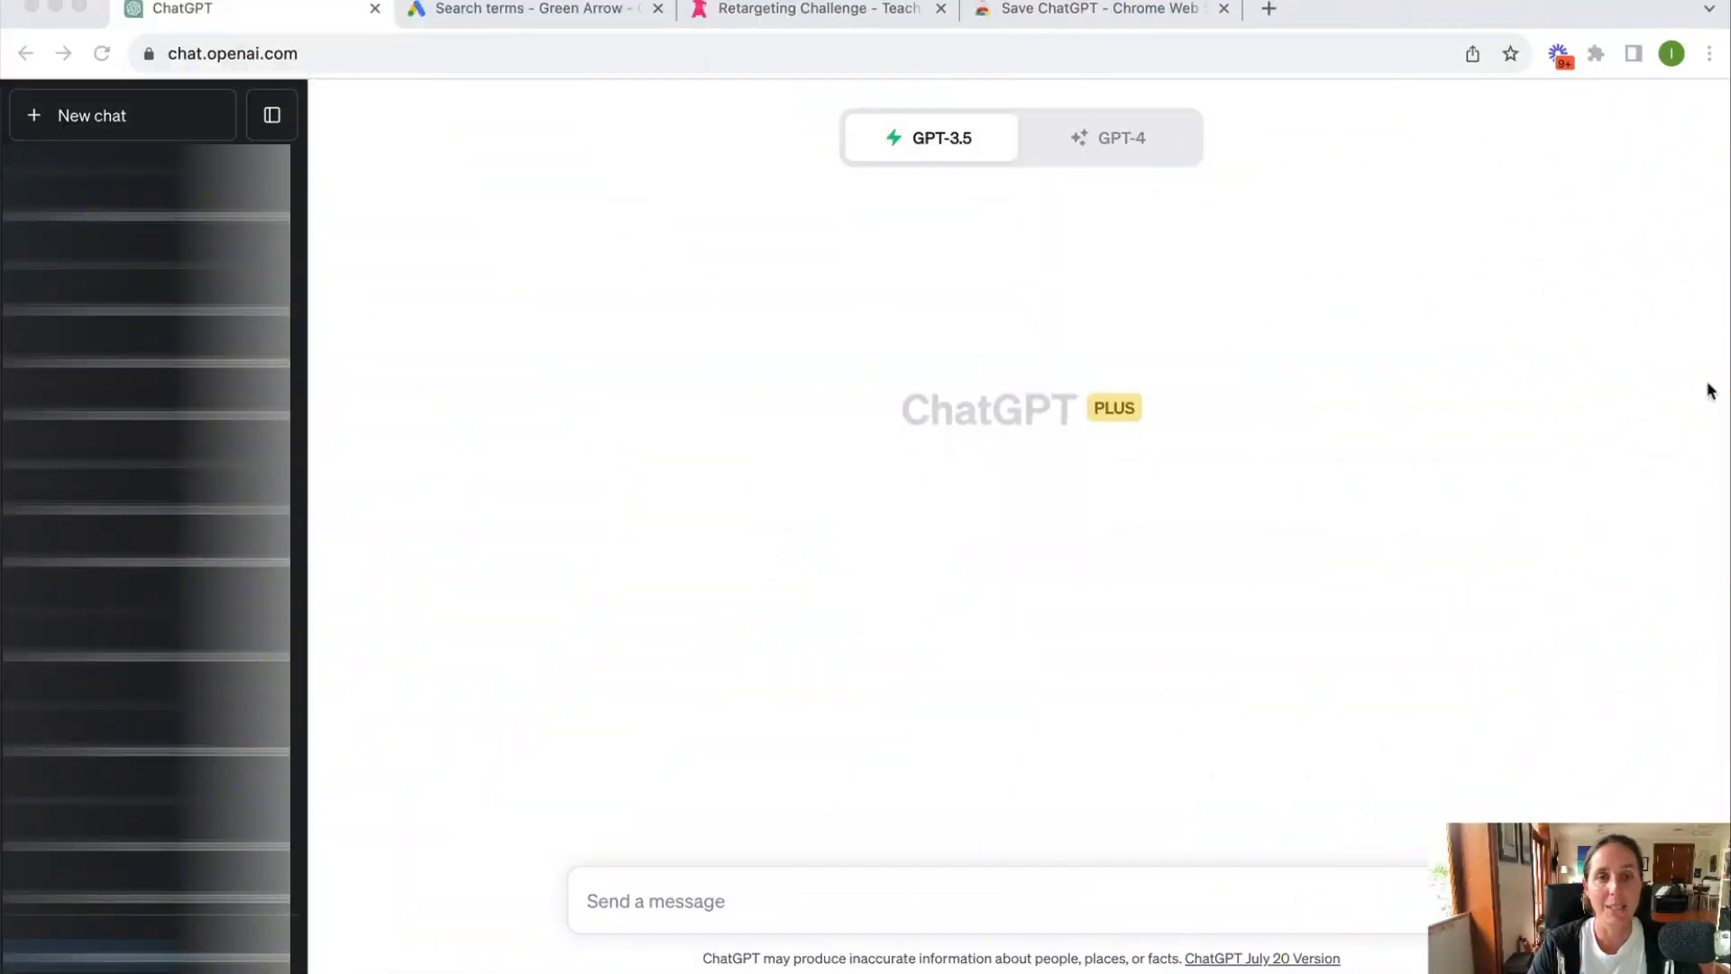
pyautogui.moveTo(1451, 353)
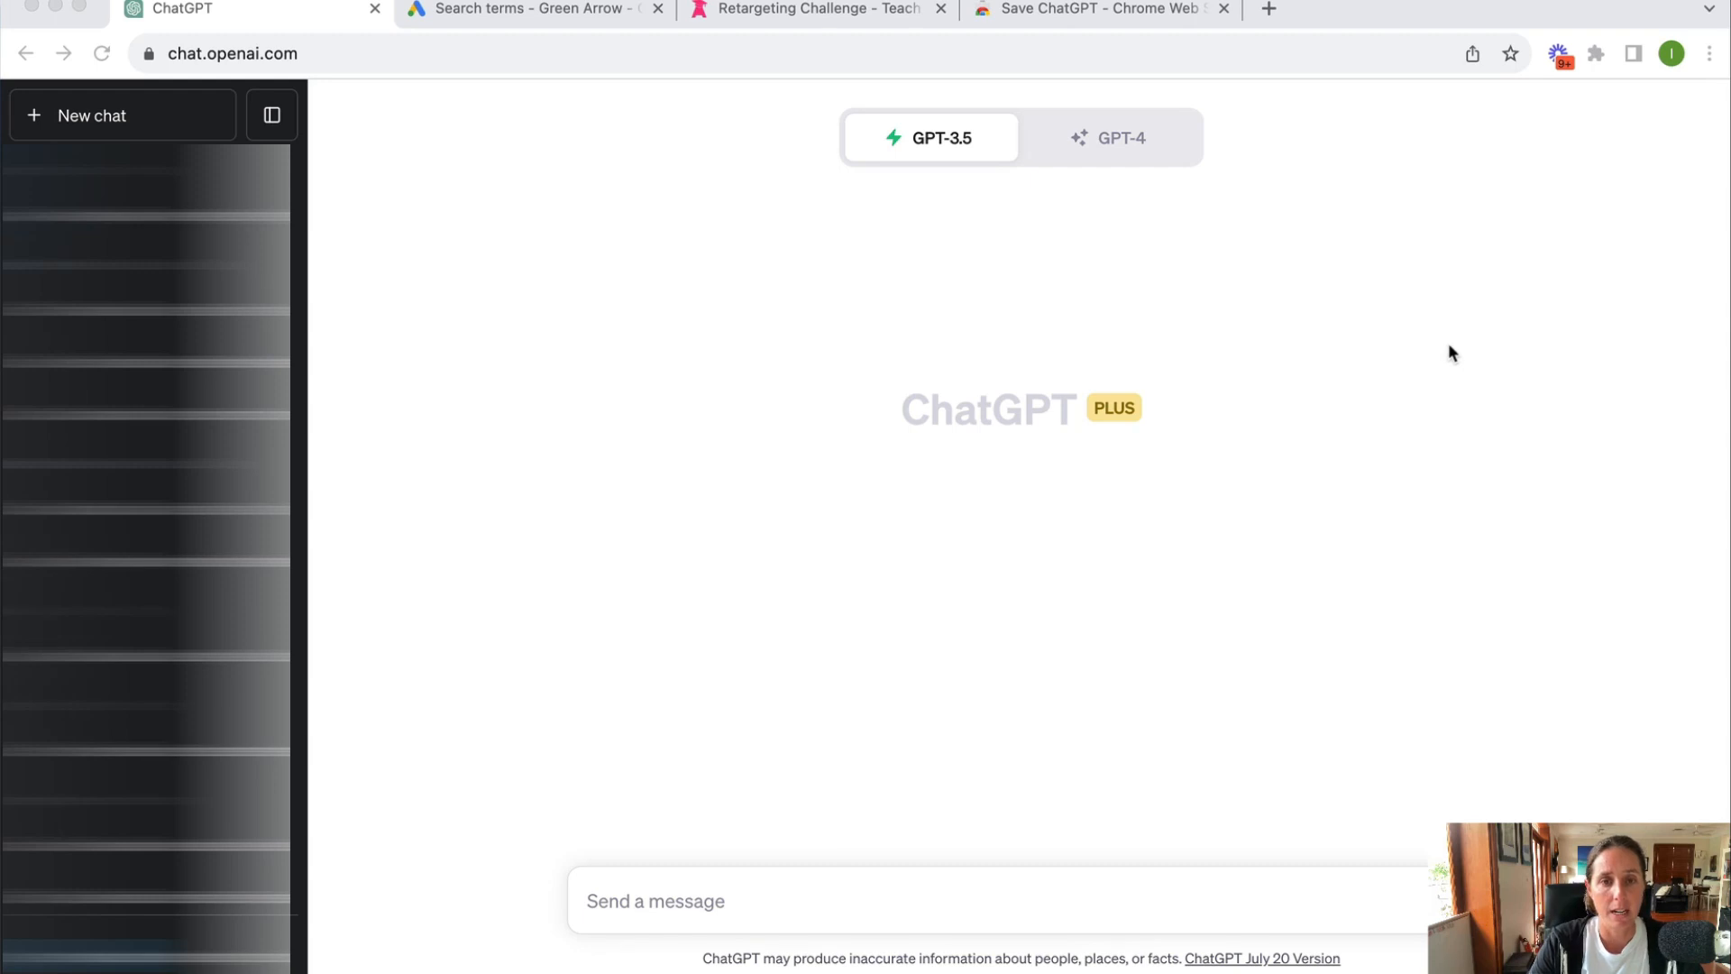
# Step: Confirm the Code interpreter beta is enabled and set the chat to GPT-4 Code Interpreter
pyautogui.click(1117, 137)
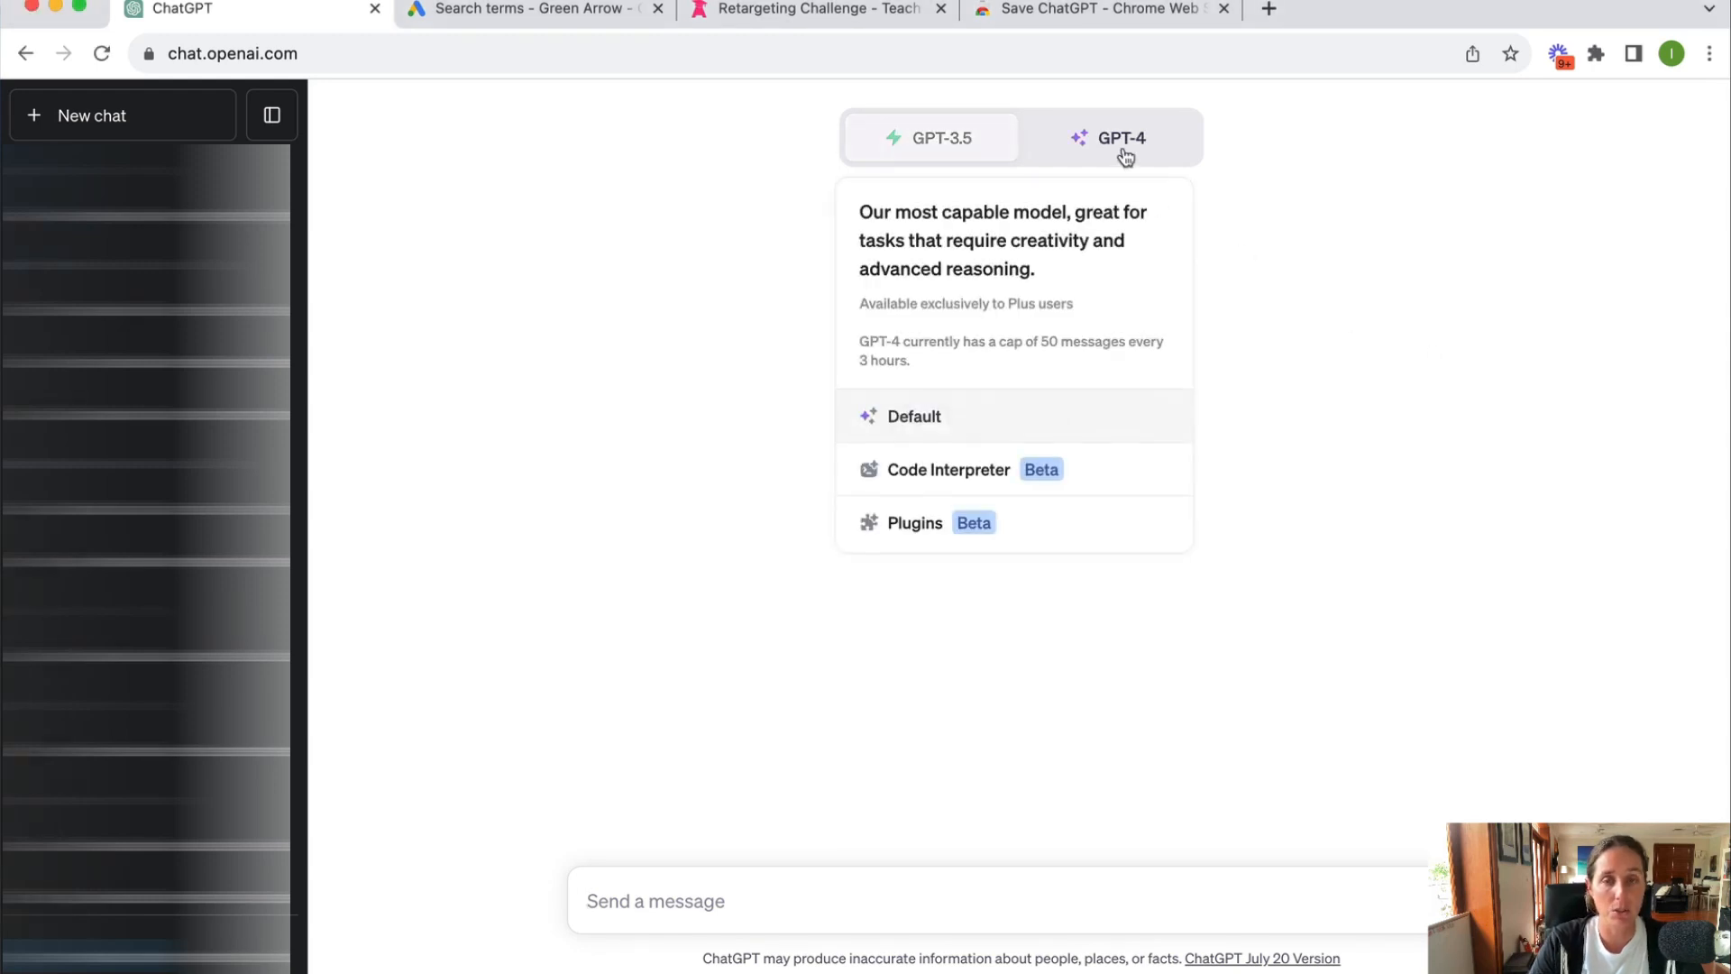
pyautogui.click(931, 137)
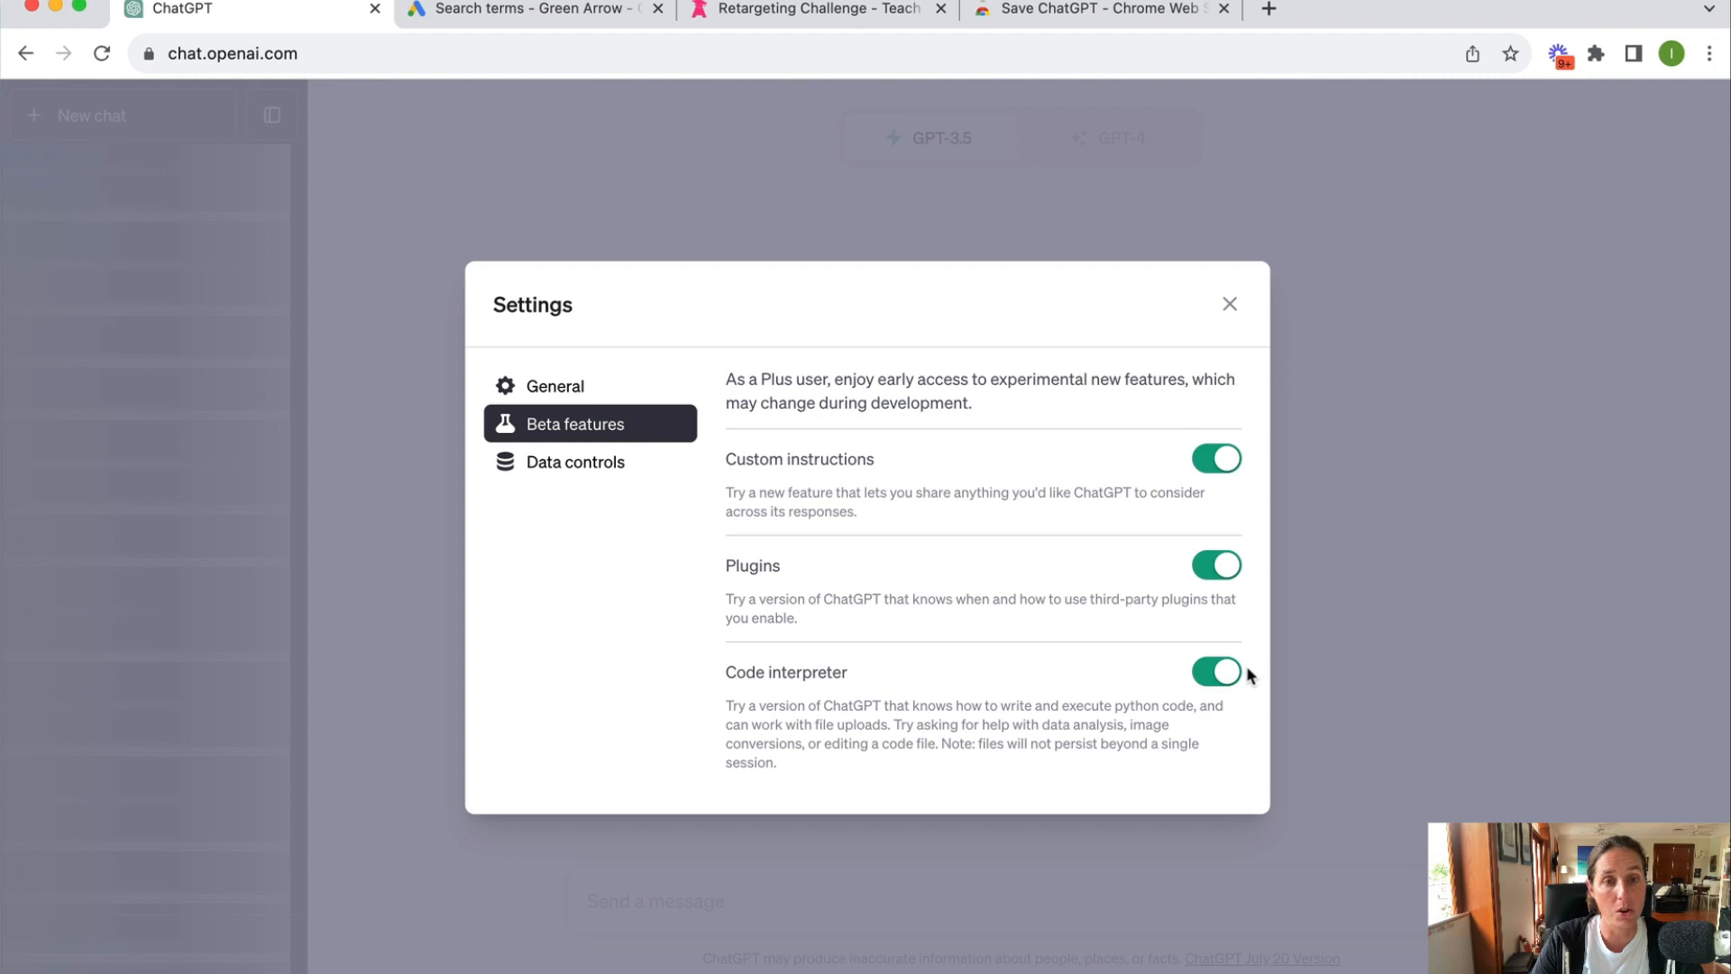
pyautogui.moveTo(1224, 390)
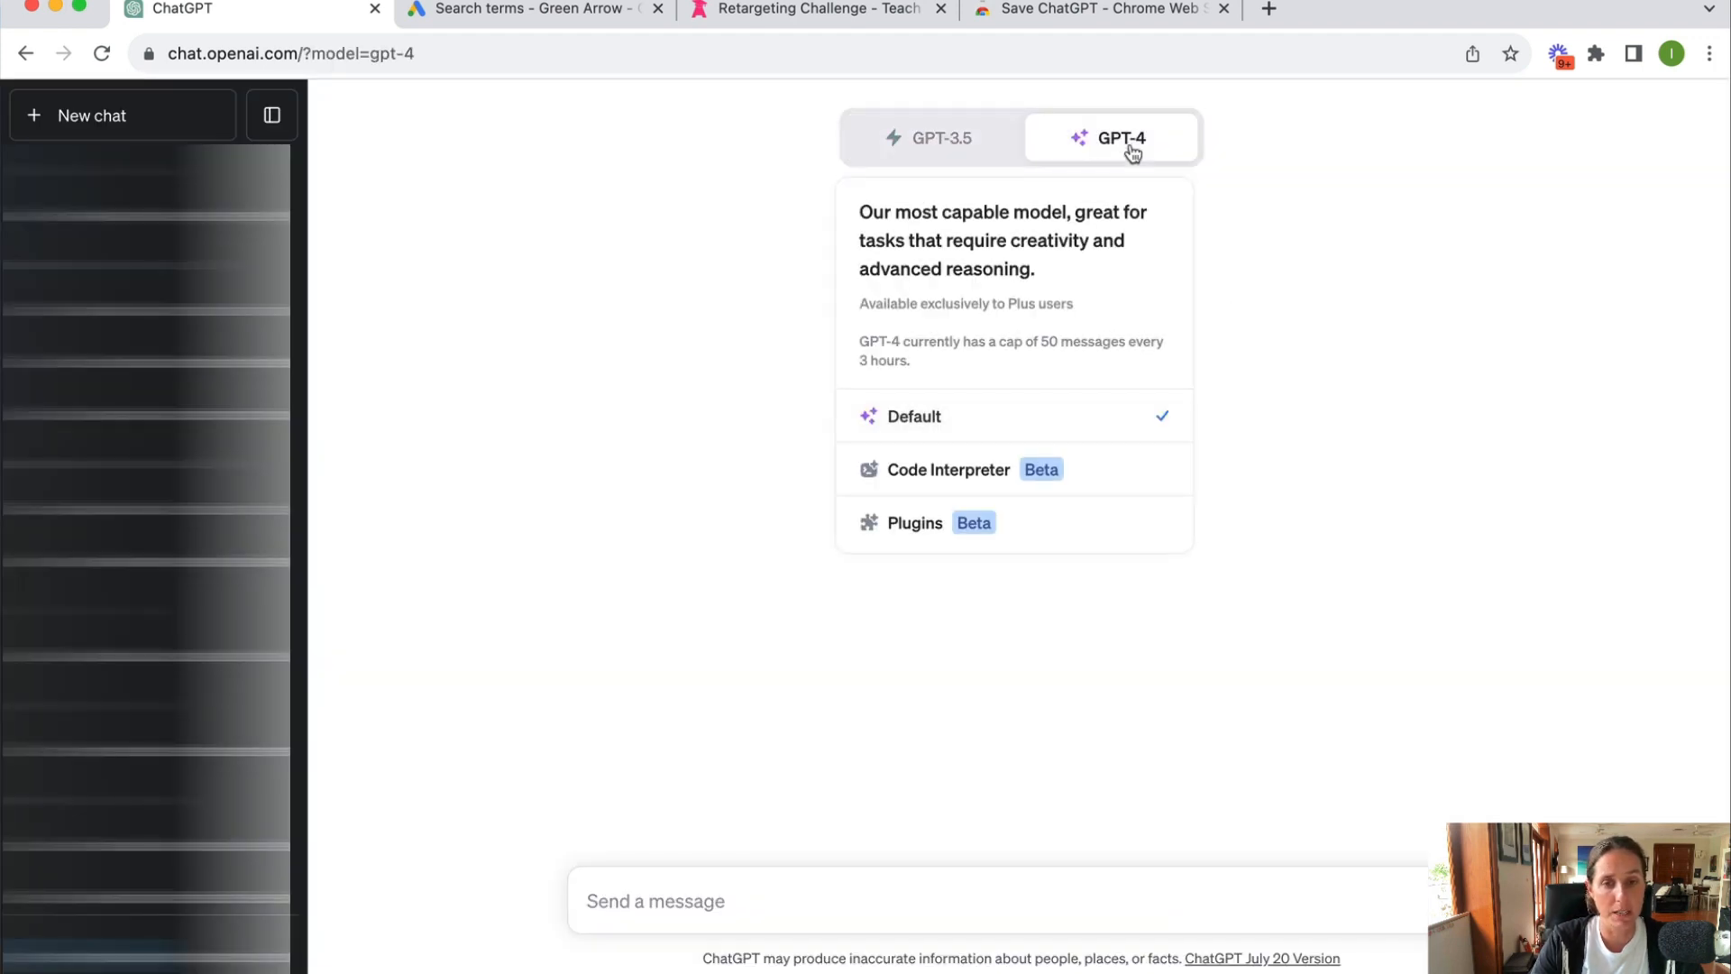
pyautogui.click(947, 468)
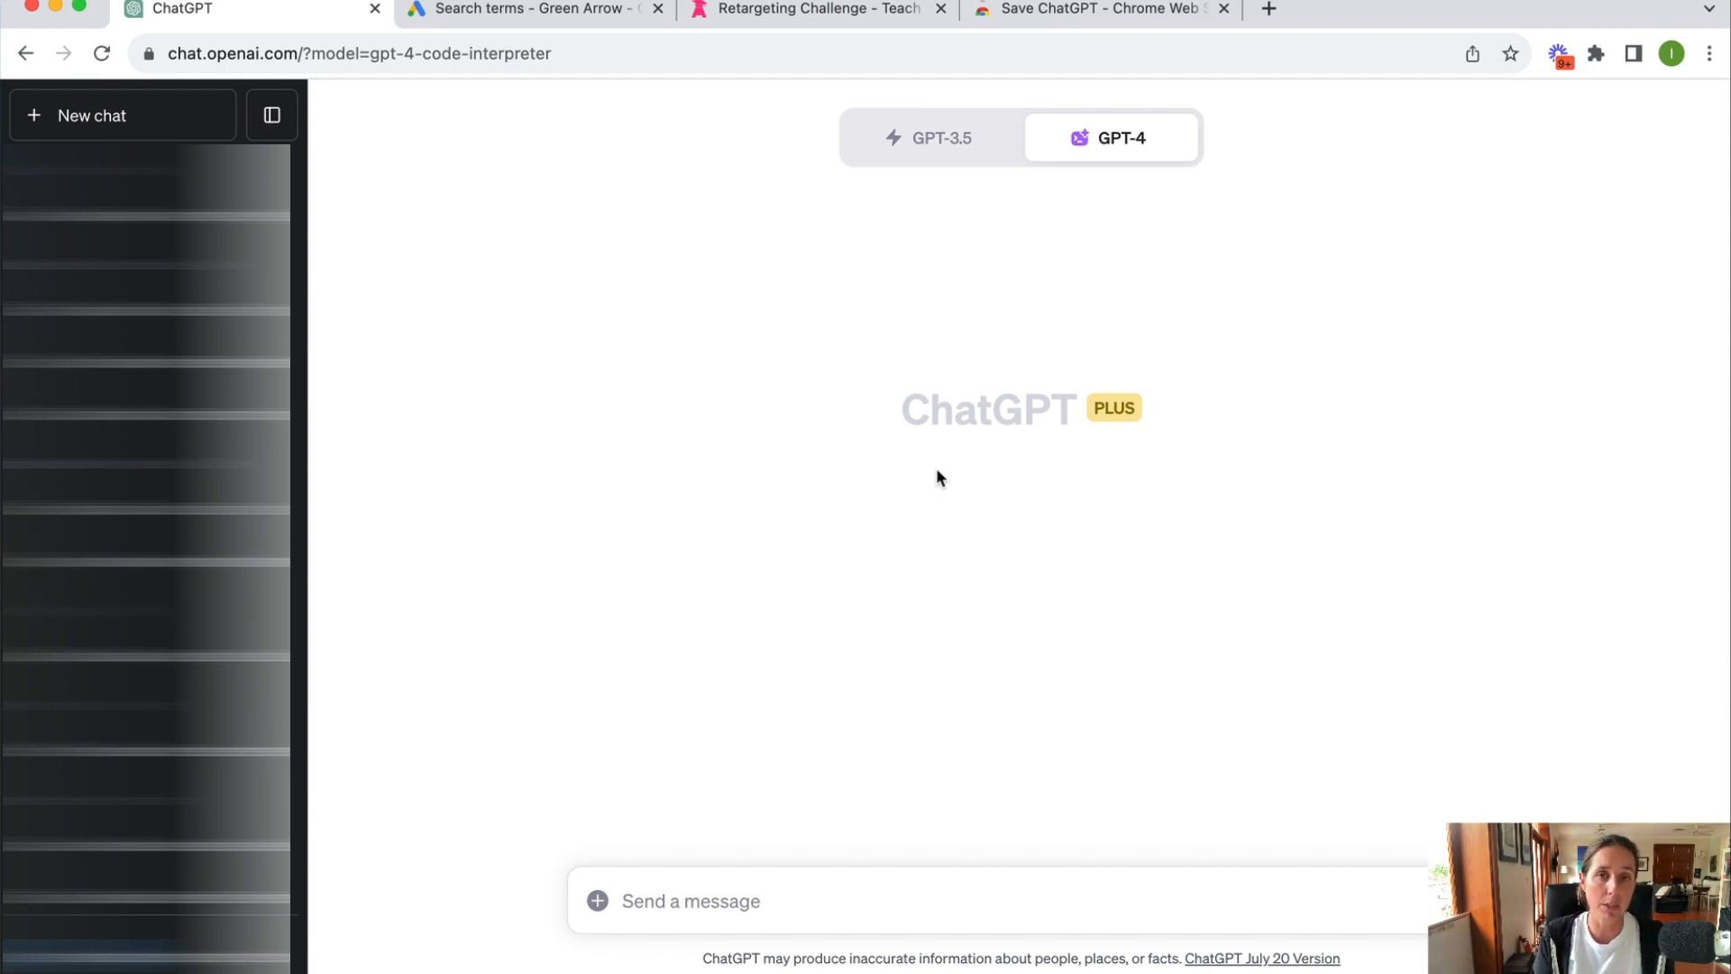
pyautogui.moveTo(581, 250)
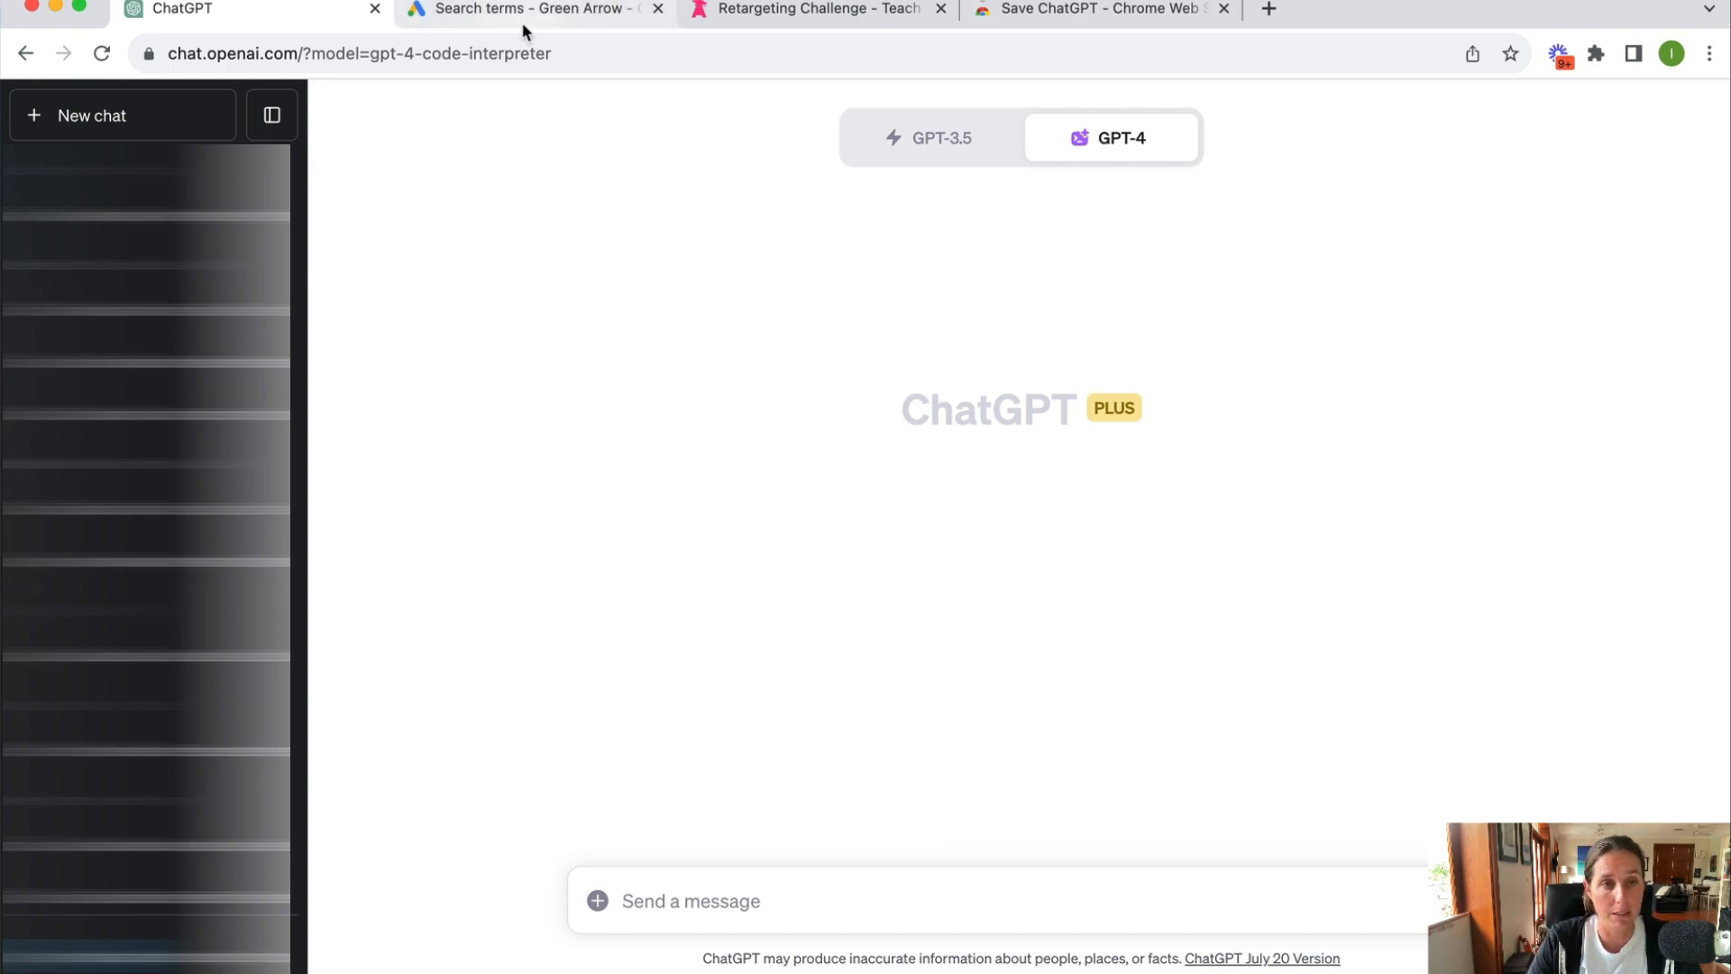
pyautogui.click(530, 10)
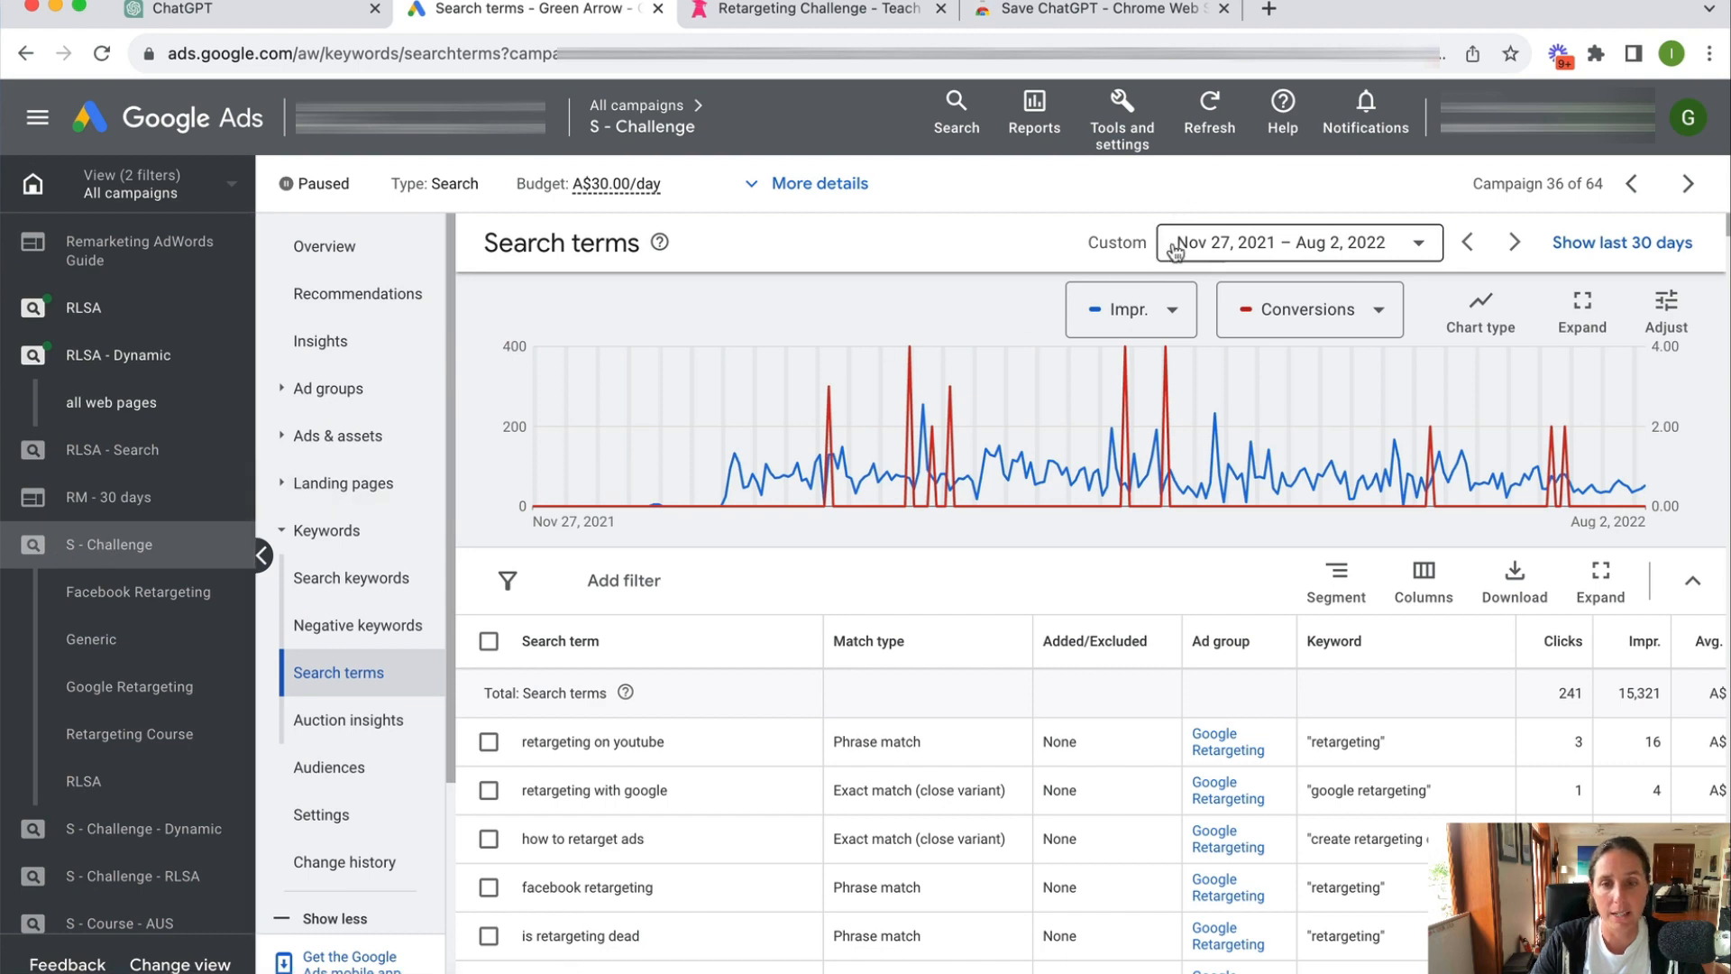
pyautogui.moveTo(1388, 265)
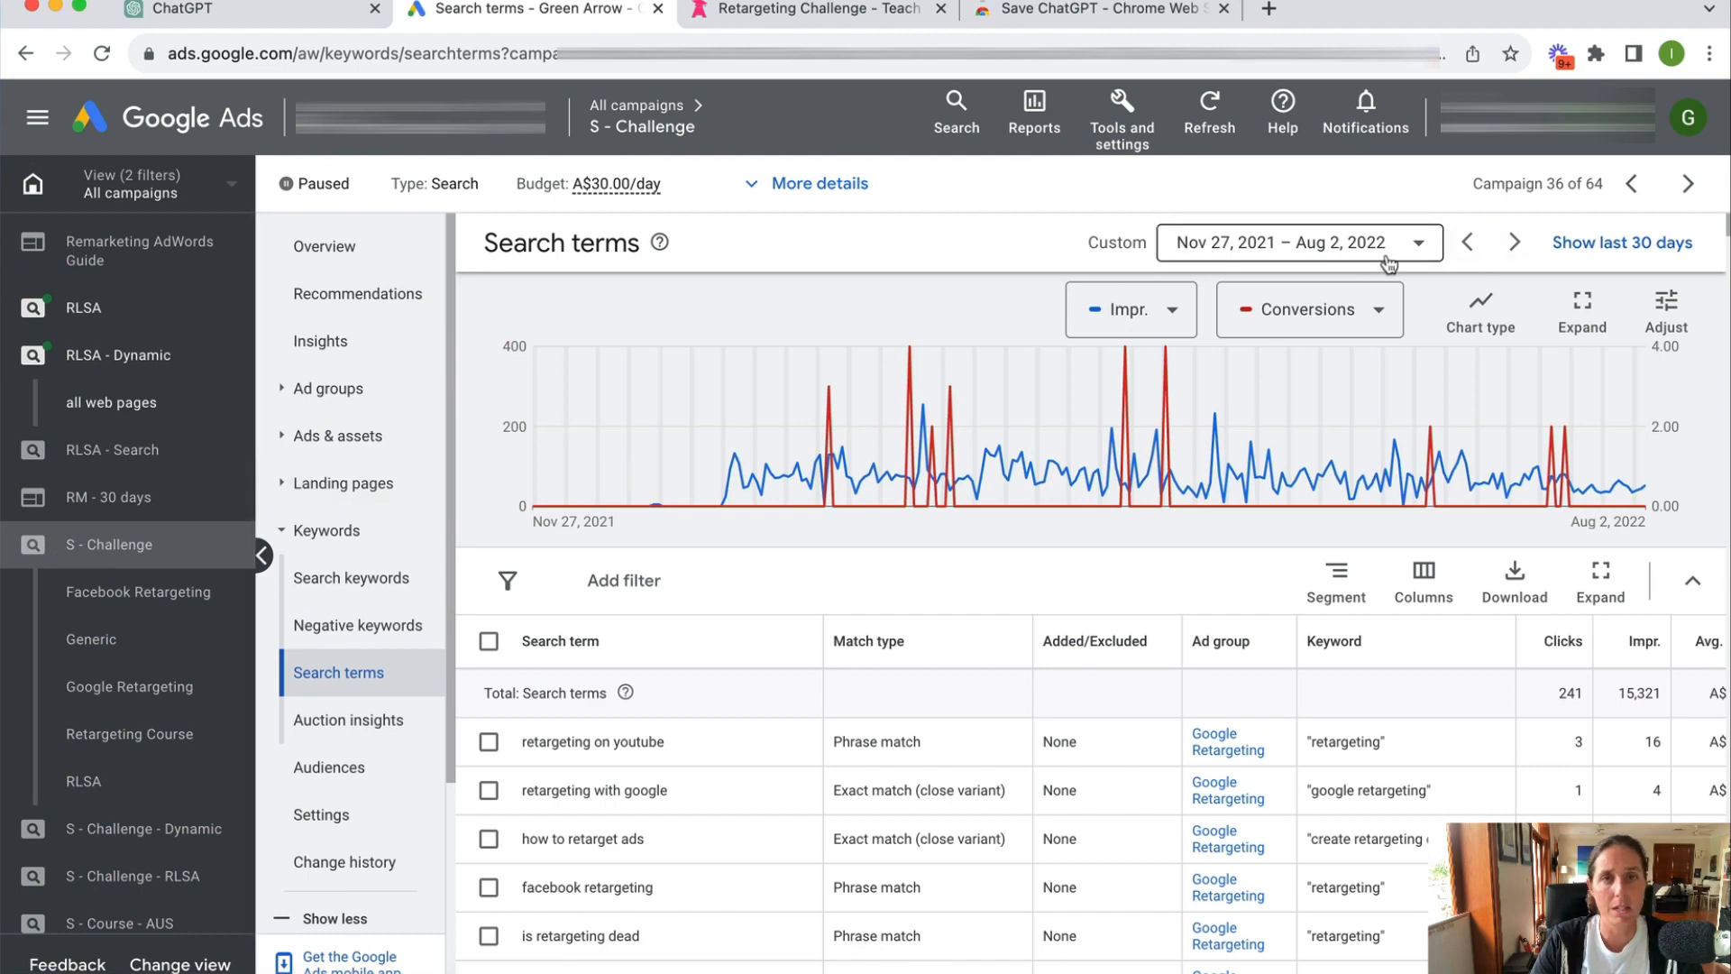
pyautogui.moveTo(321, 651)
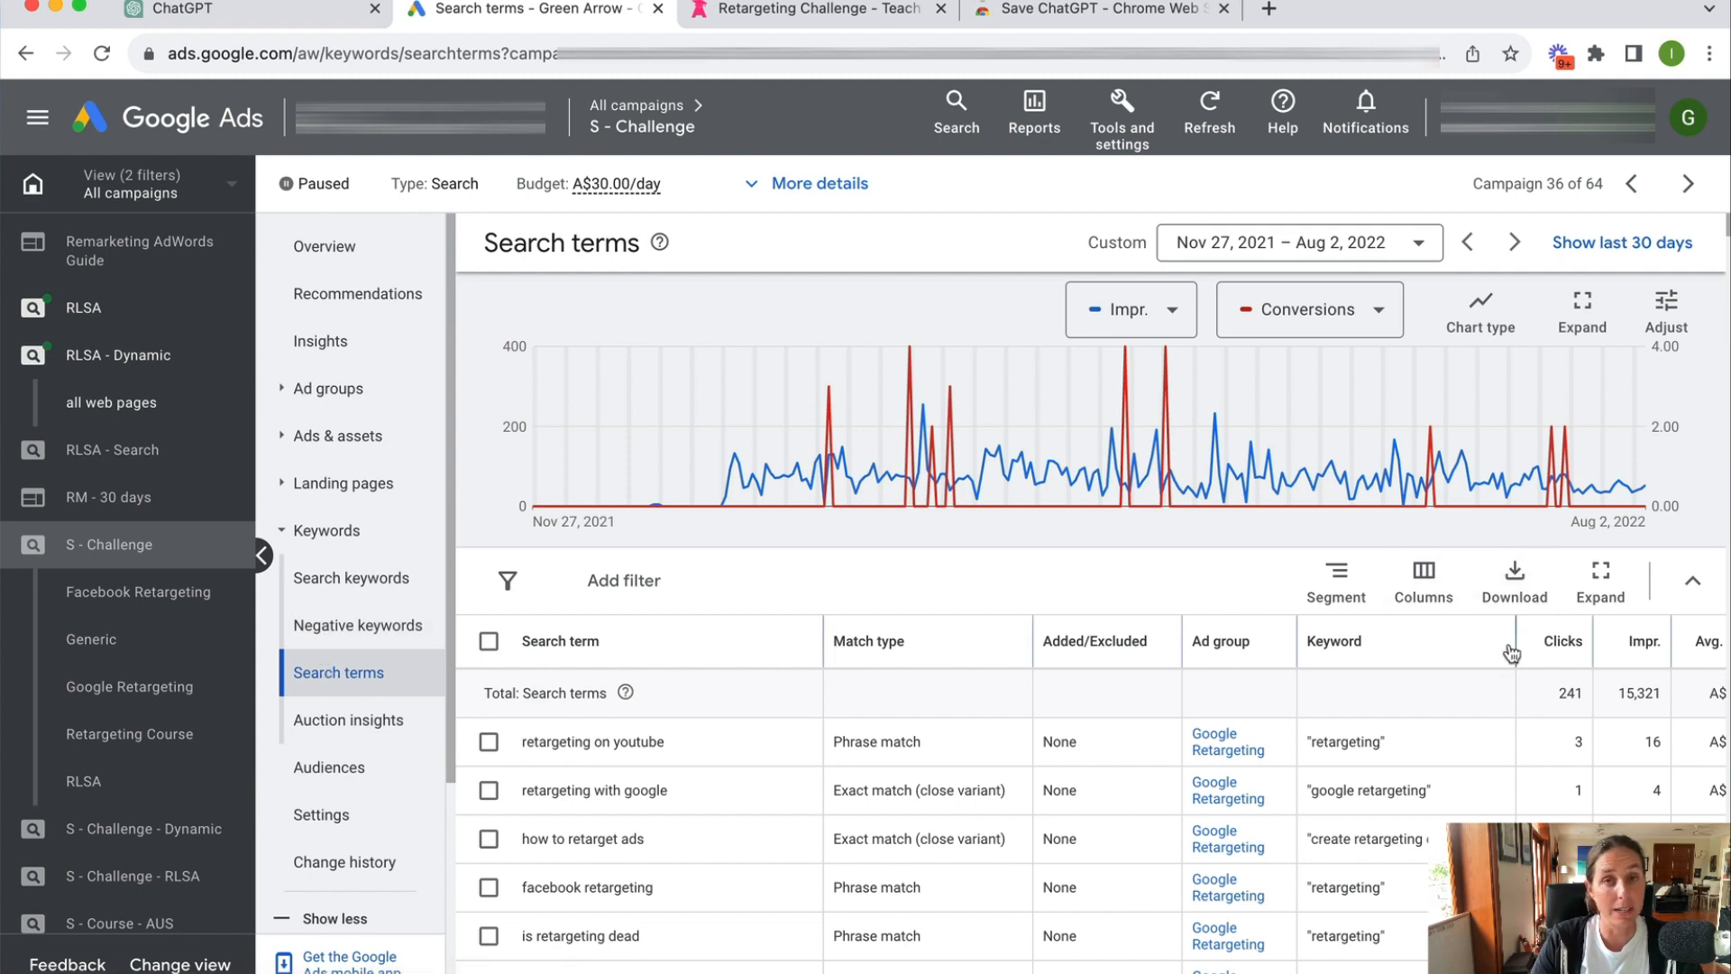
pyautogui.moveTo(1029, 582)
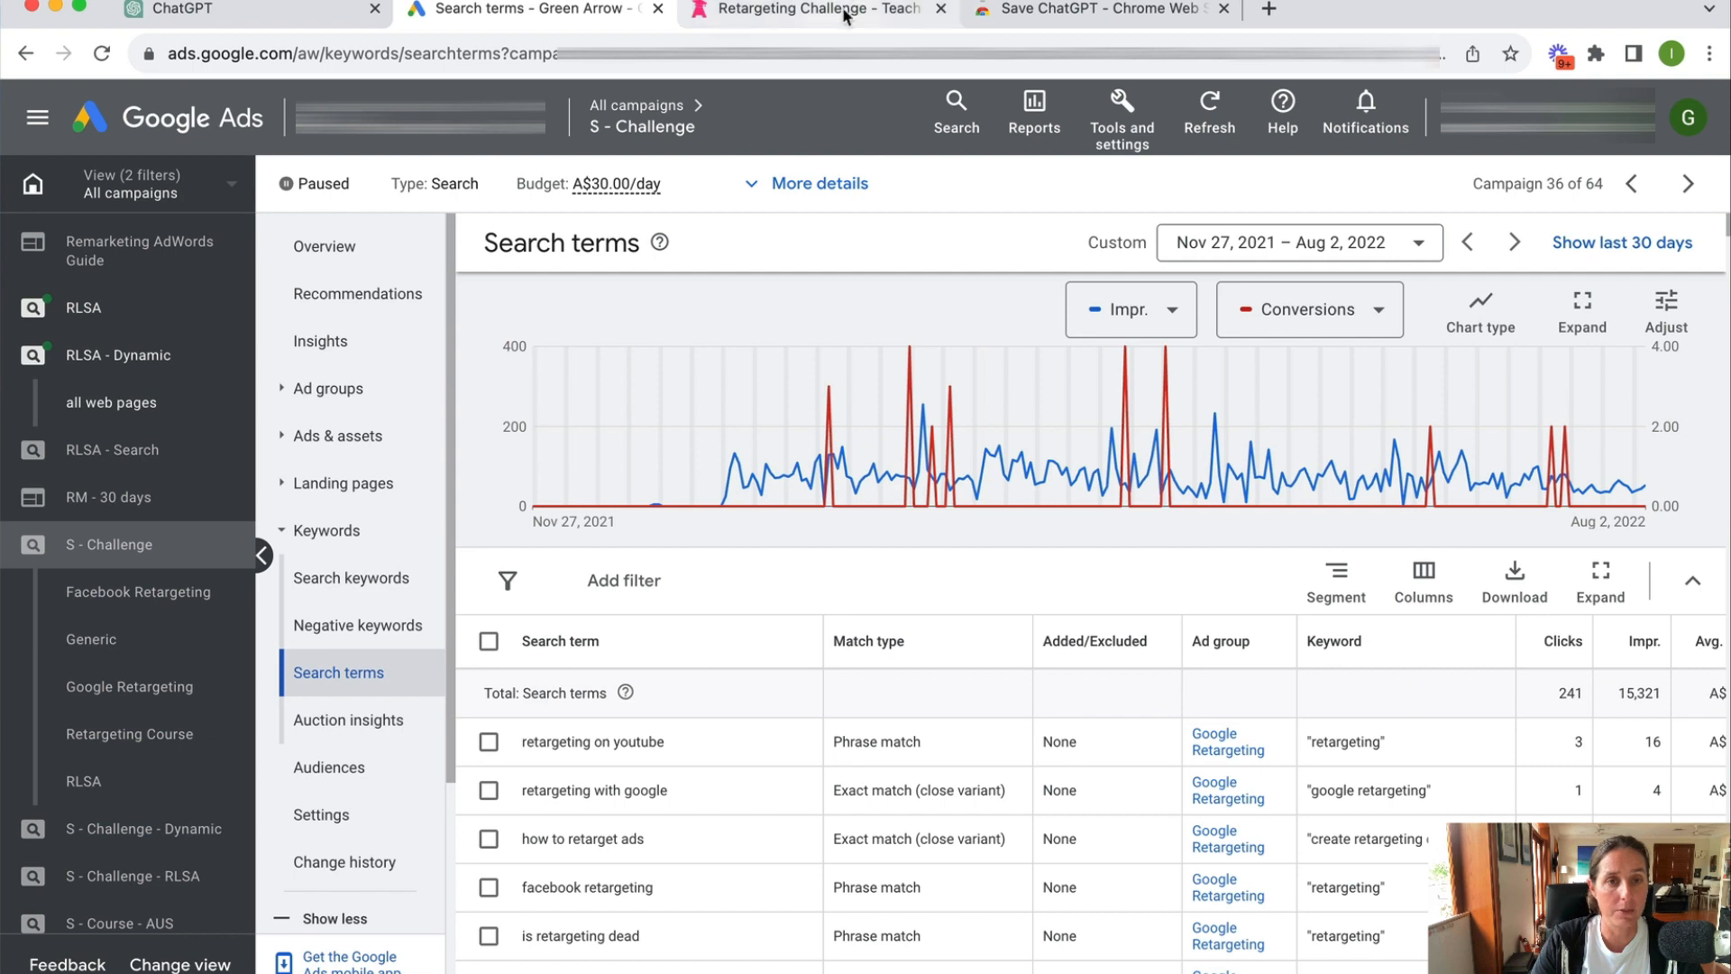
pyautogui.click(817, 10)
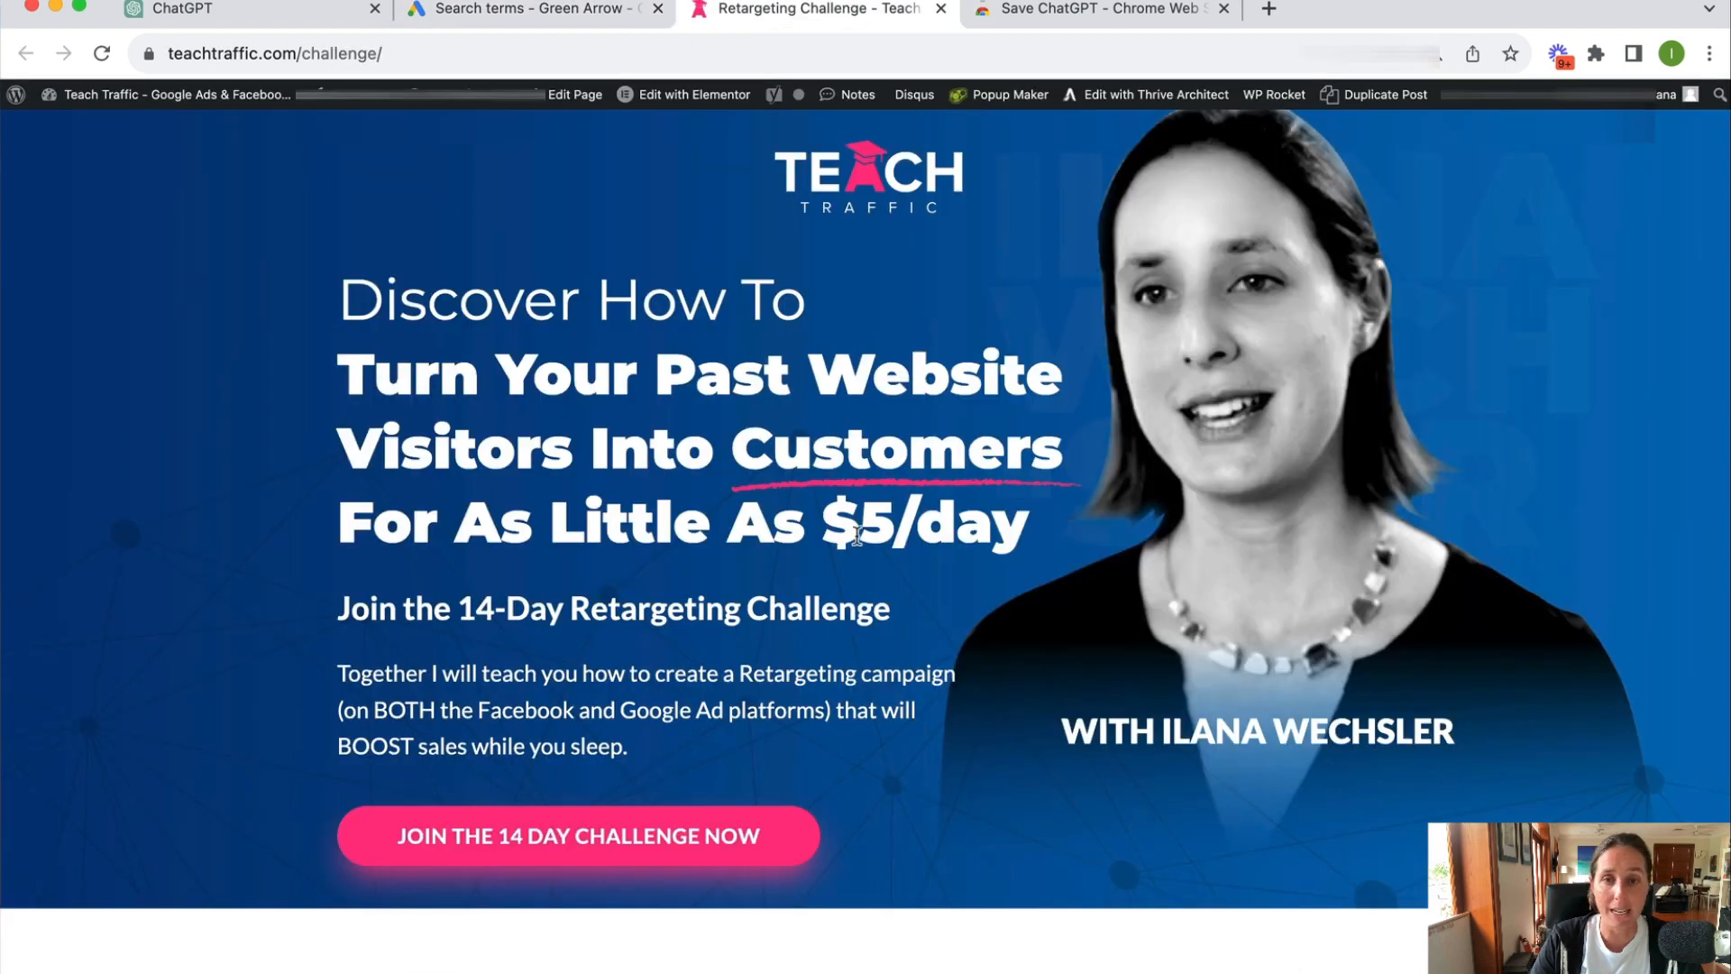
pyautogui.moveTo(869, 469)
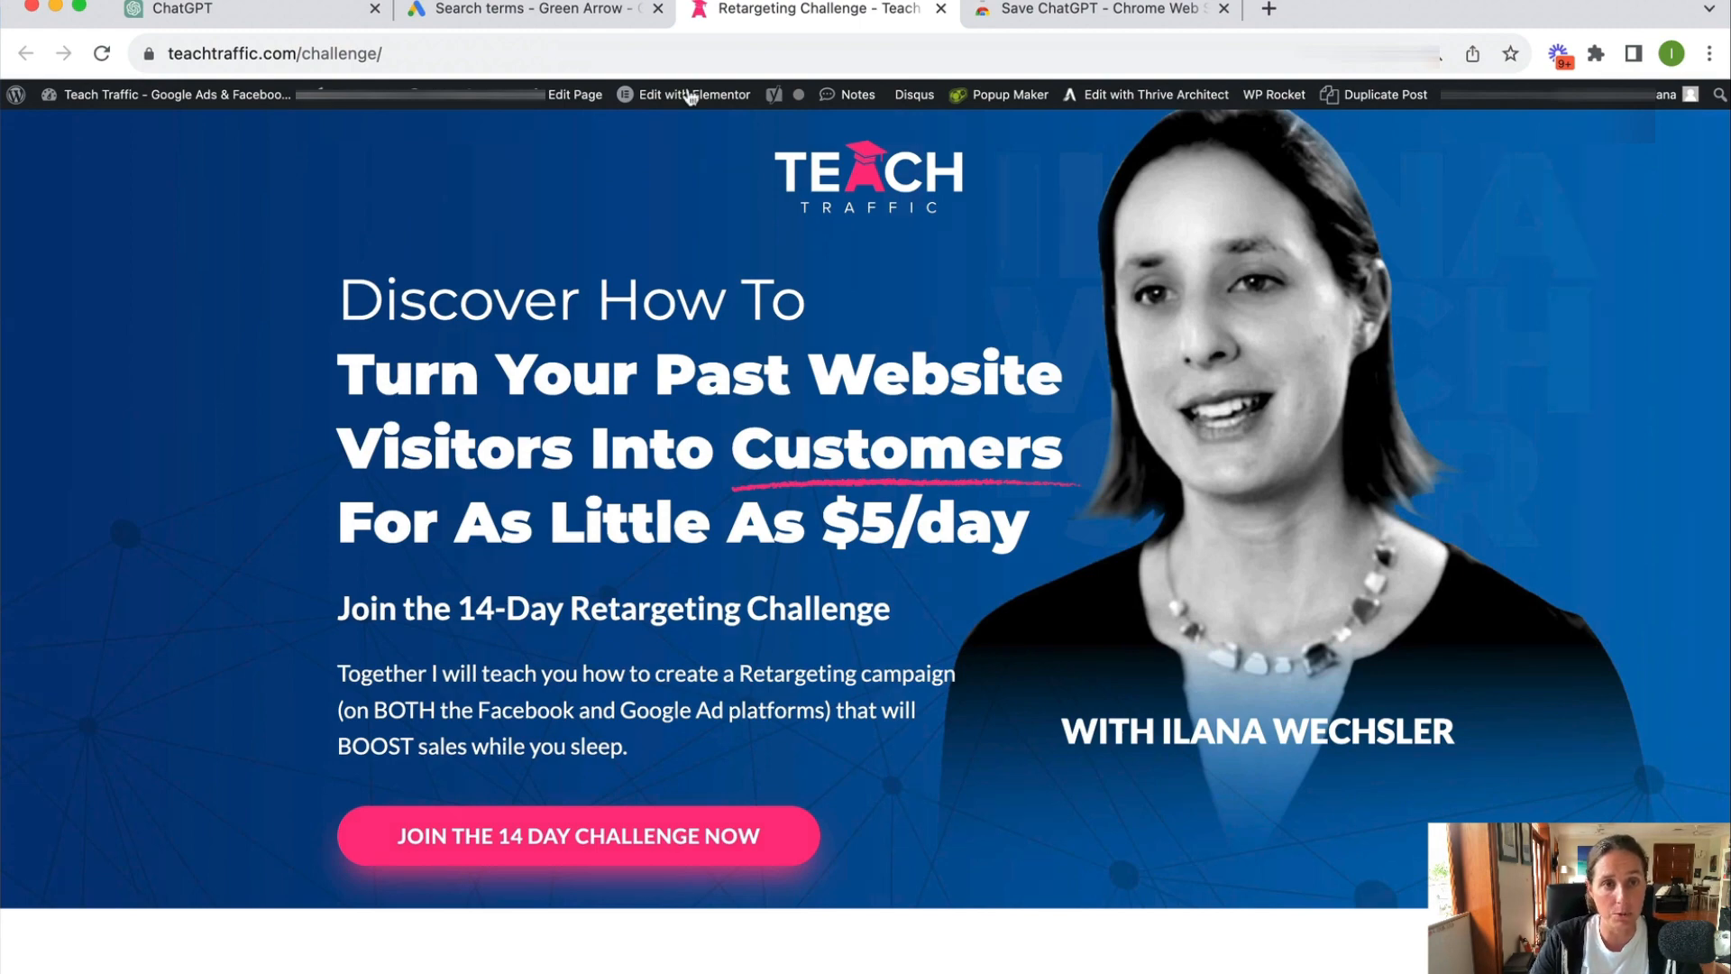
pyautogui.click(533, 10)
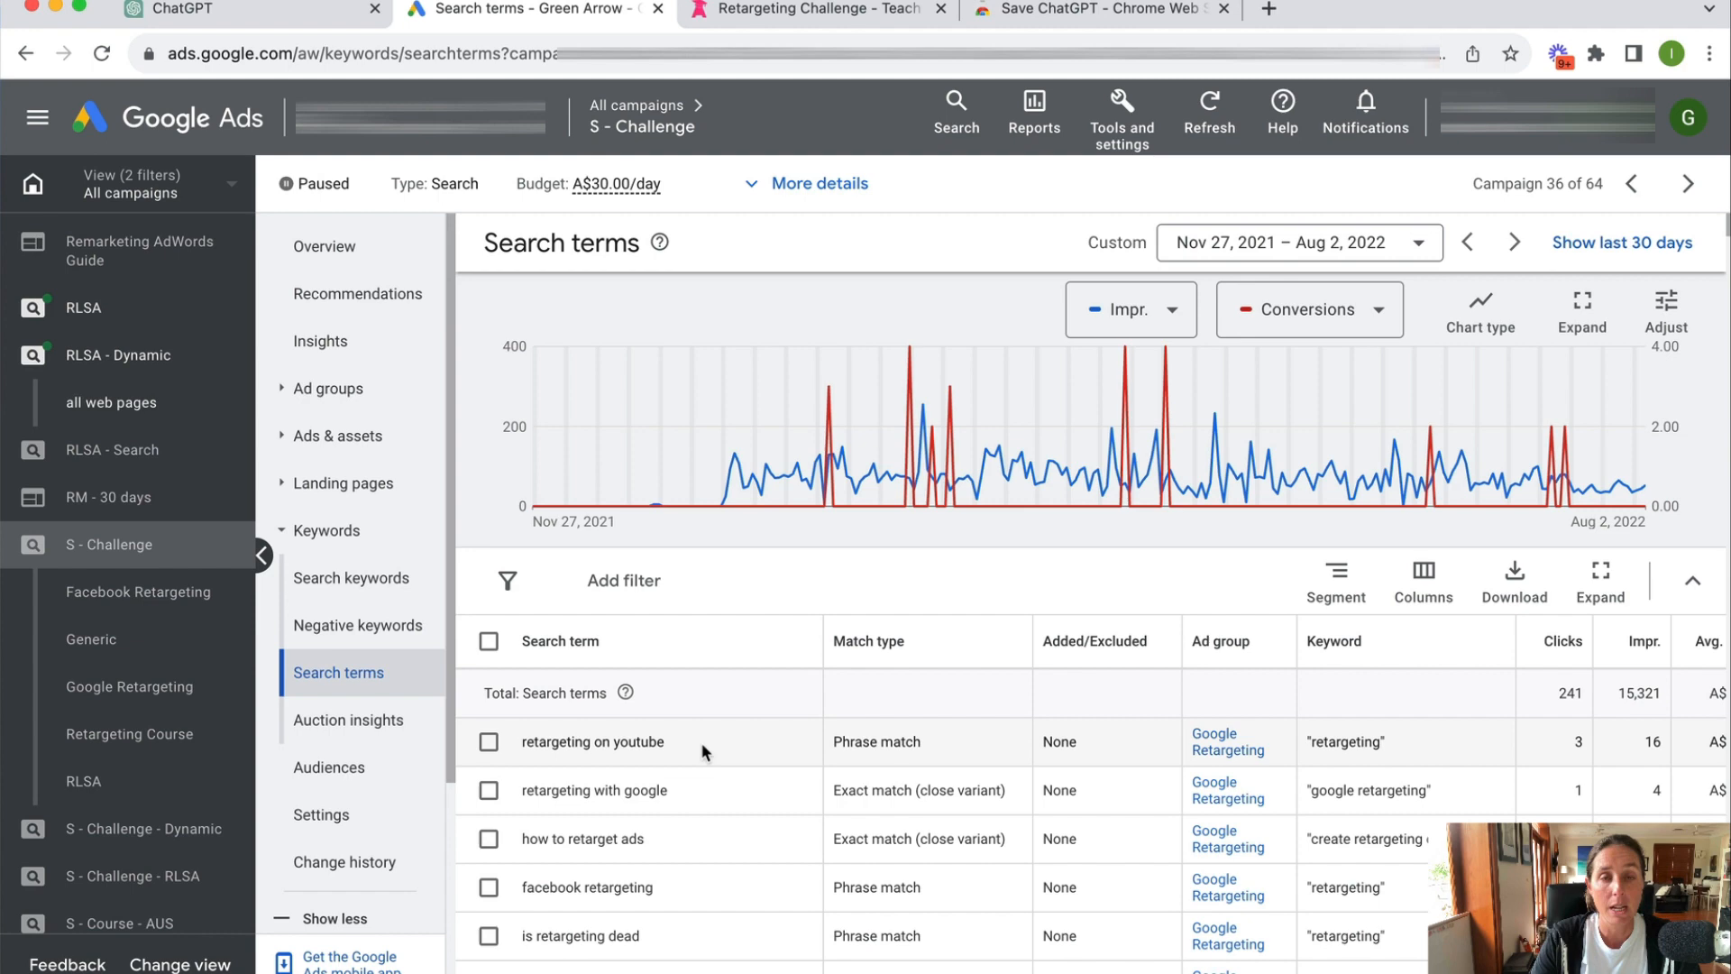
pyautogui.doubleClick(592, 741)
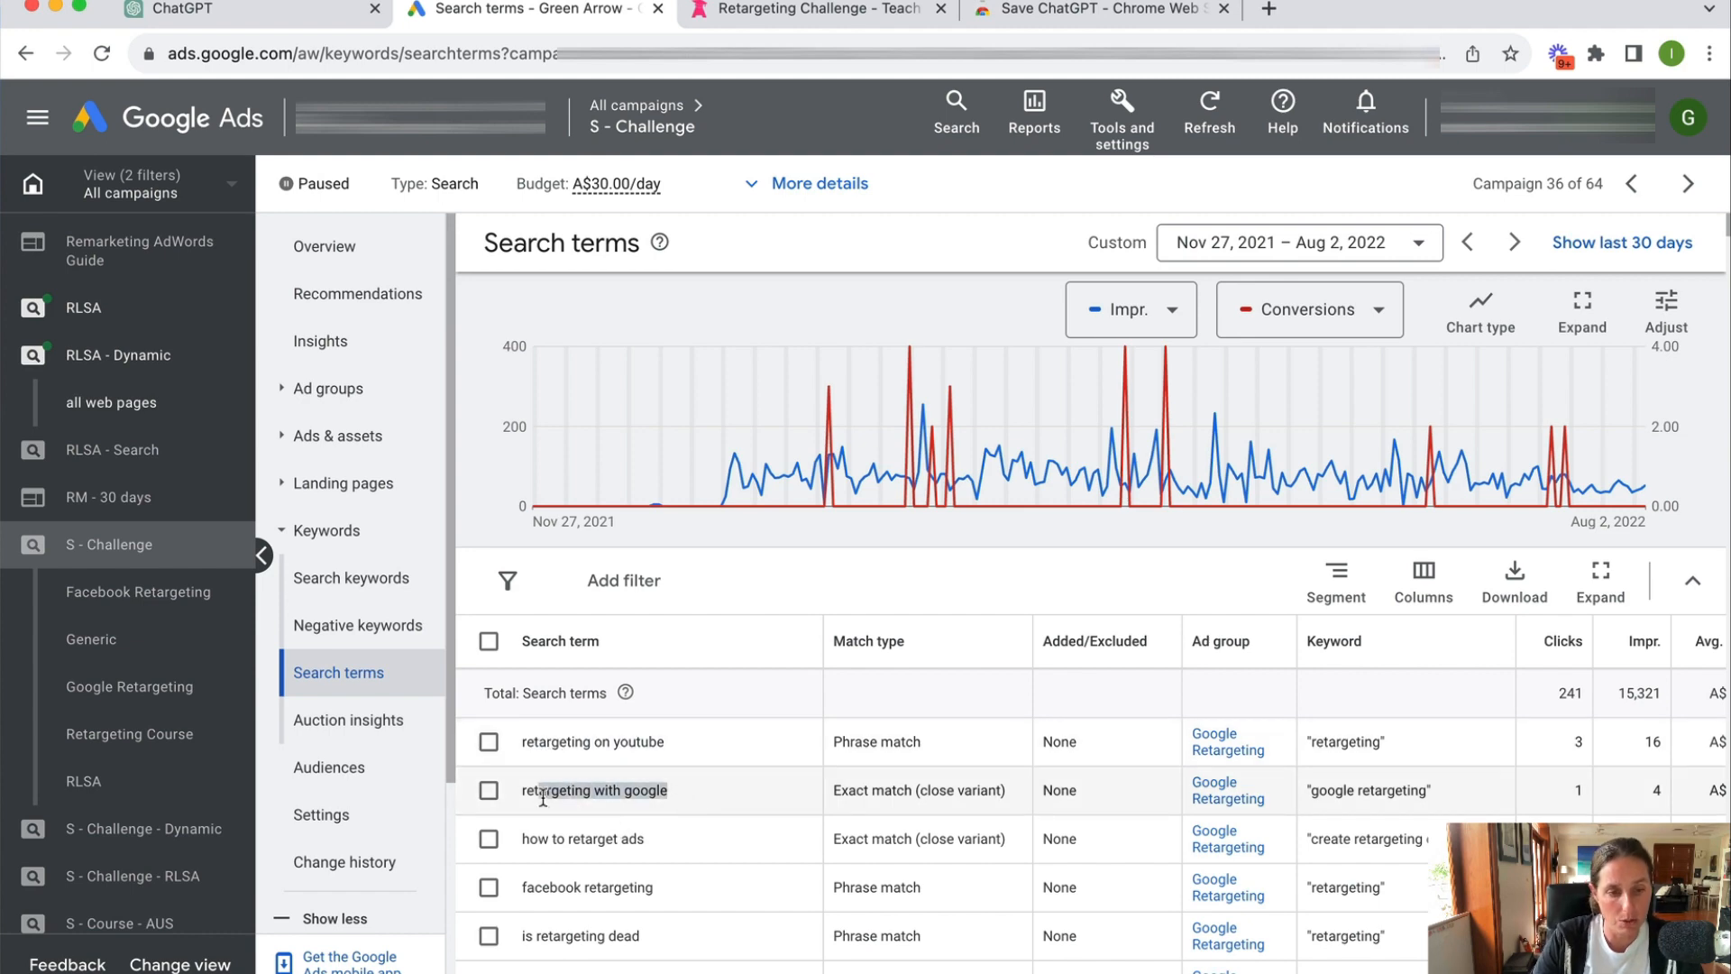
pyautogui.moveTo(558, 887)
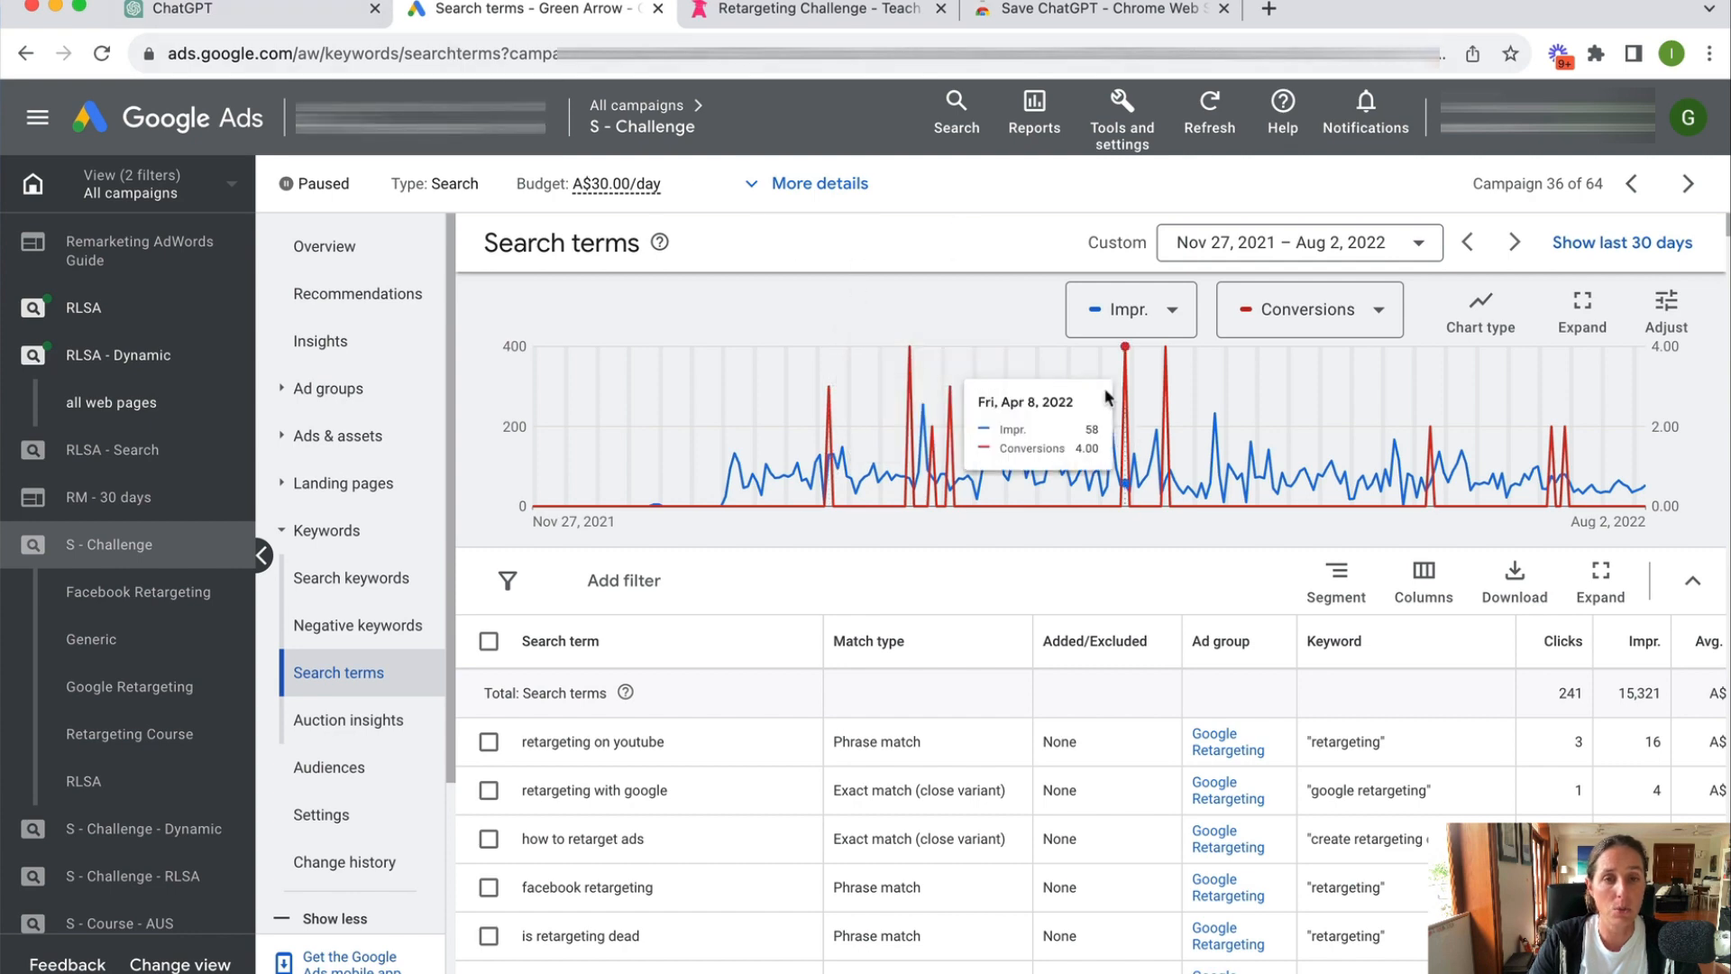
pyautogui.click(249, 10)
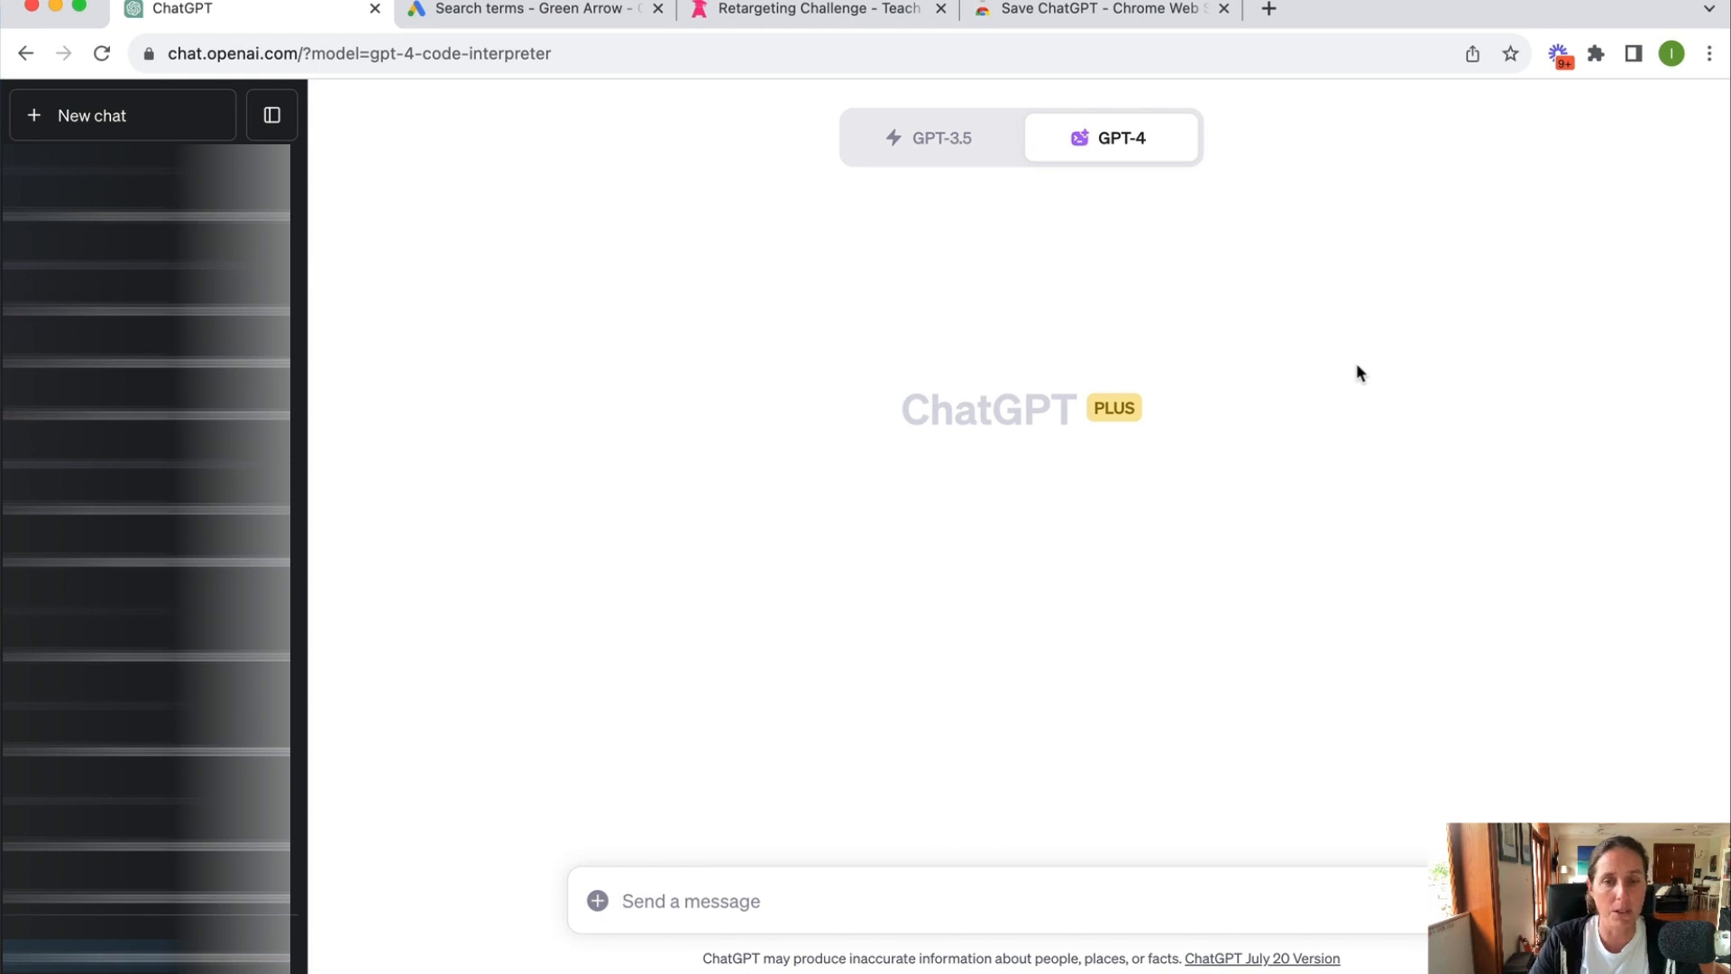
pyautogui.moveTo(717, 694)
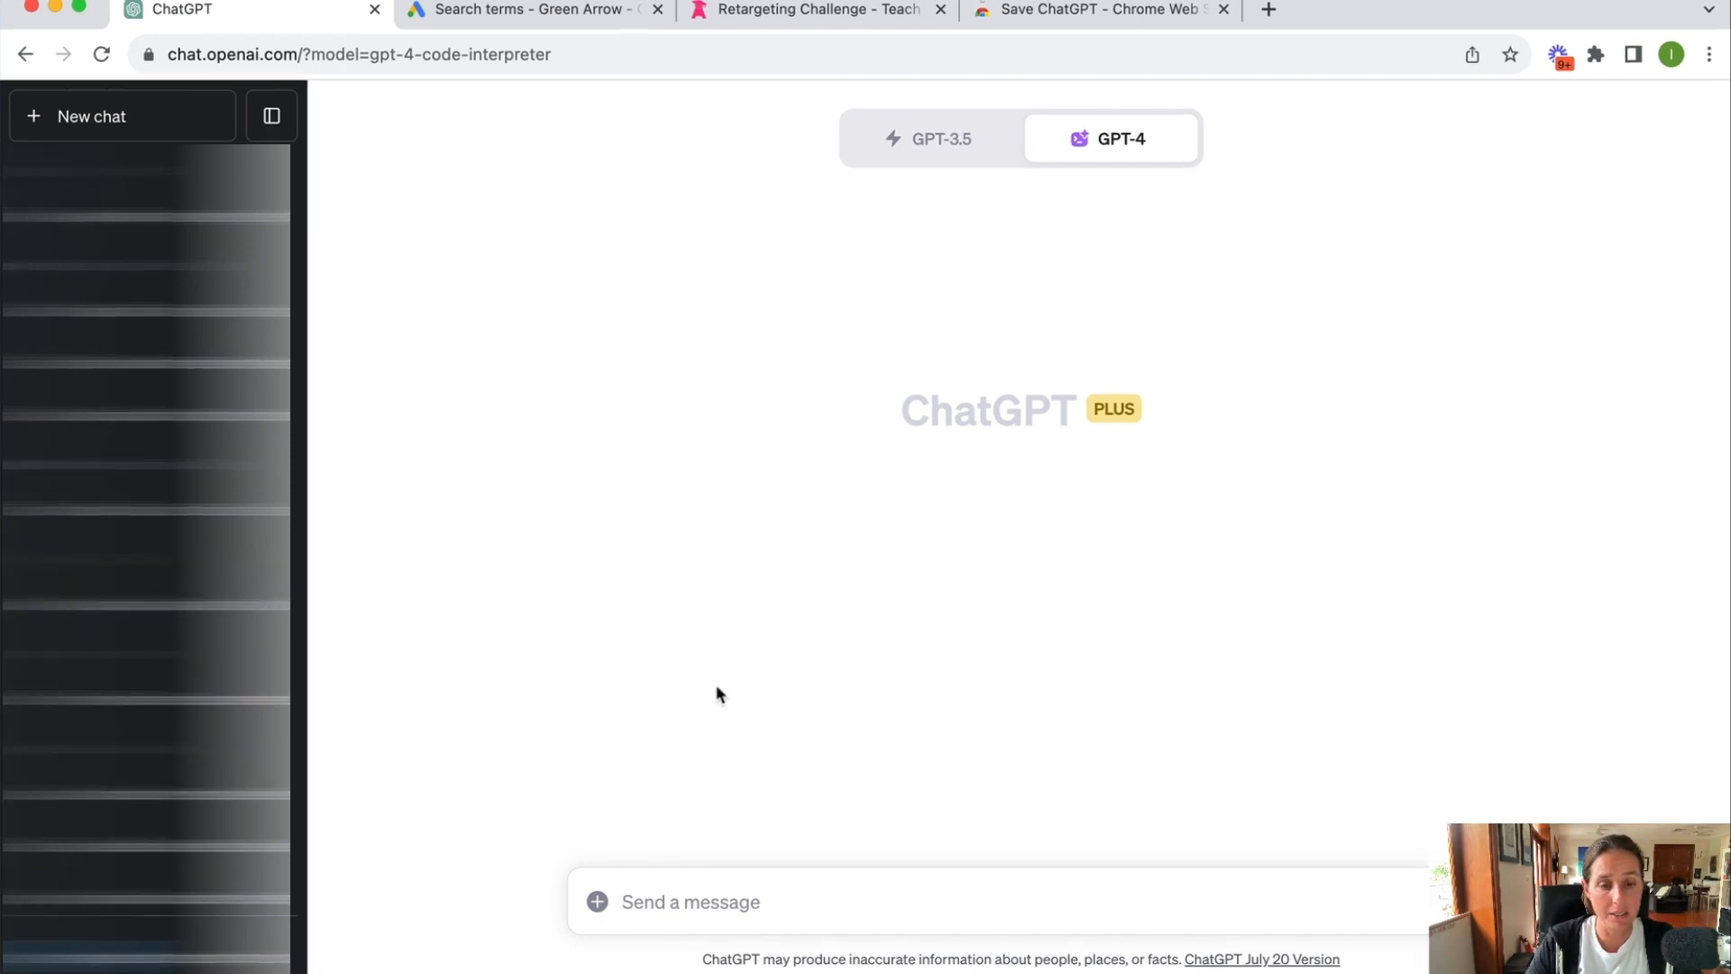
pyautogui.moveTo(596, 903)
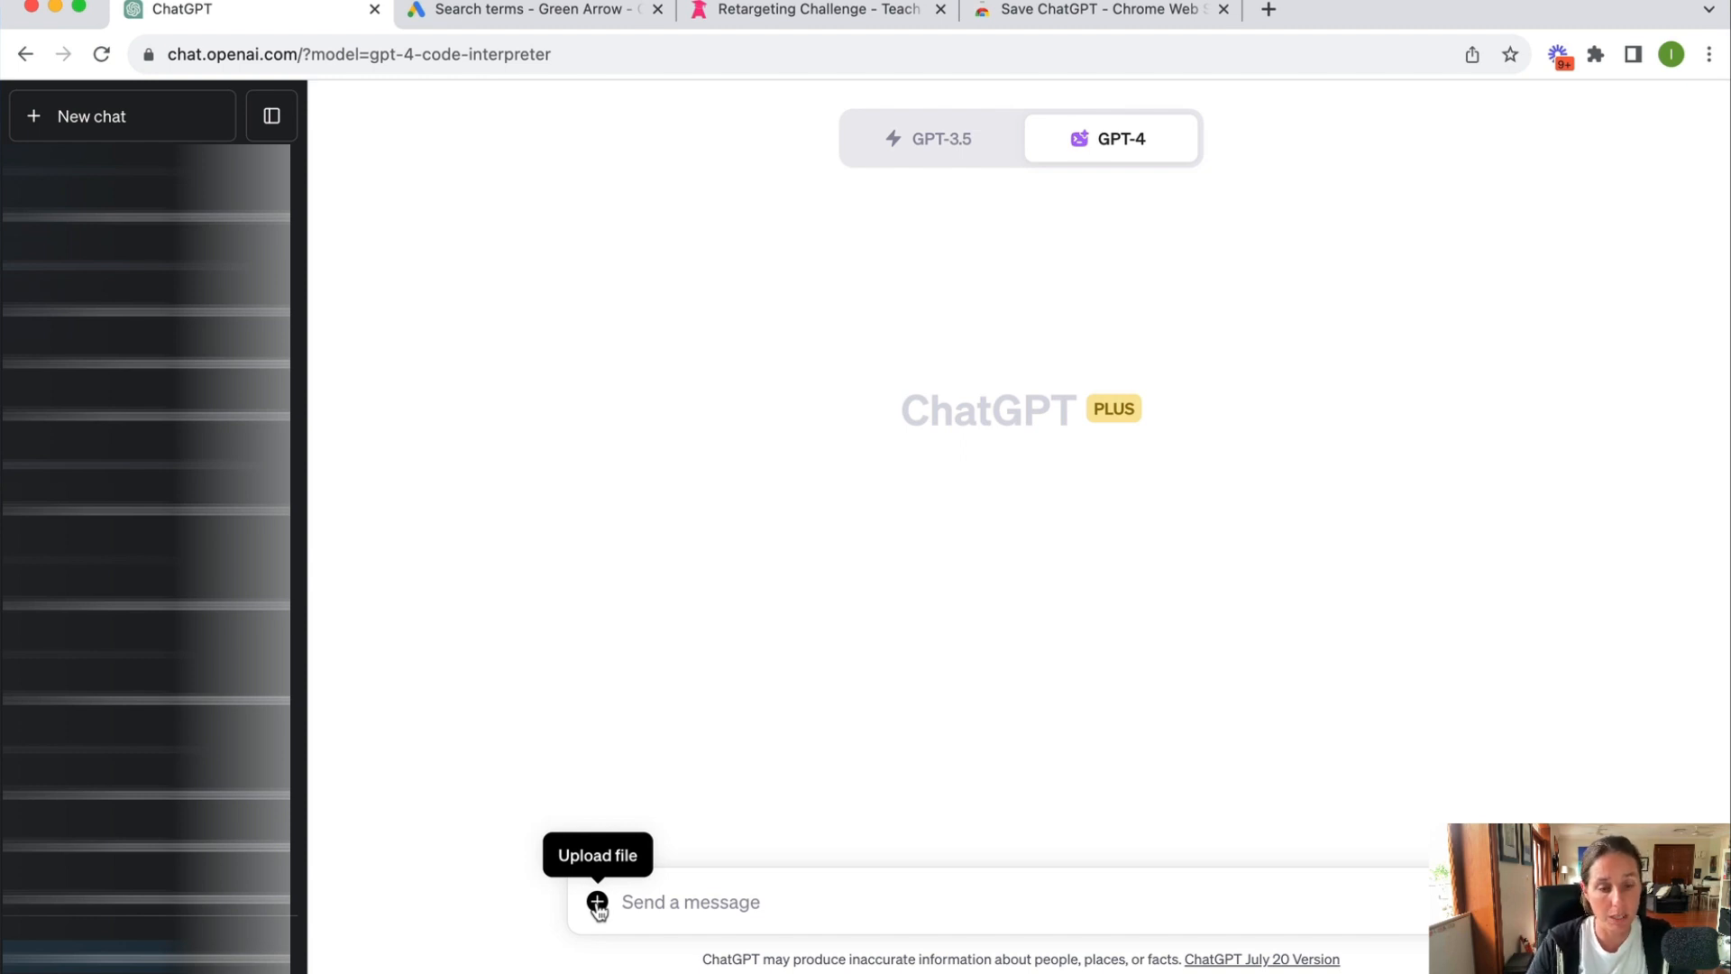
# Step: Attach the Green Arrow STR.csv search terms file to the message box
pyautogui.click(597, 902)
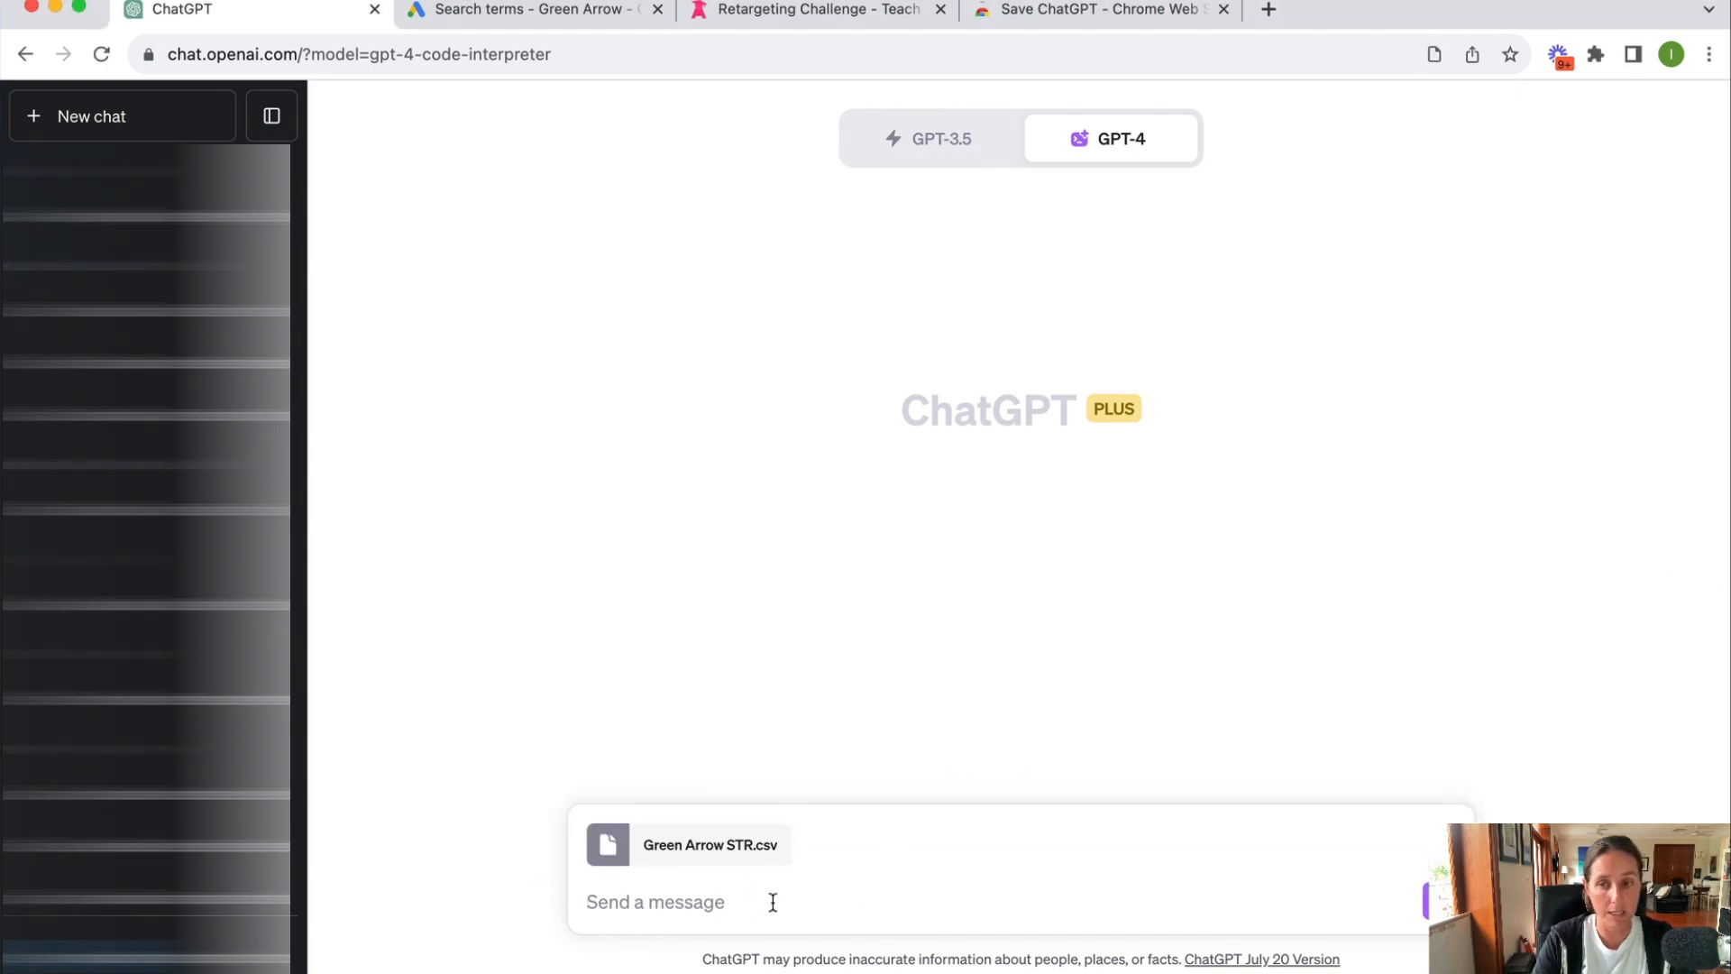
# Step: Ask ChatGPT to explain the uploaded dataset and read its column descriptions
pyautogui.write('Could you exl')
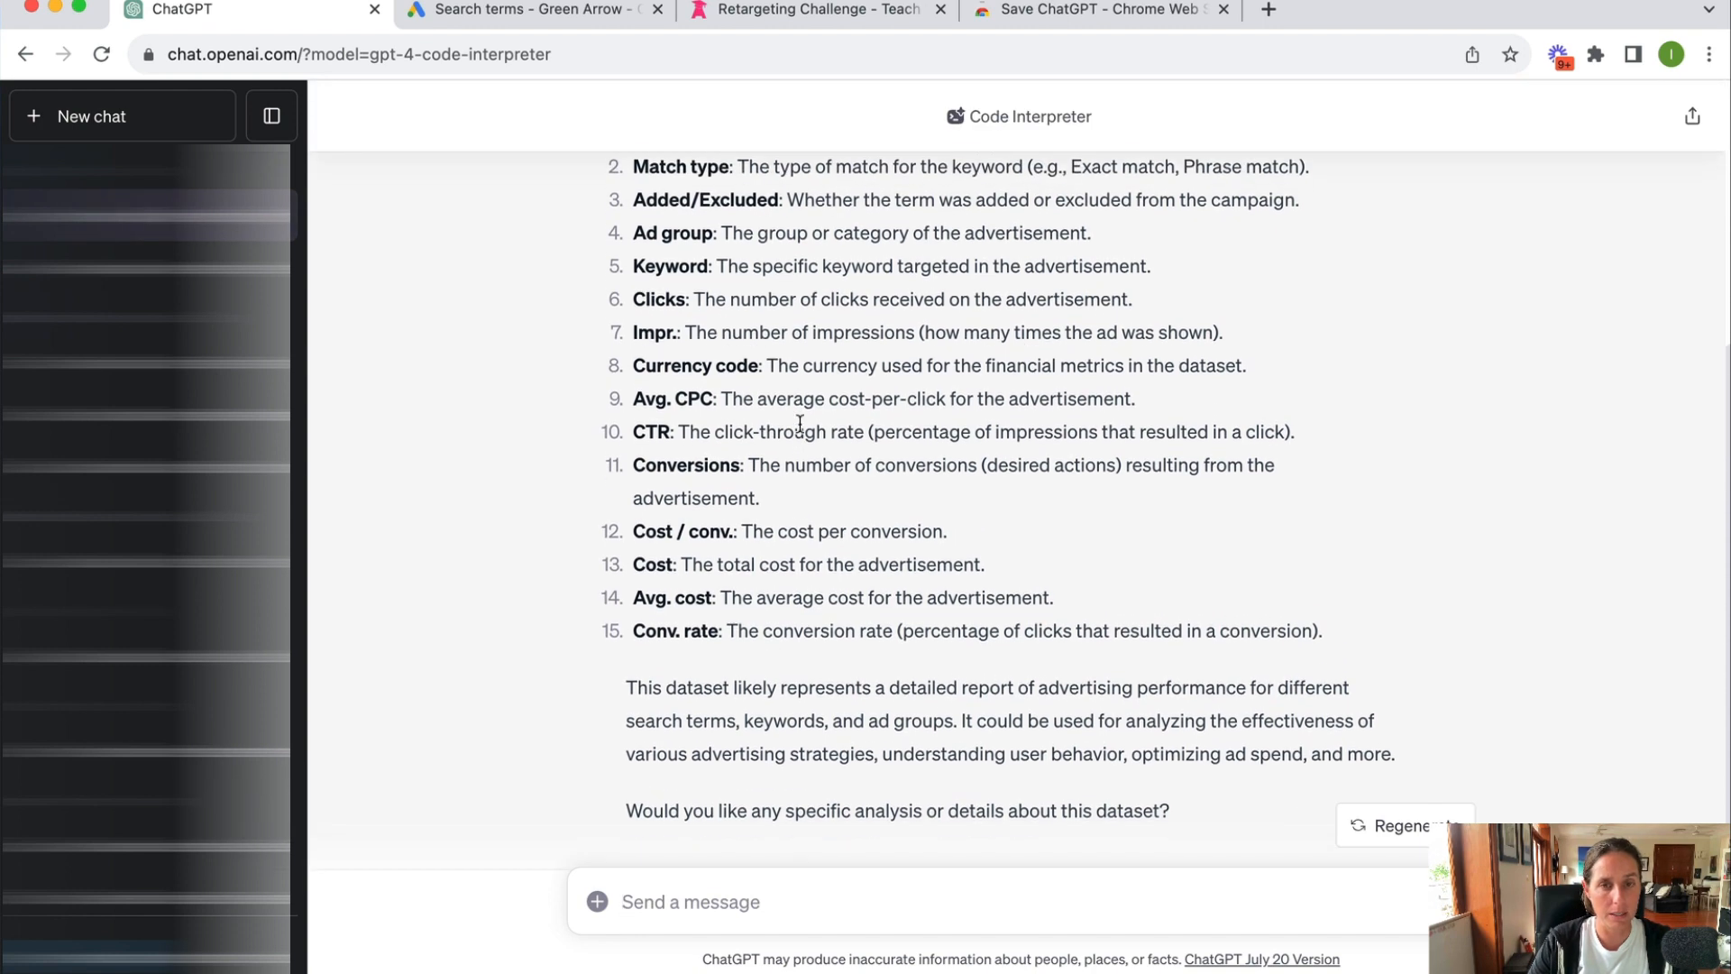
pyautogui.scroll(-3)
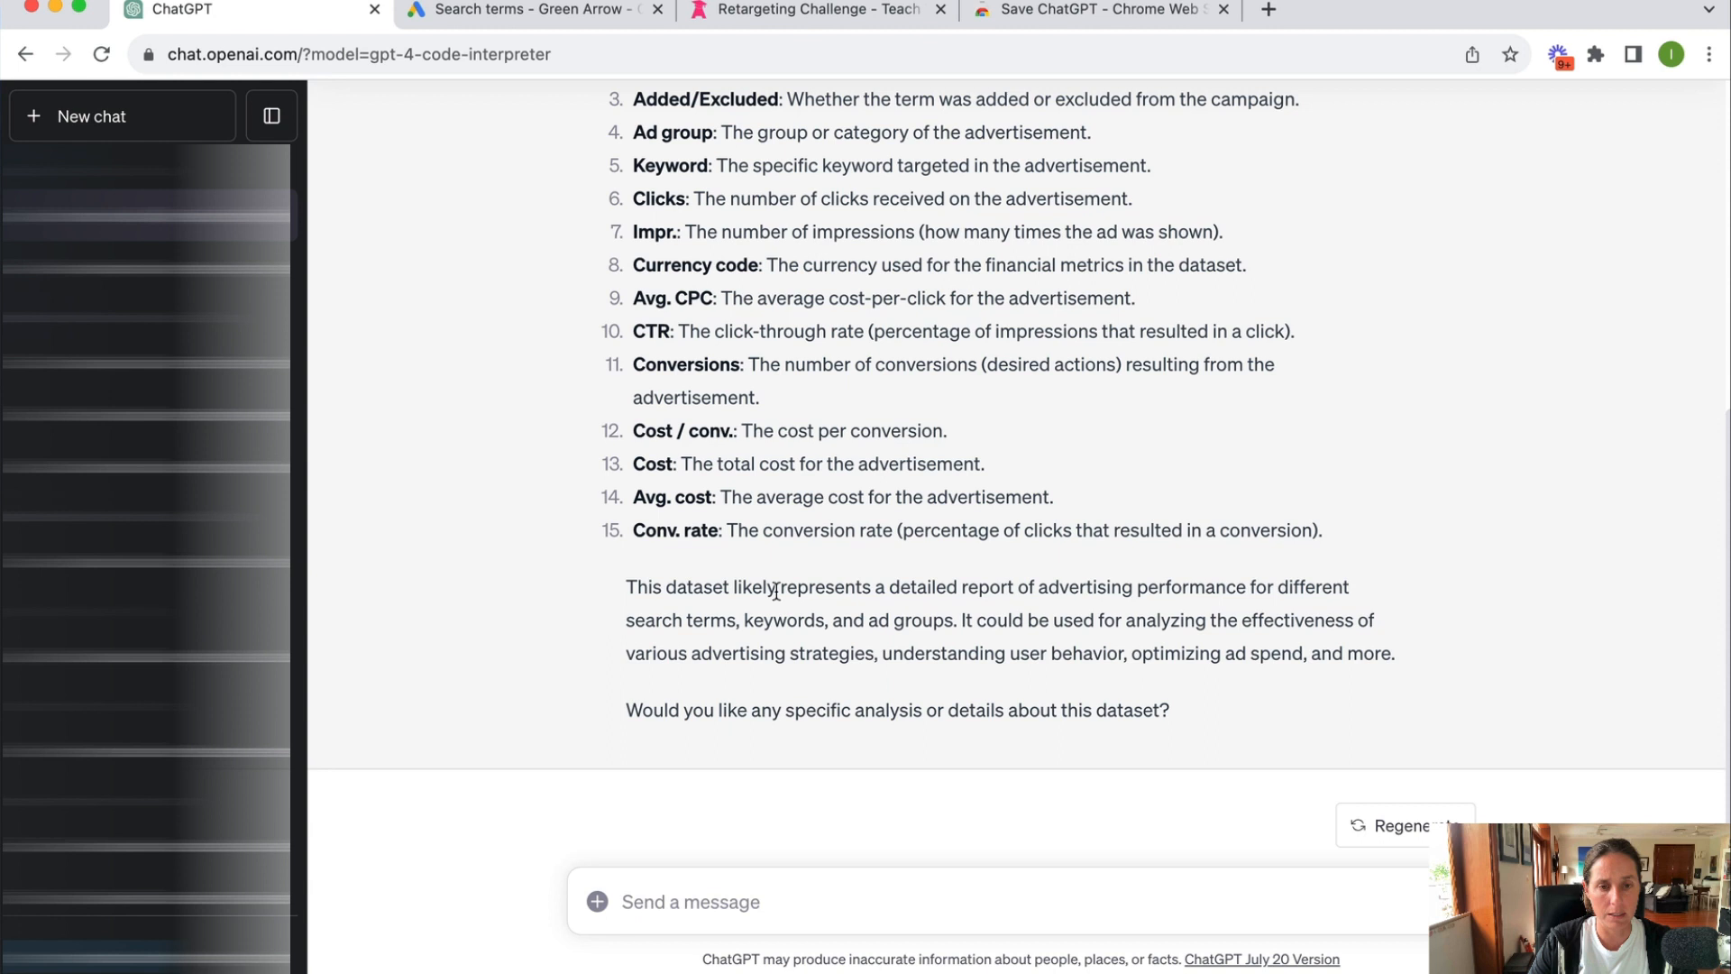
pyautogui.moveTo(1210, 591)
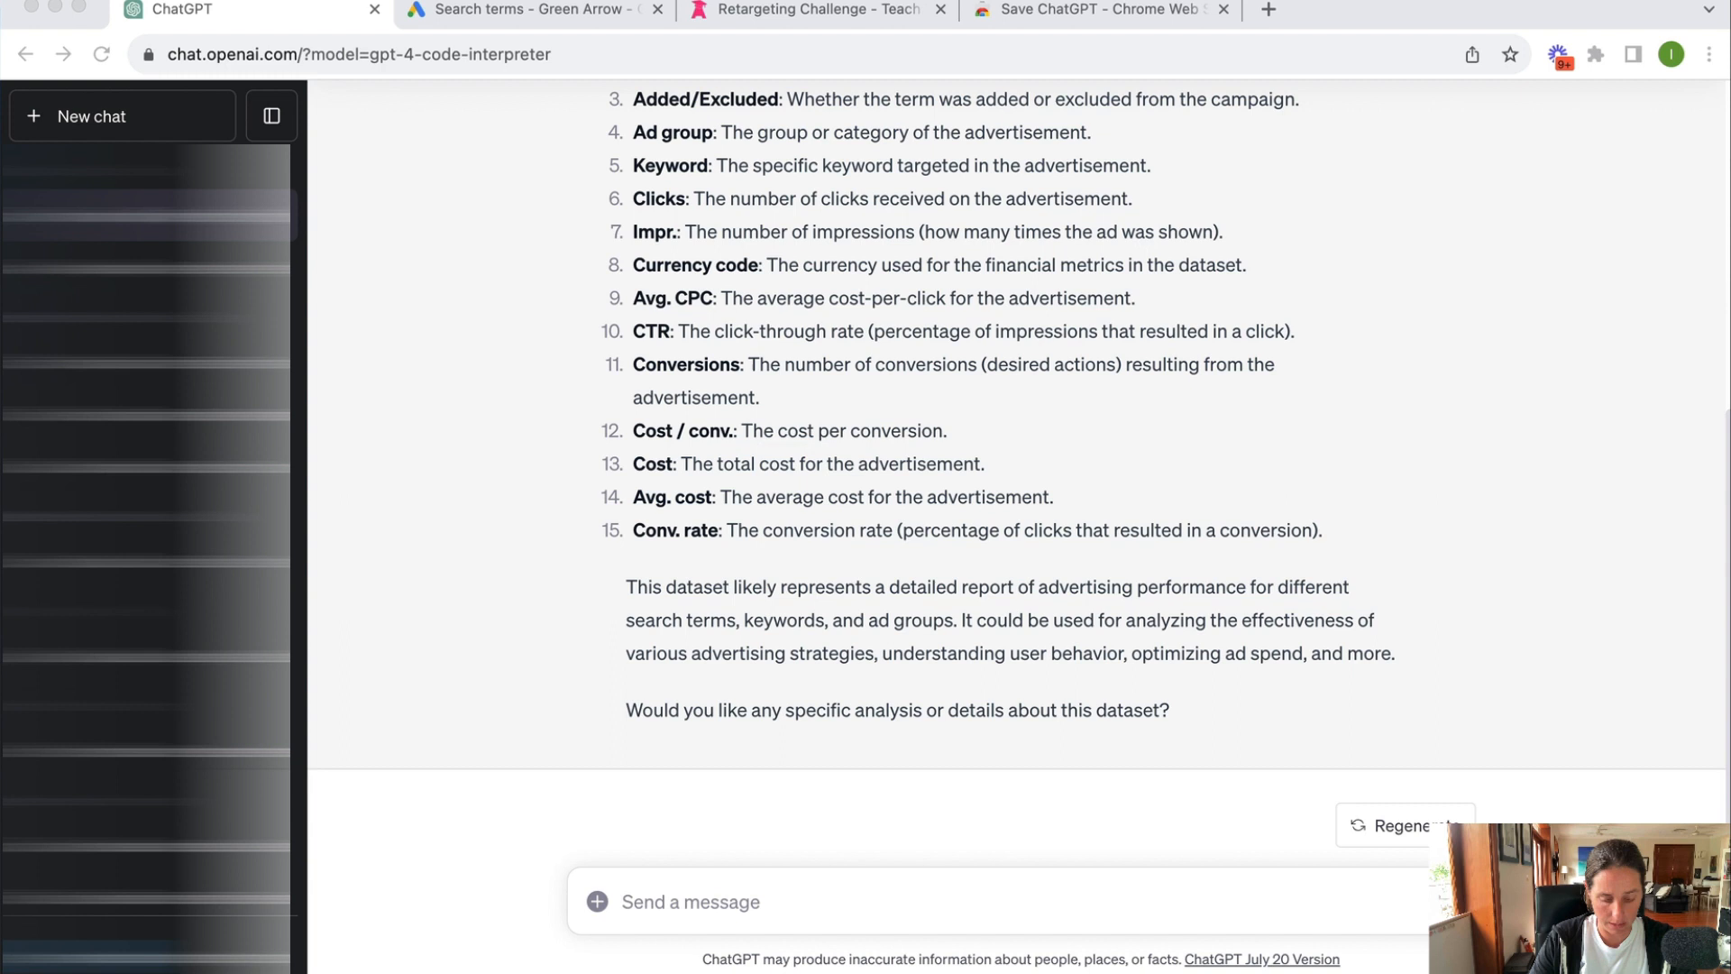
# Step: Ask 'With your knowledge from this dataset, can you perform data analysis' and review the six suggestions
pyautogui.write('With your knowledge from this dataset, can you perform data analysis')
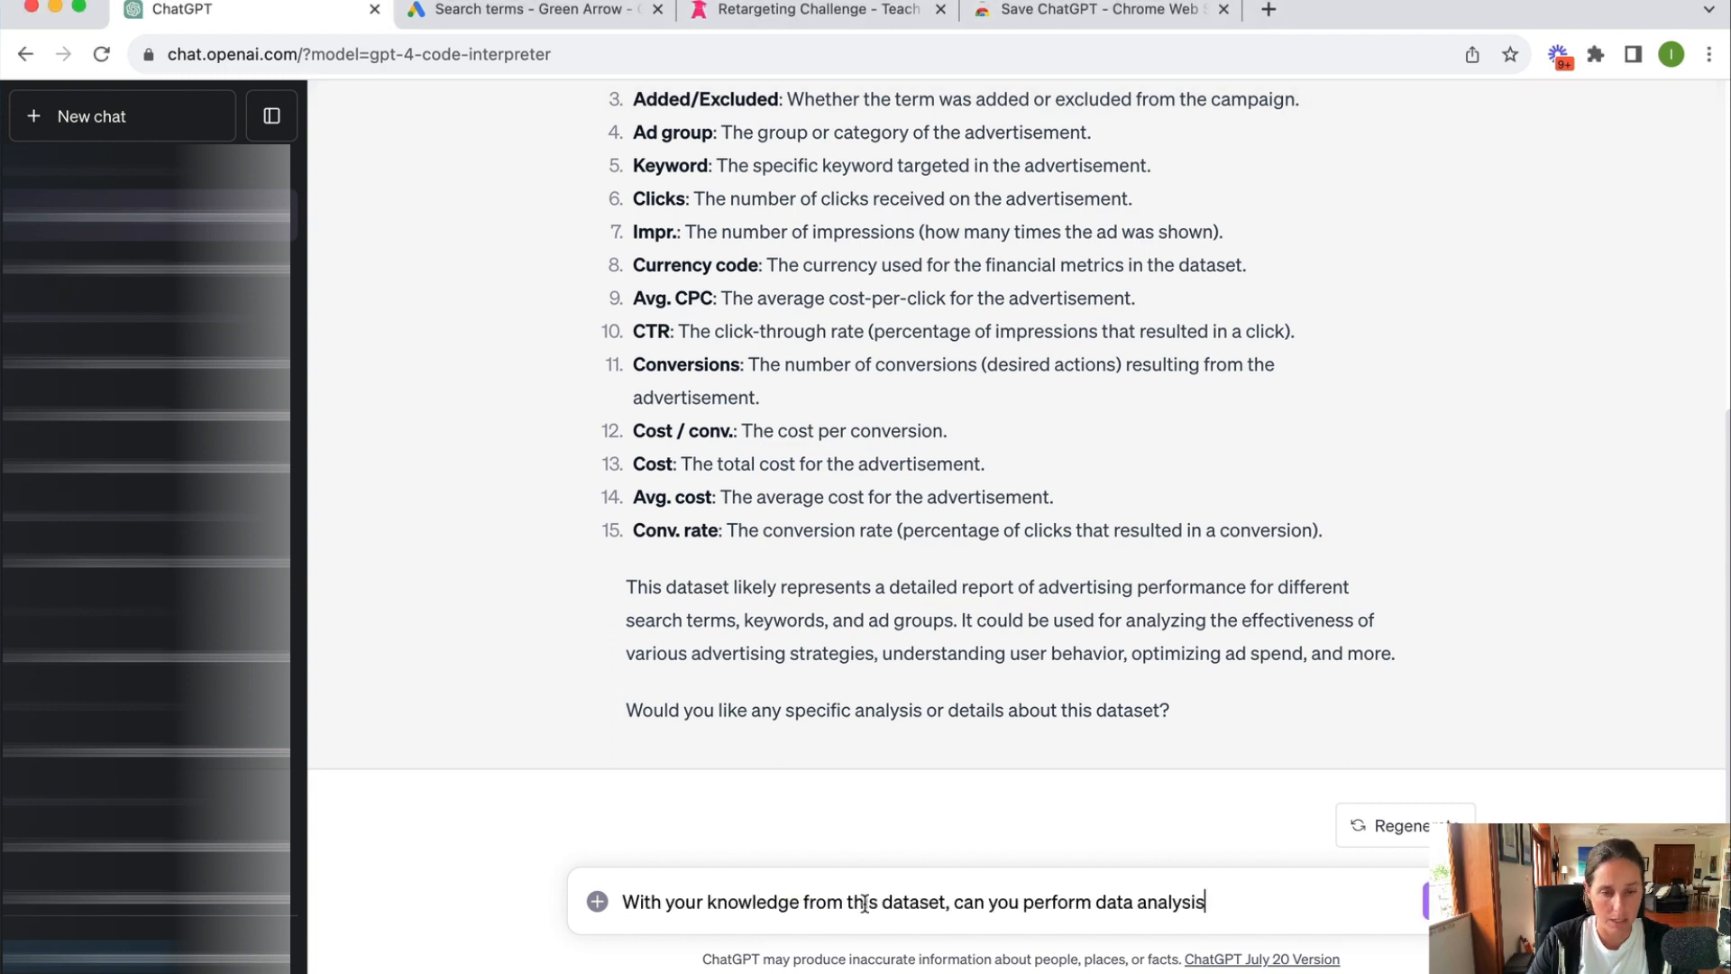
pyautogui.moveTo(955, 925)
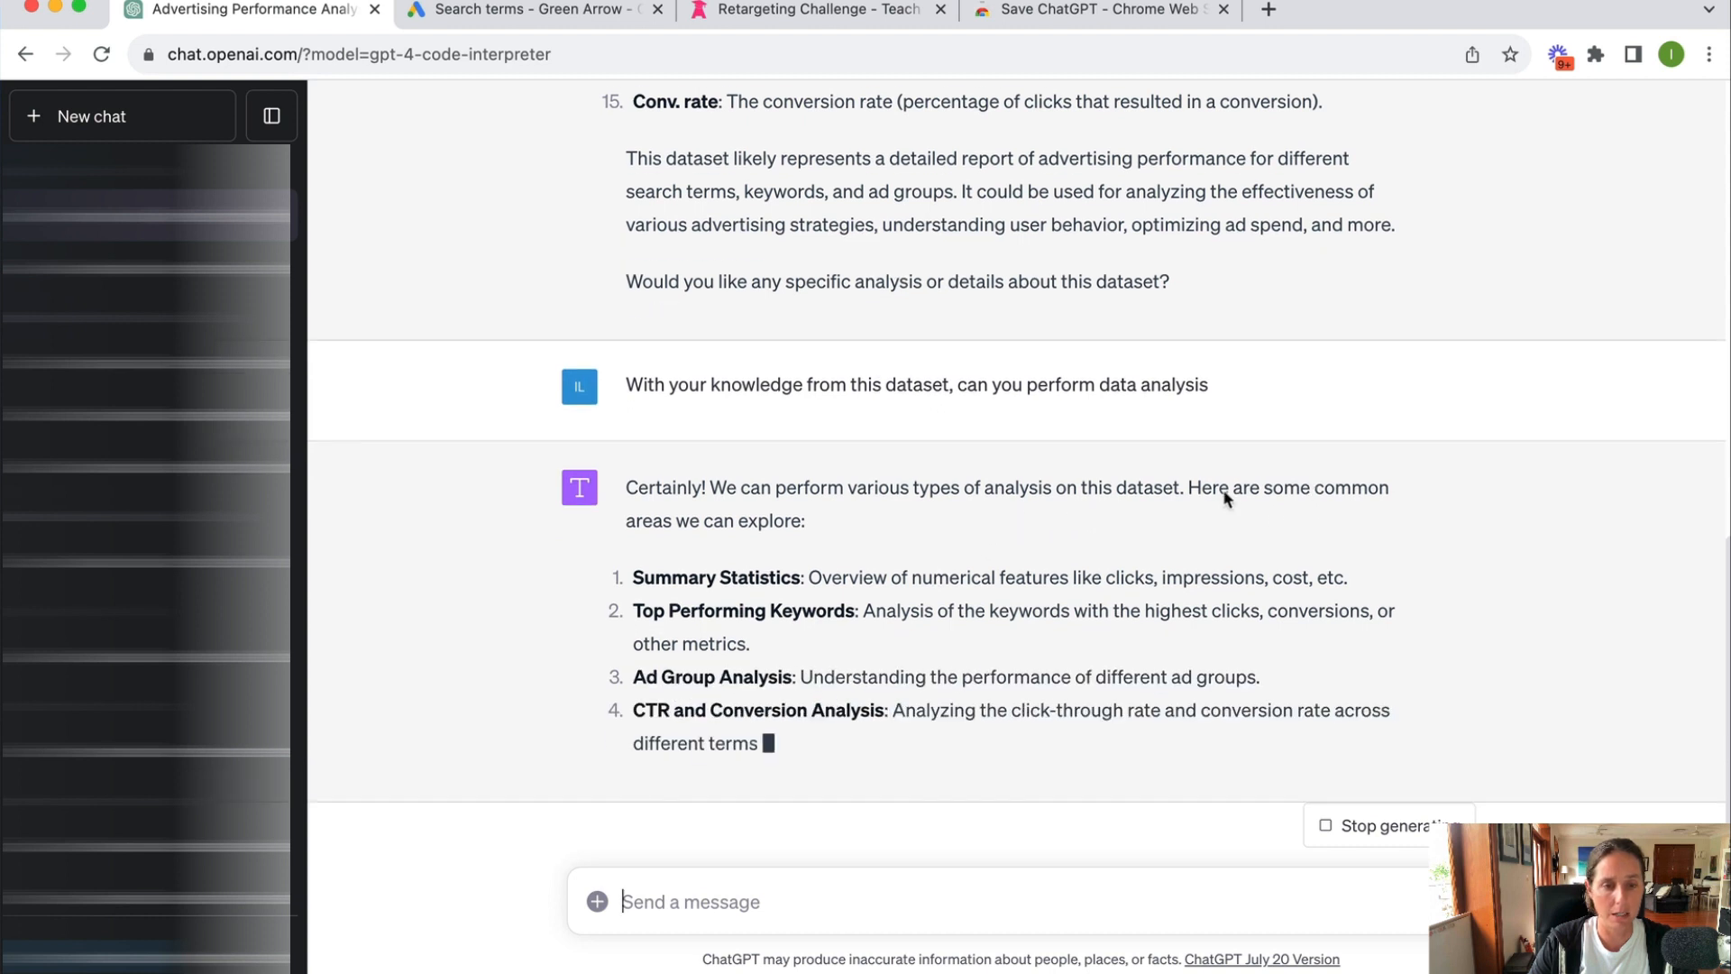
pyautogui.scroll(-3)
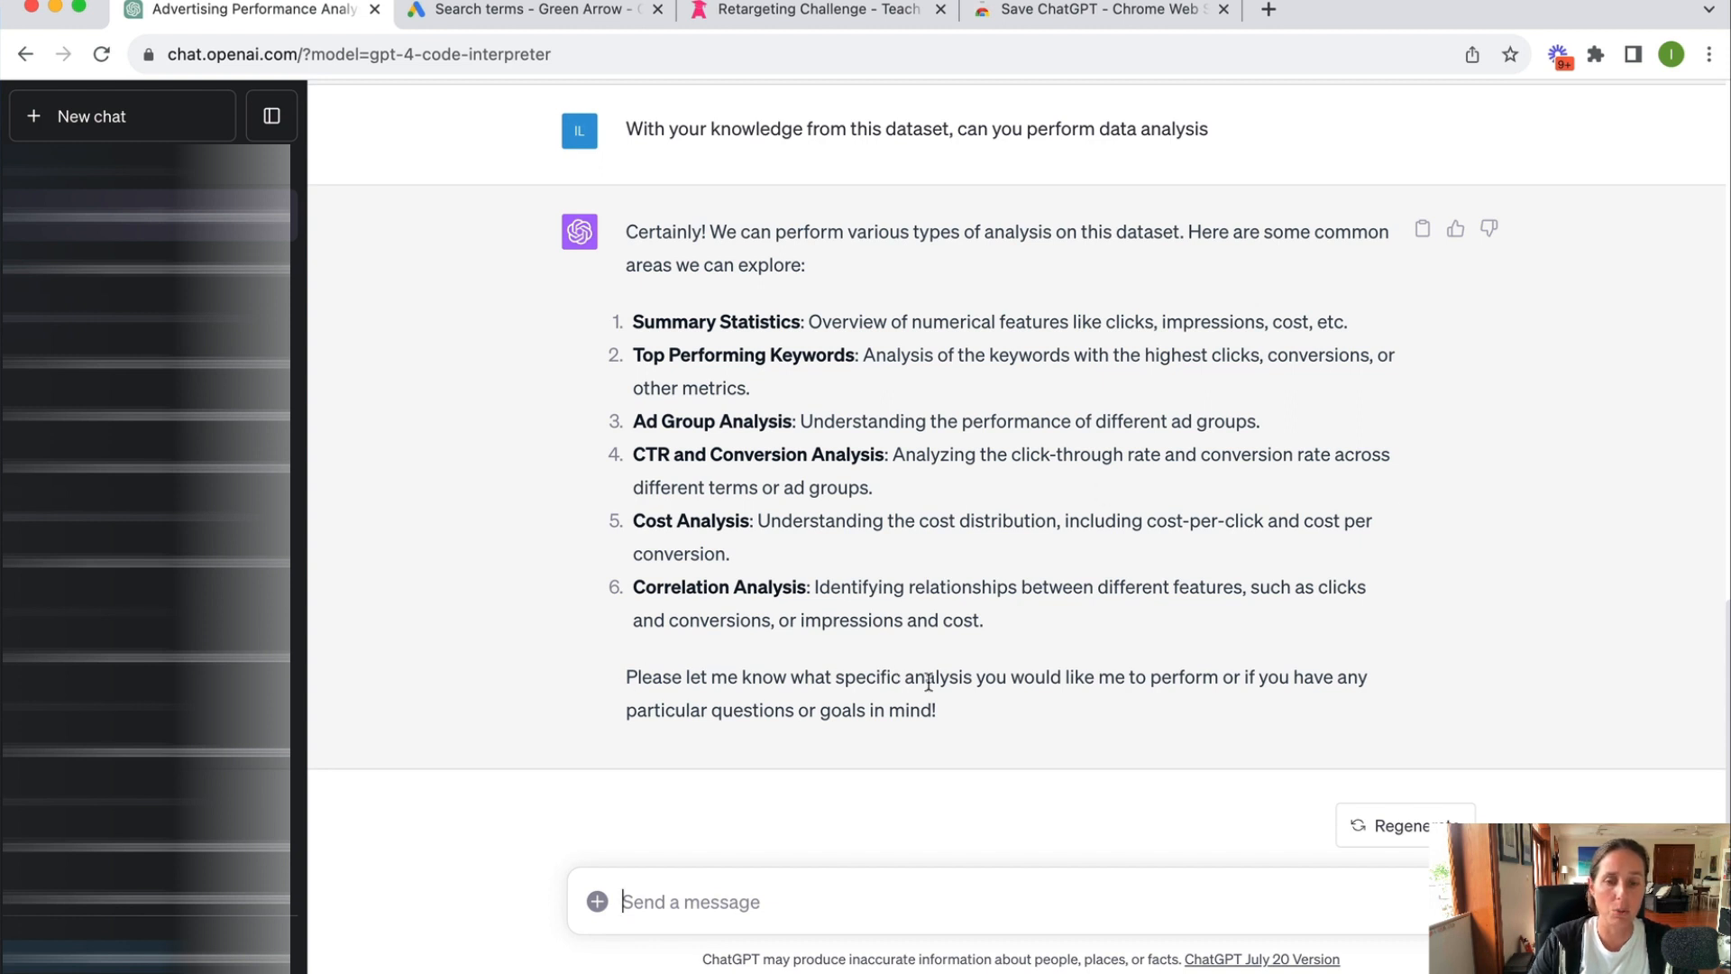
pyautogui.moveTo(693, 707)
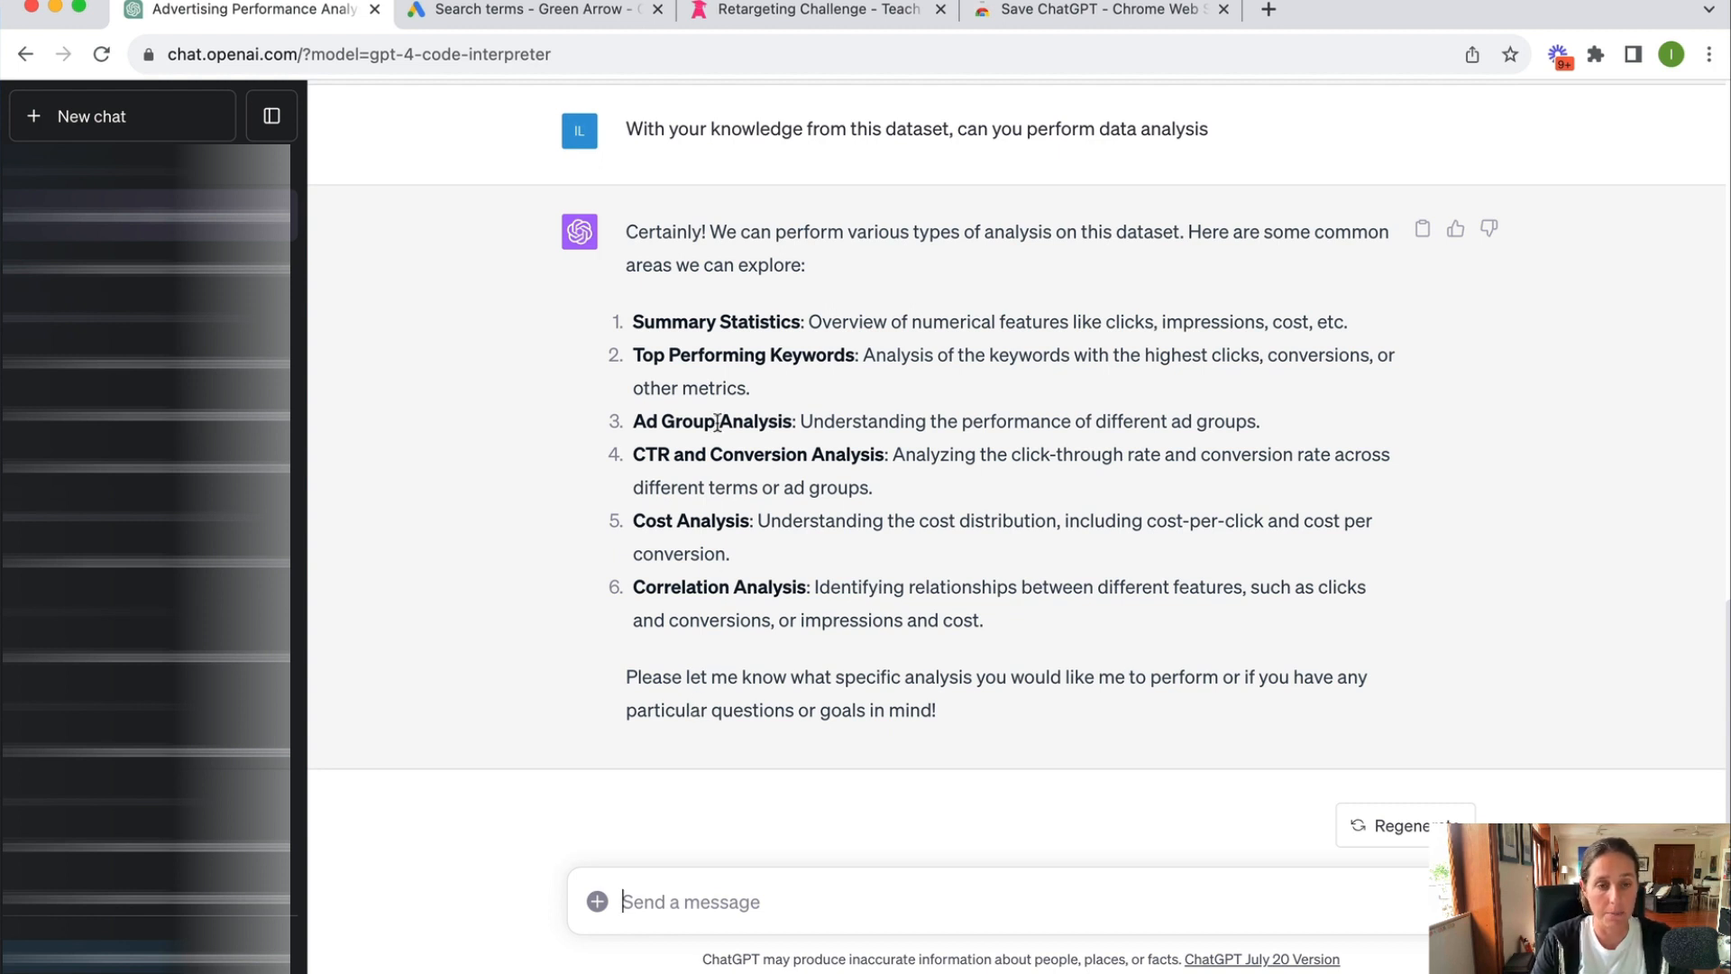
# Step: Request the top performing keywords and read the top 10 lists by clicks and conversions
pyautogui.write('I would like to kno')
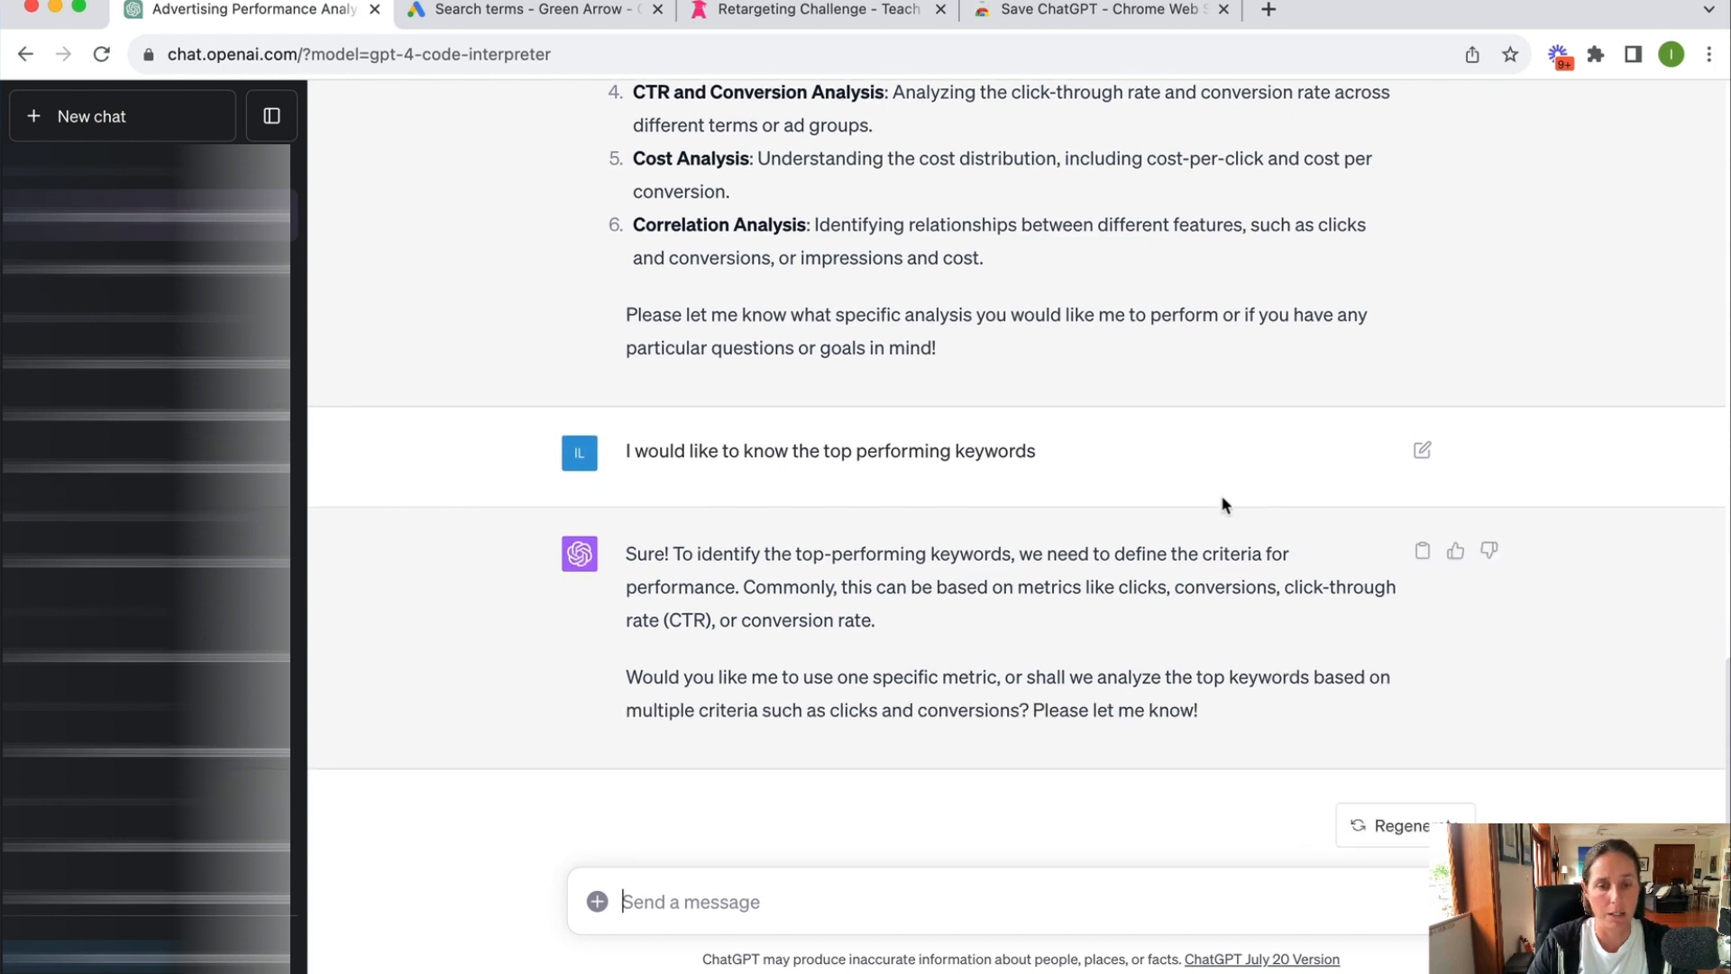
pyautogui.moveTo(1002, 663)
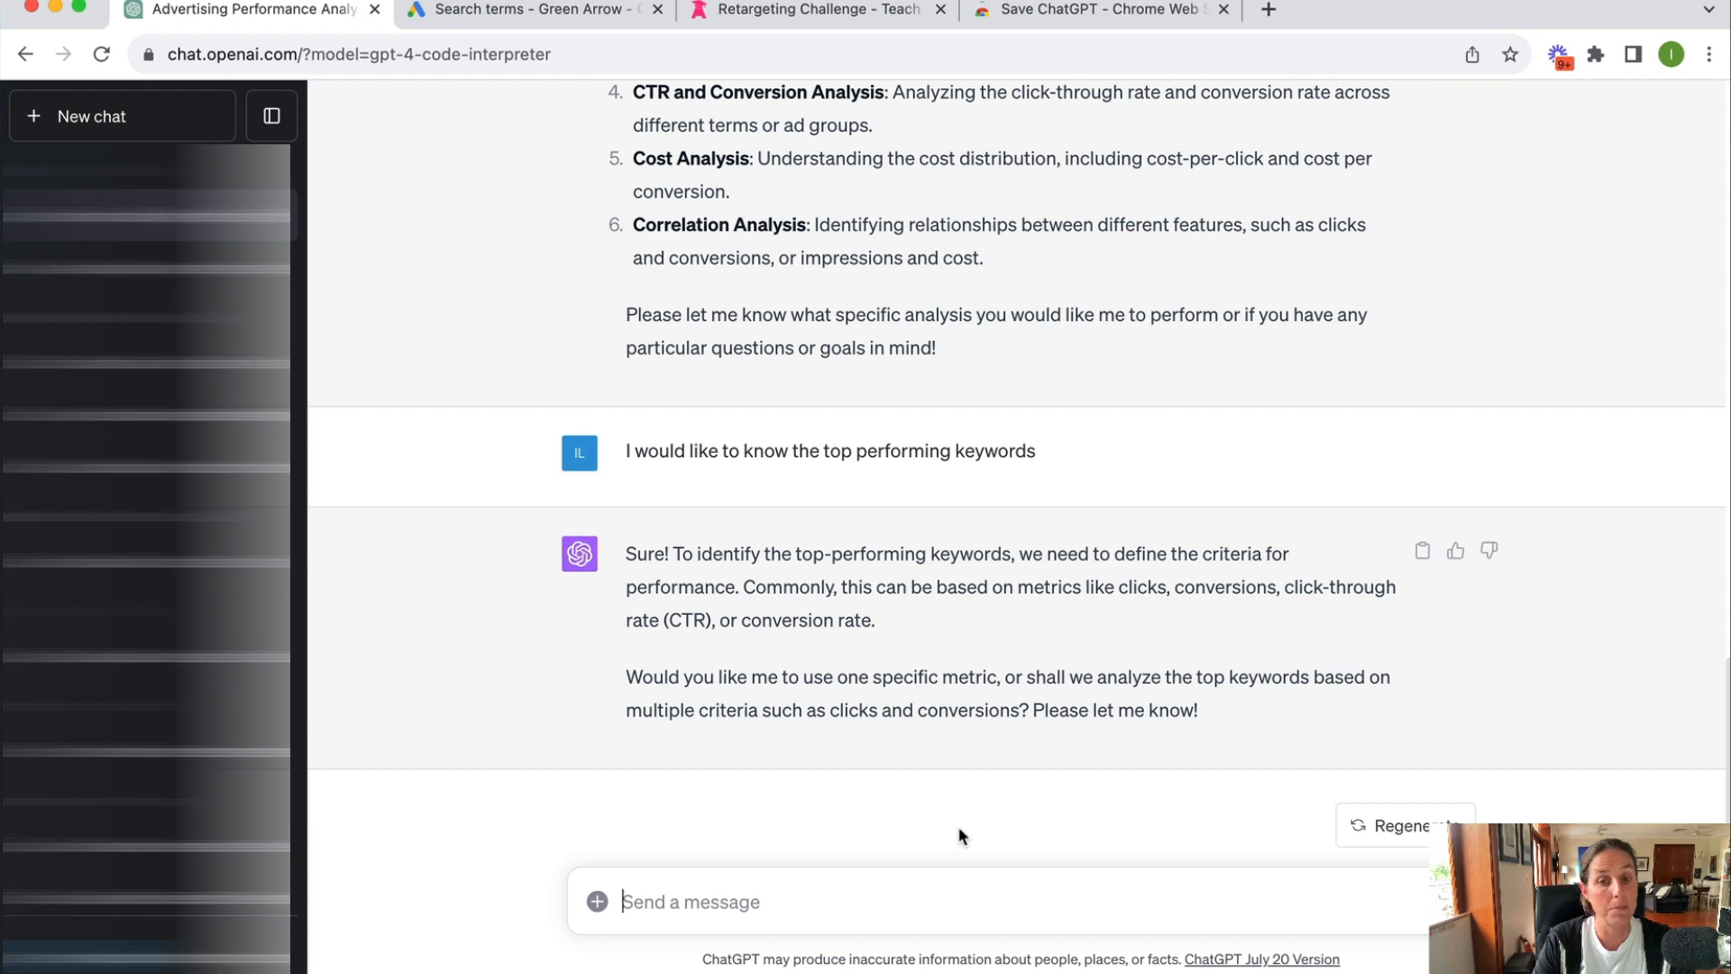
pyautogui.write('cl')
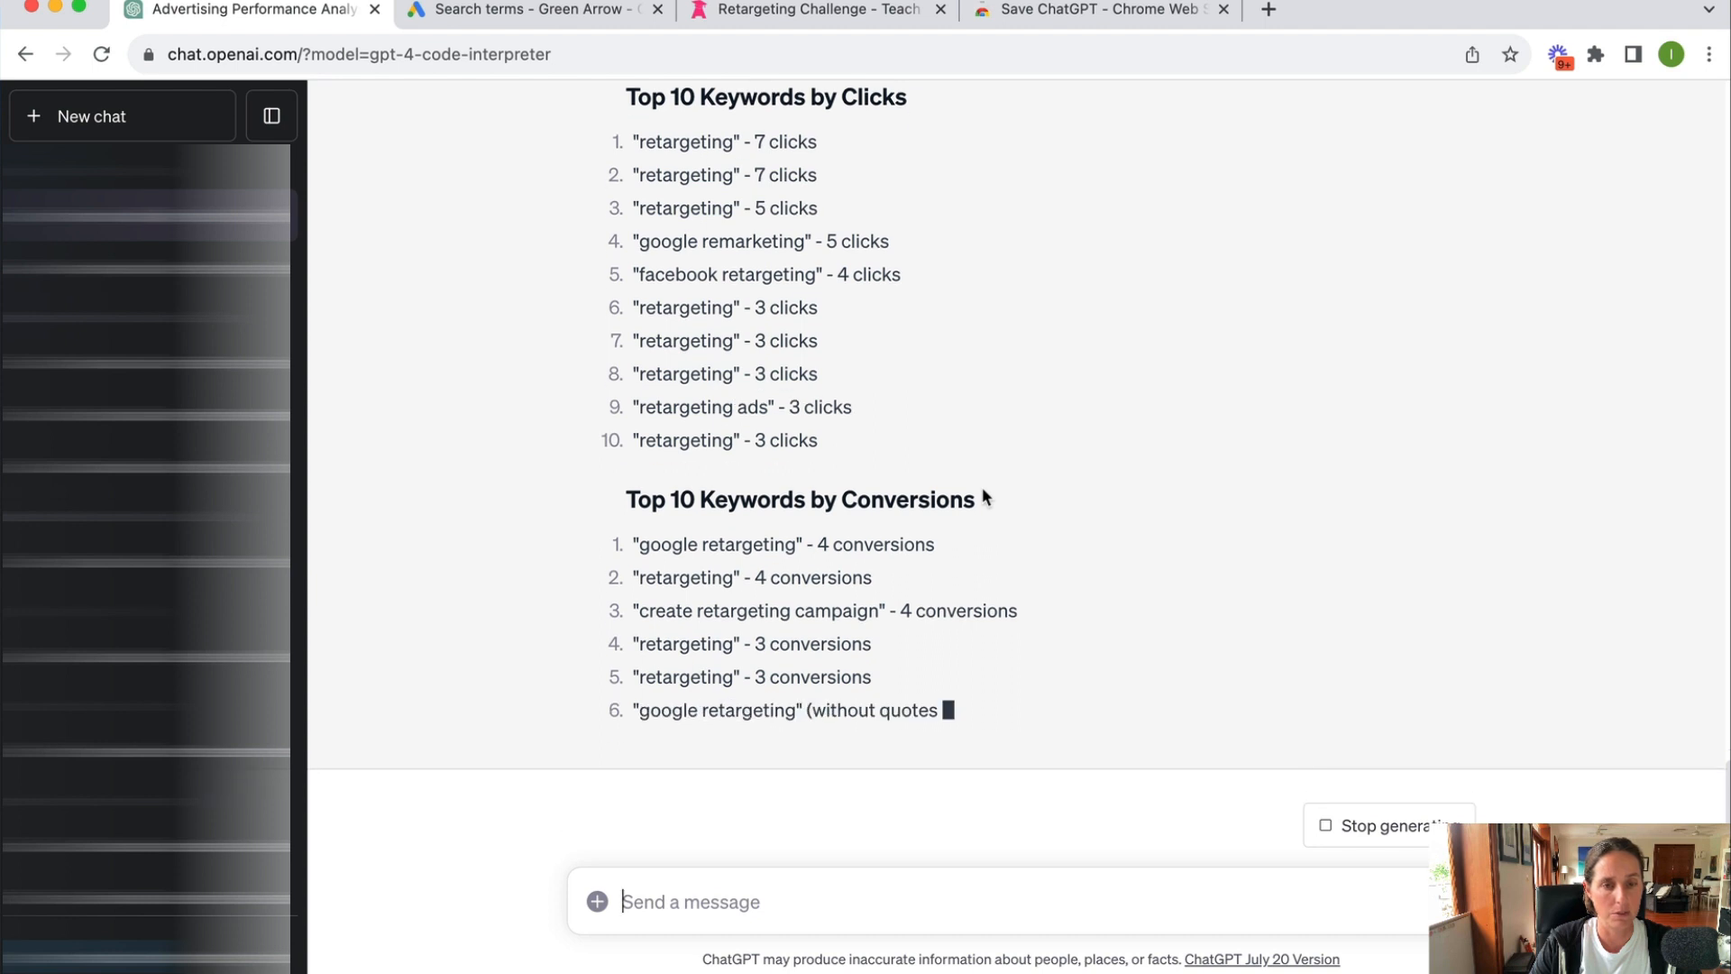
pyautogui.scroll(-3)
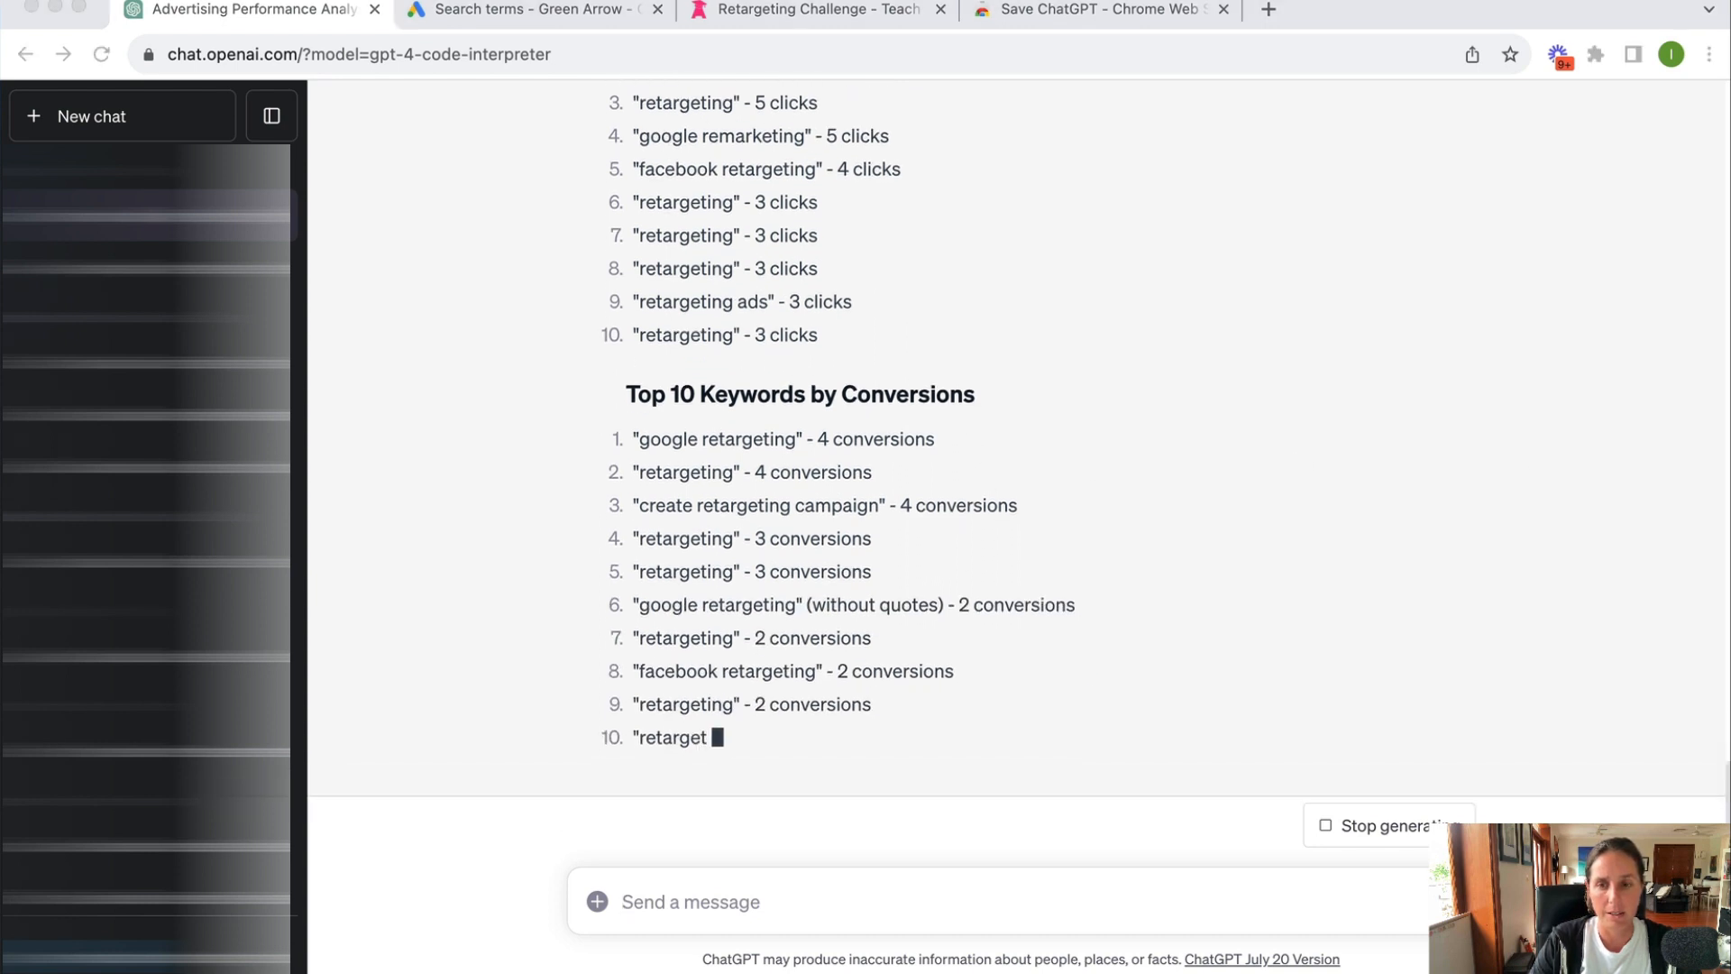
pyautogui.scroll(-3)
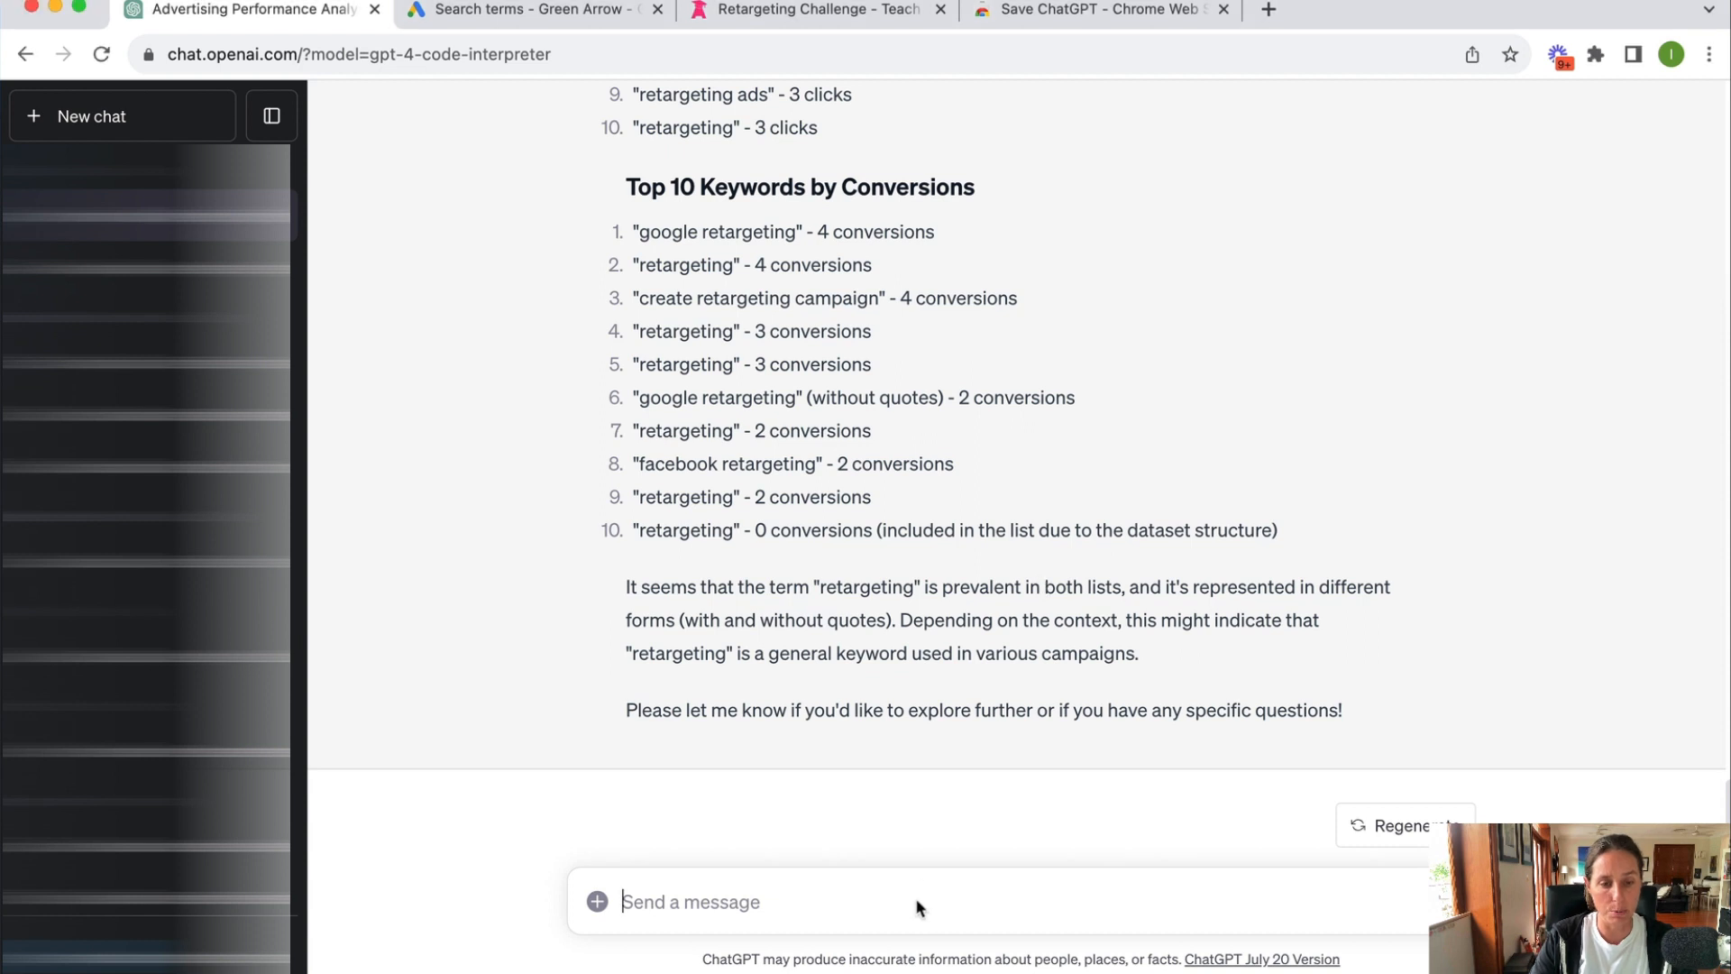
# Step: Ask 'Can you create a graph using this dataset', then answer bar graph and clicks
pyautogui.write('Can you create a graph using this dataset')
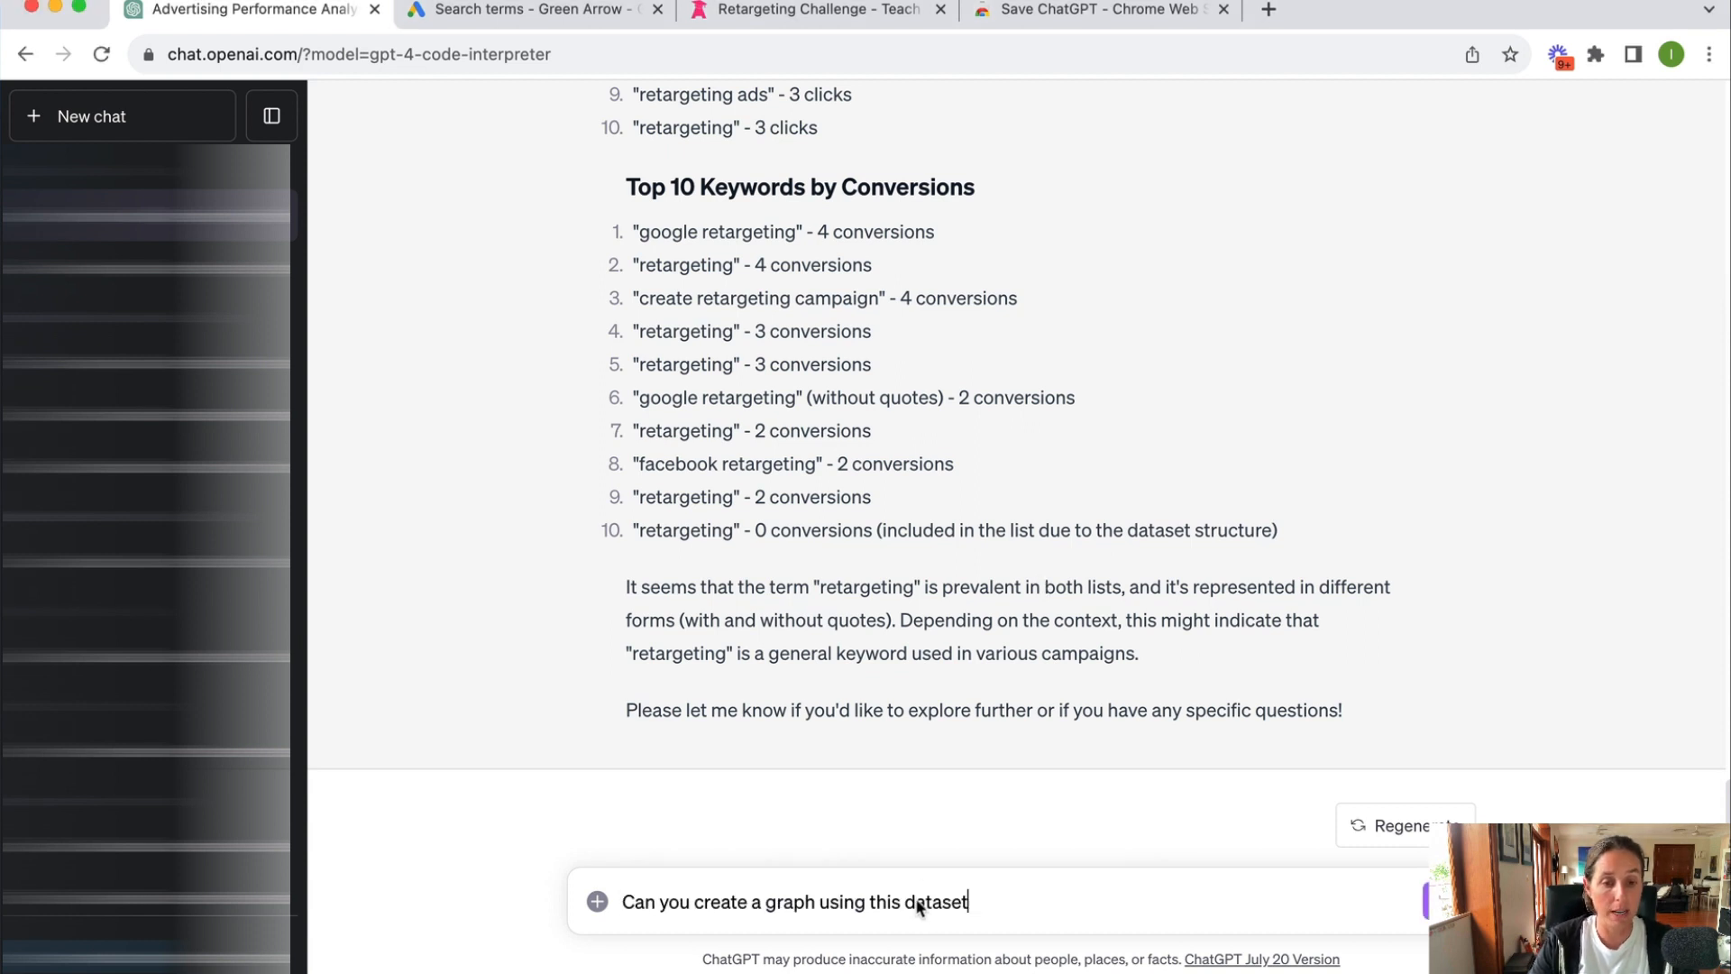
pyautogui.moveTo(916, 902)
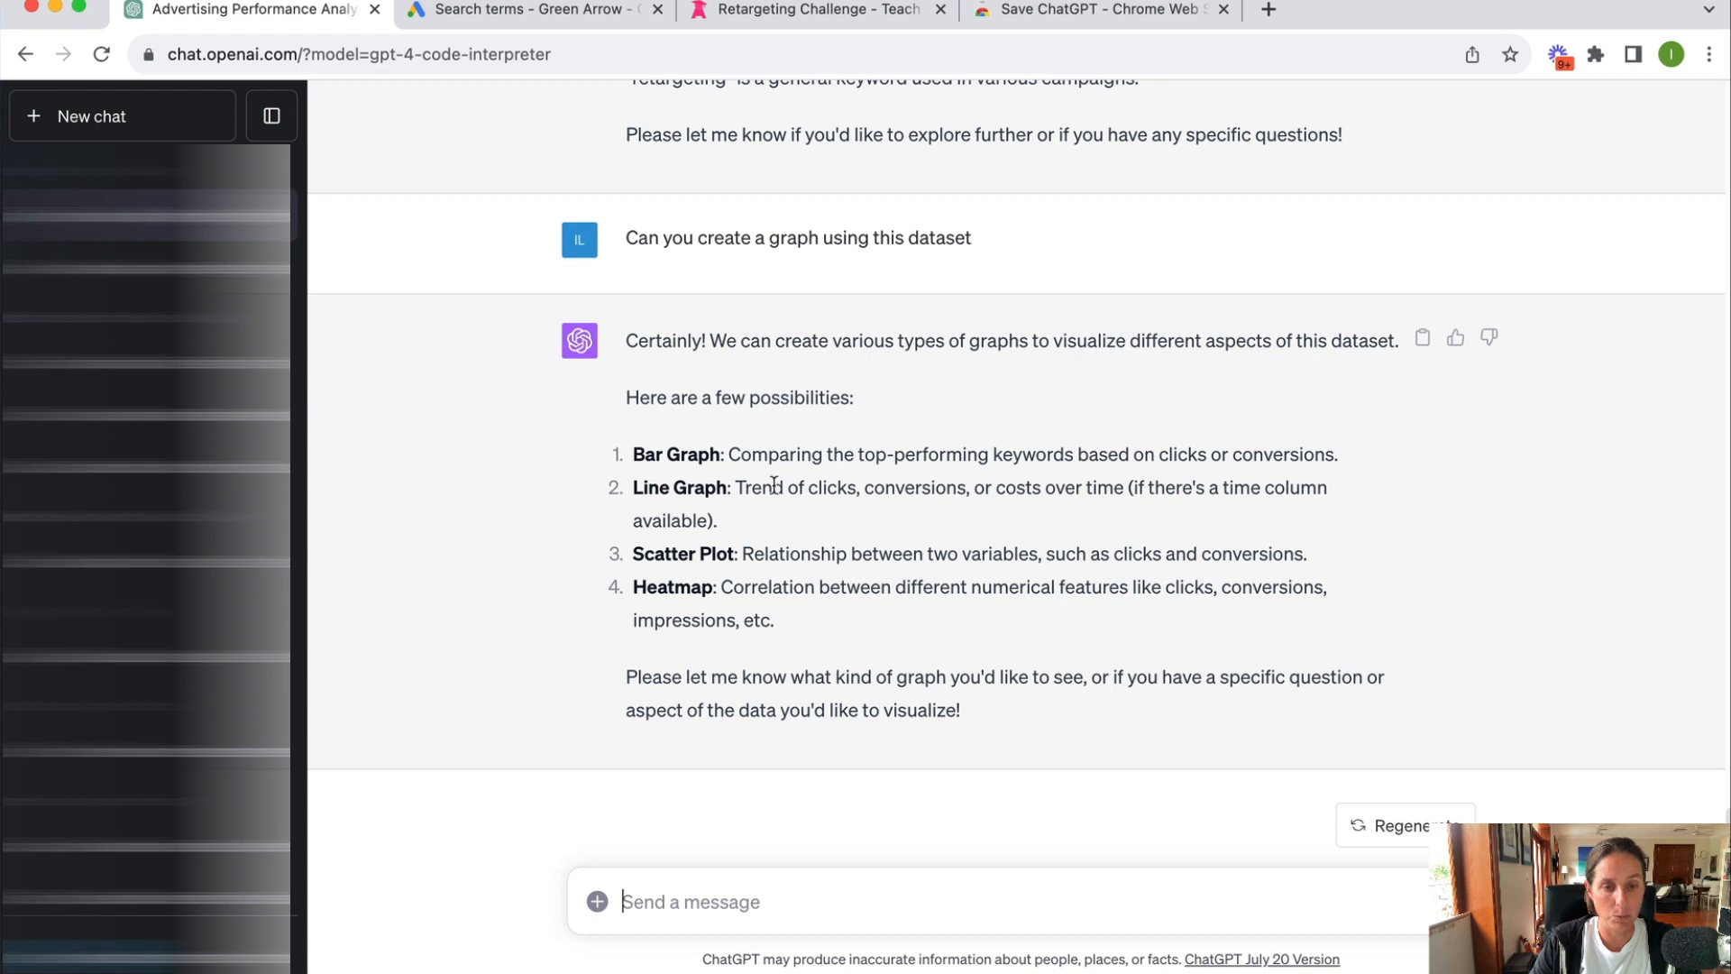
pyautogui.write('ba')
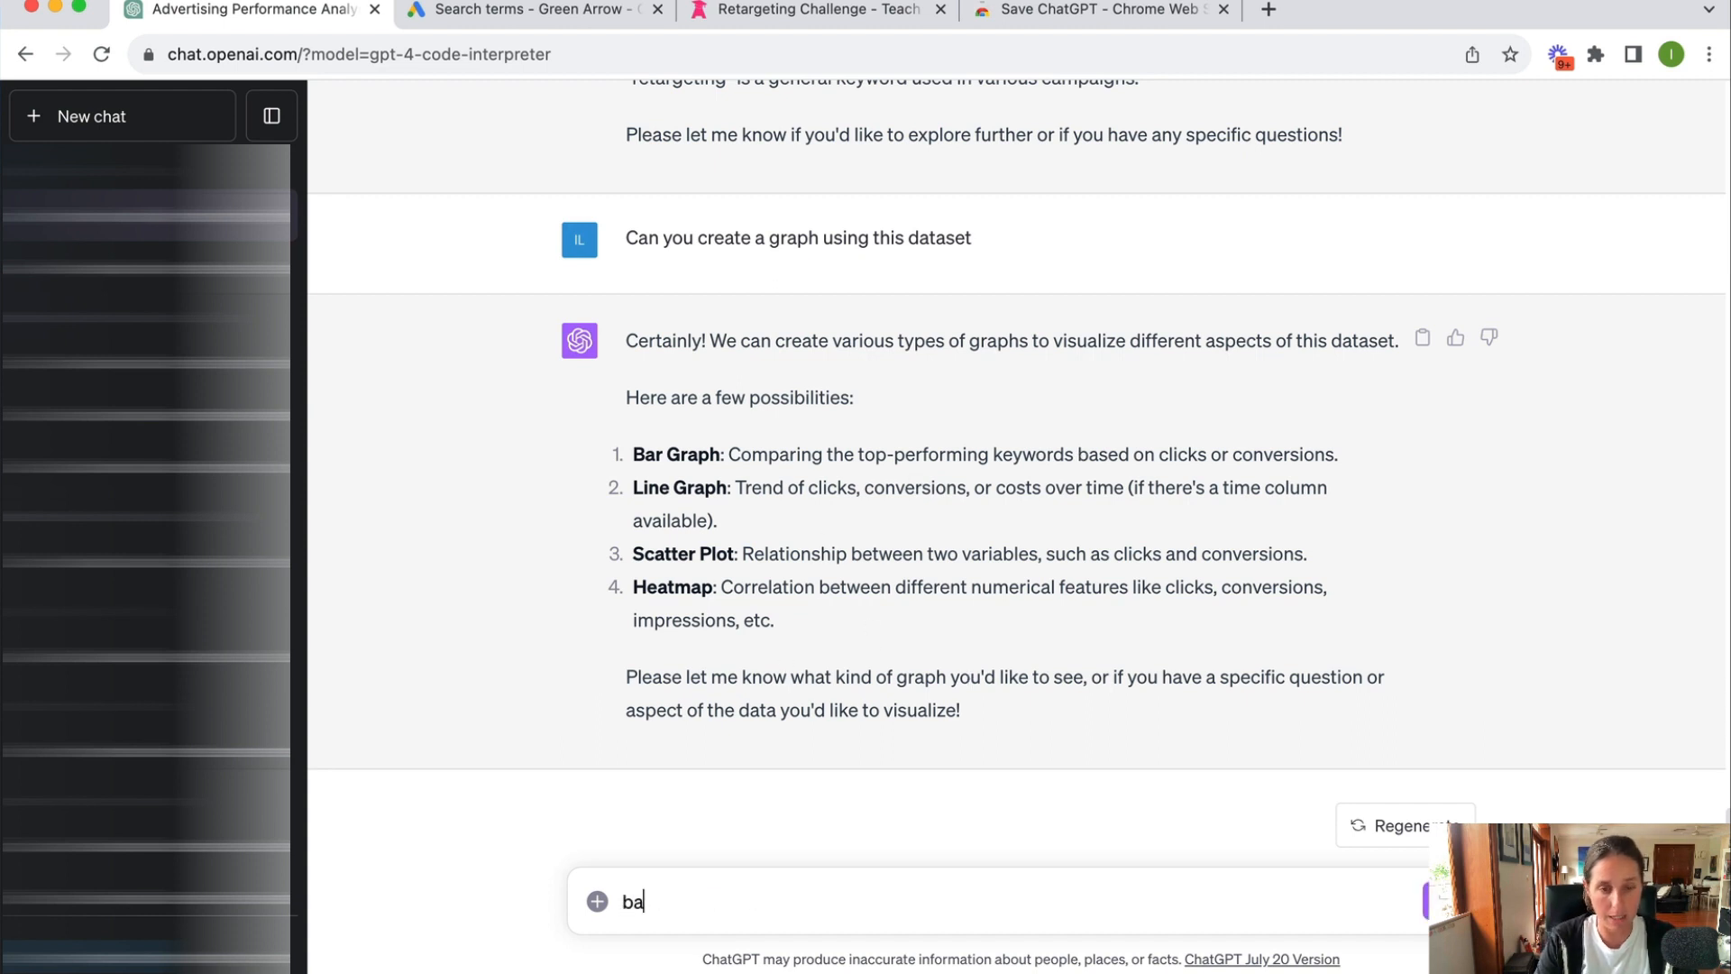
pyautogui.press('Backspace')
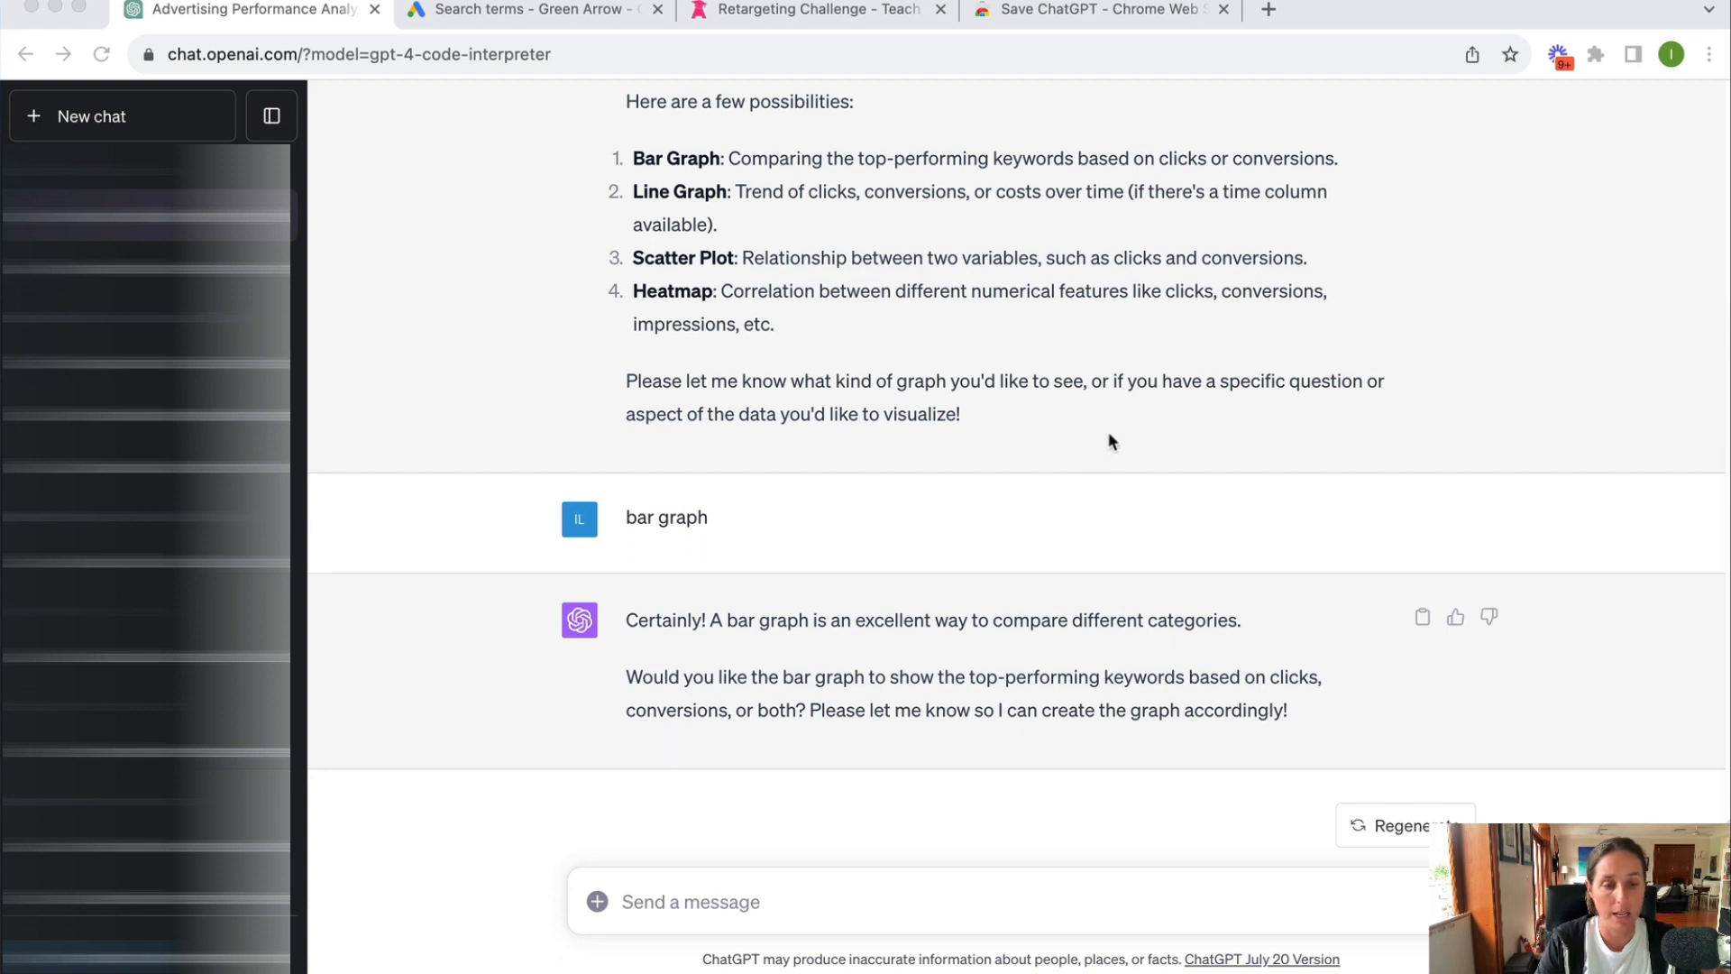
pyautogui.click(712, 901)
pyautogui.write('clicks')
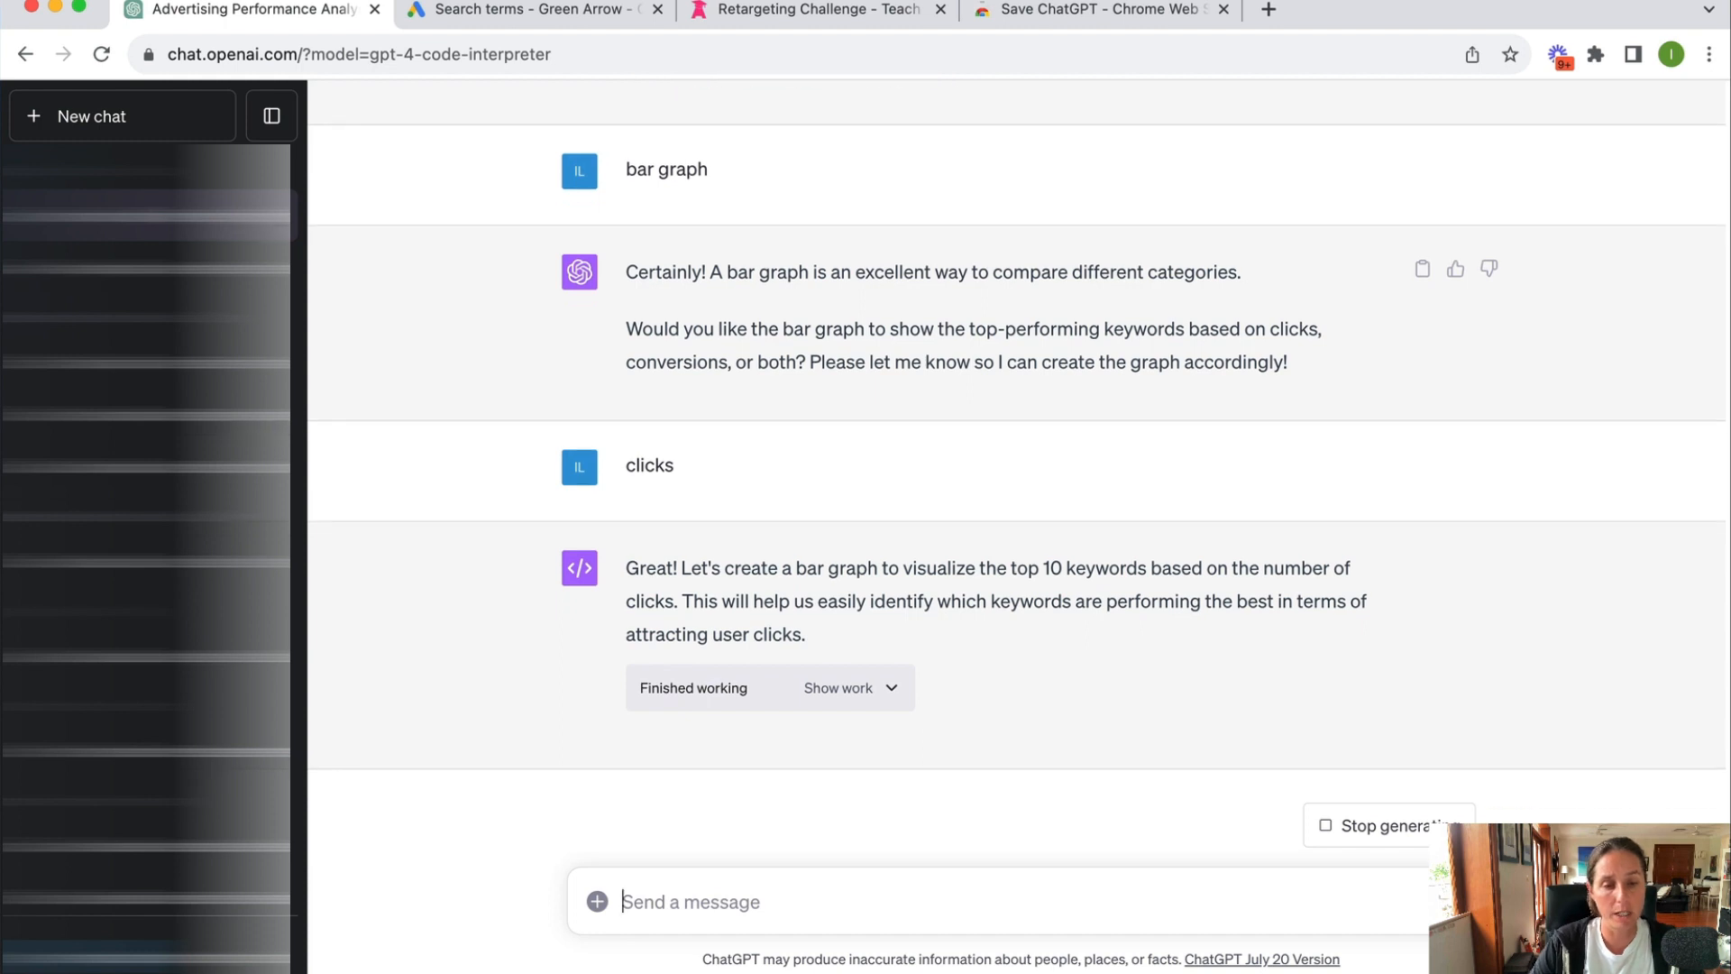
# Step: Scroll through the finished Top 10 Keywords by Clicks bar graph
pyautogui.scroll(-3)
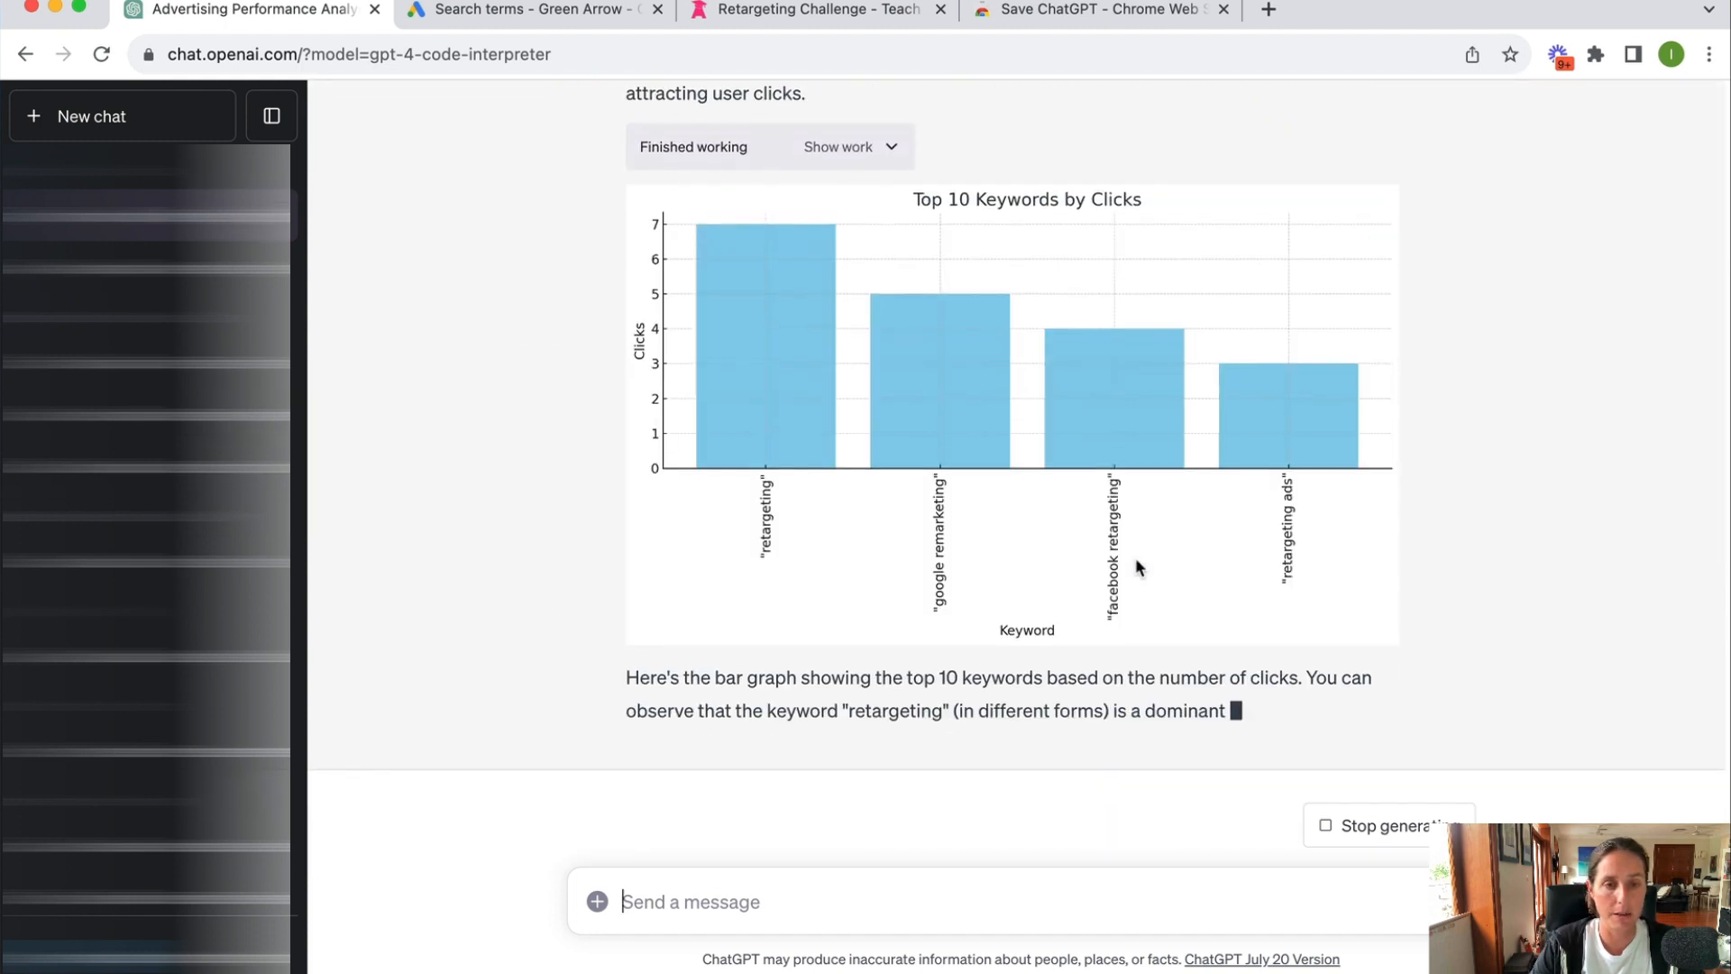
pyautogui.scroll(-3)
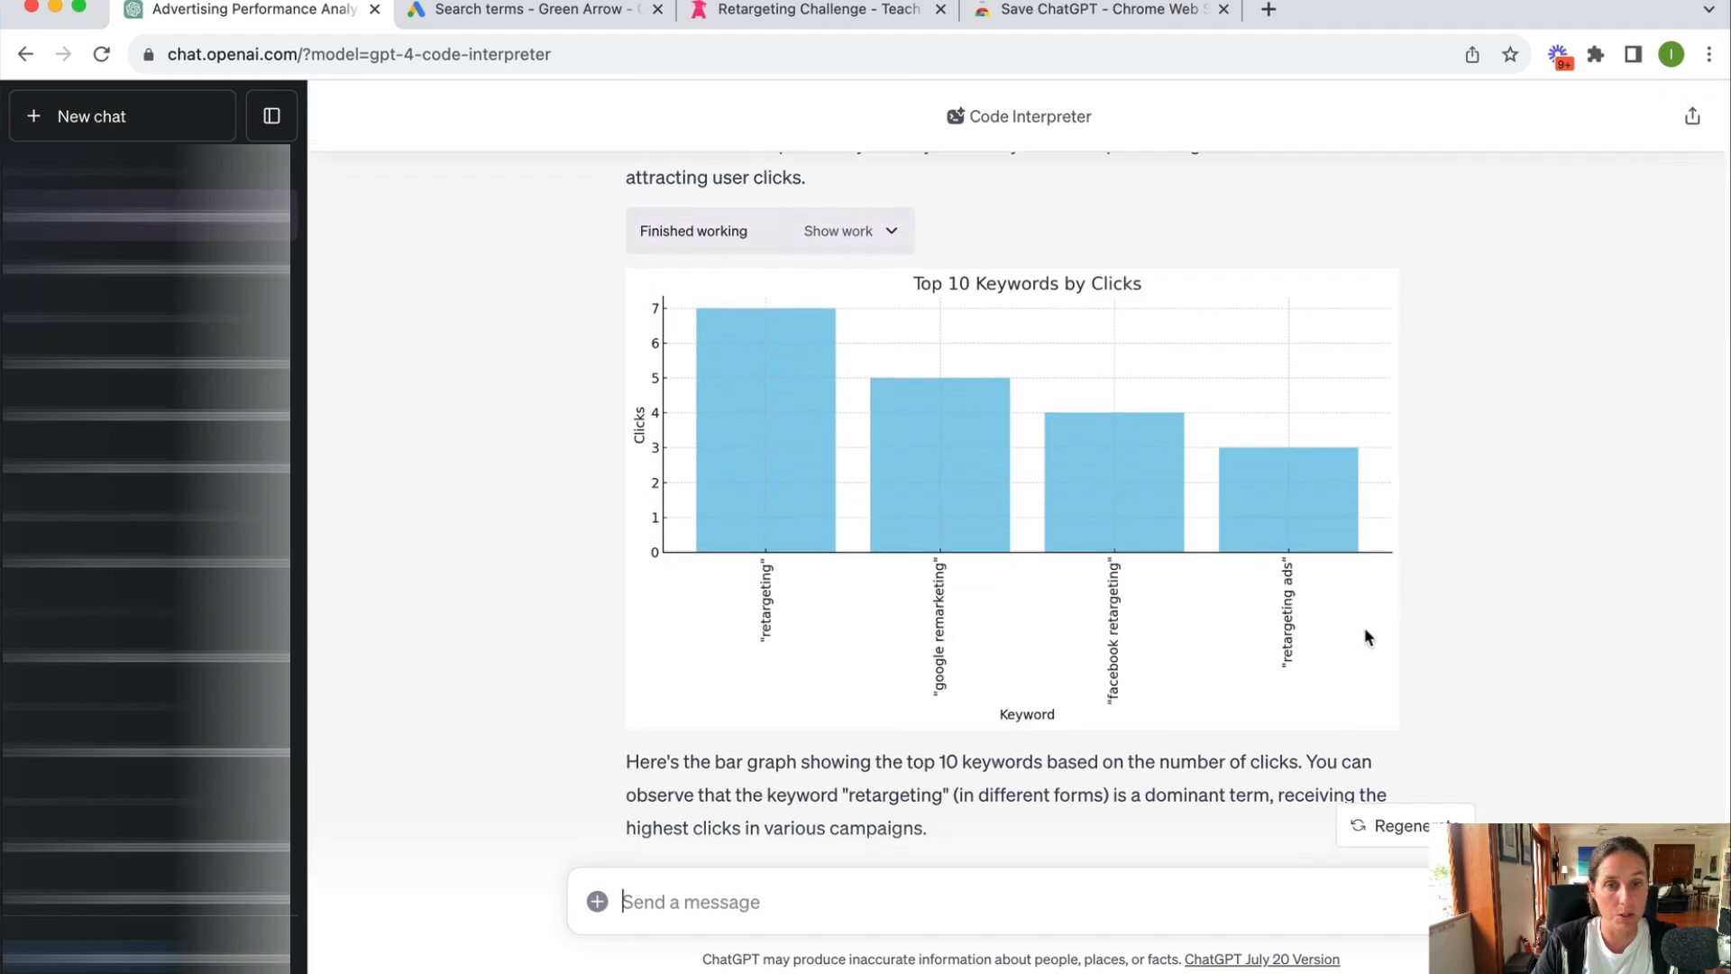
pyautogui.scroll(-3)
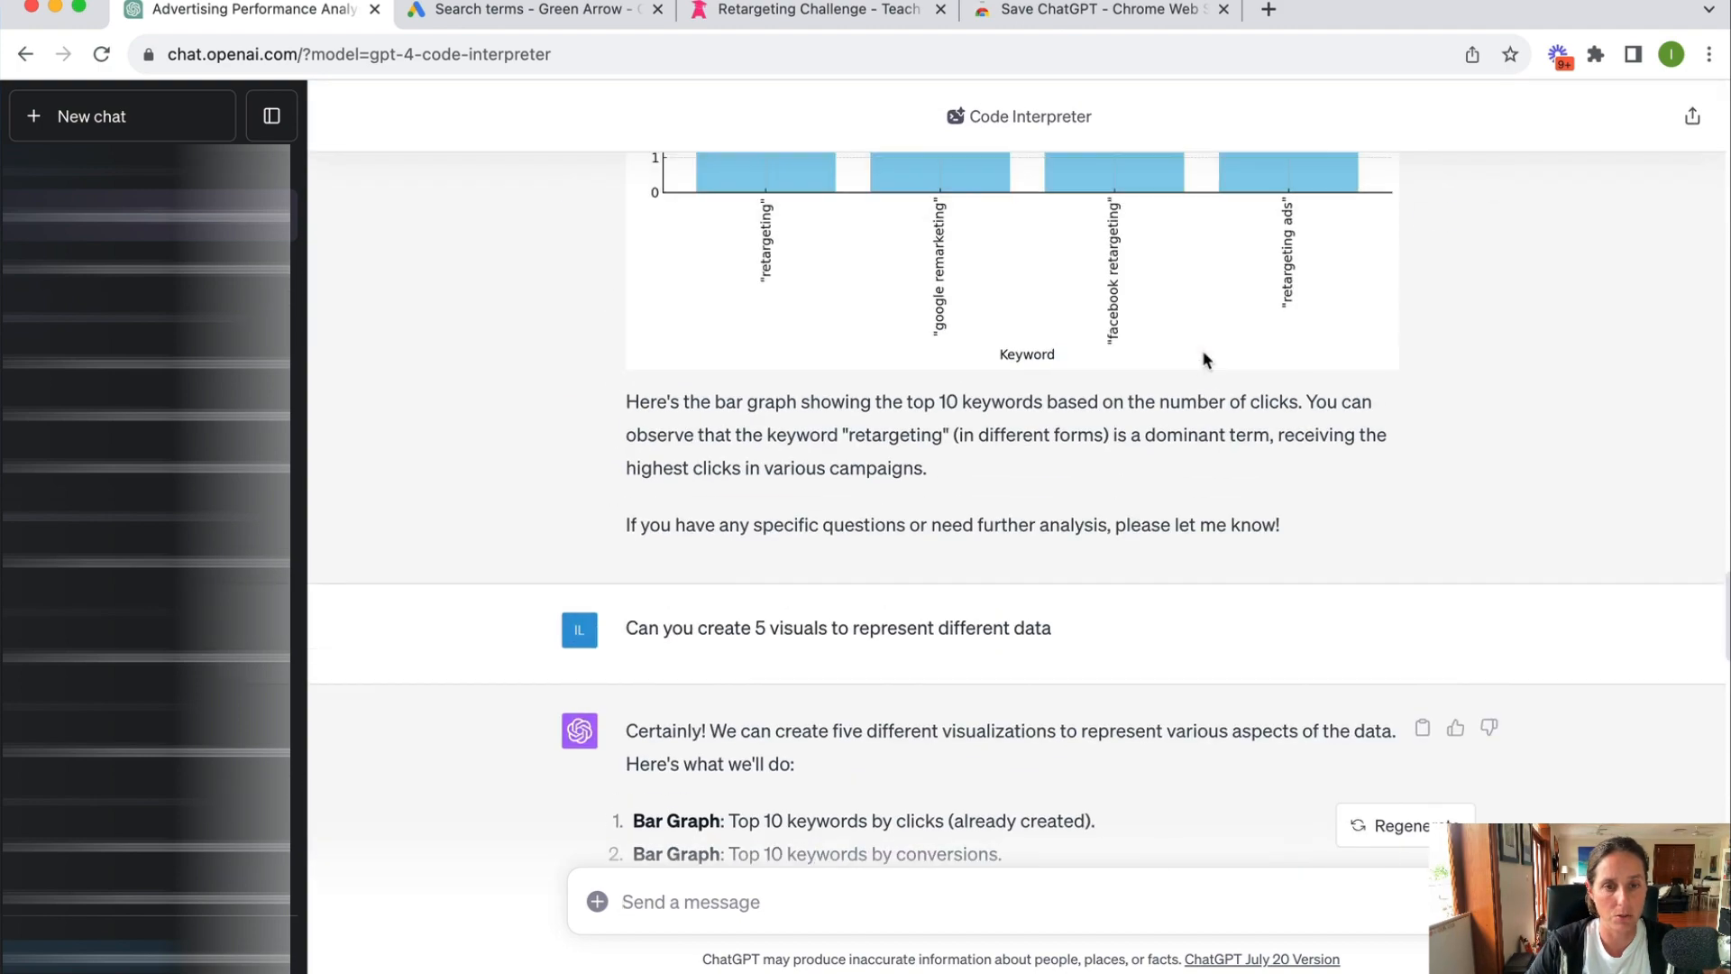
# Step: Review the conversions bar graph, match-type pie chart, scatter plot, heatmap and summary
pyautogui.scroll(-3)
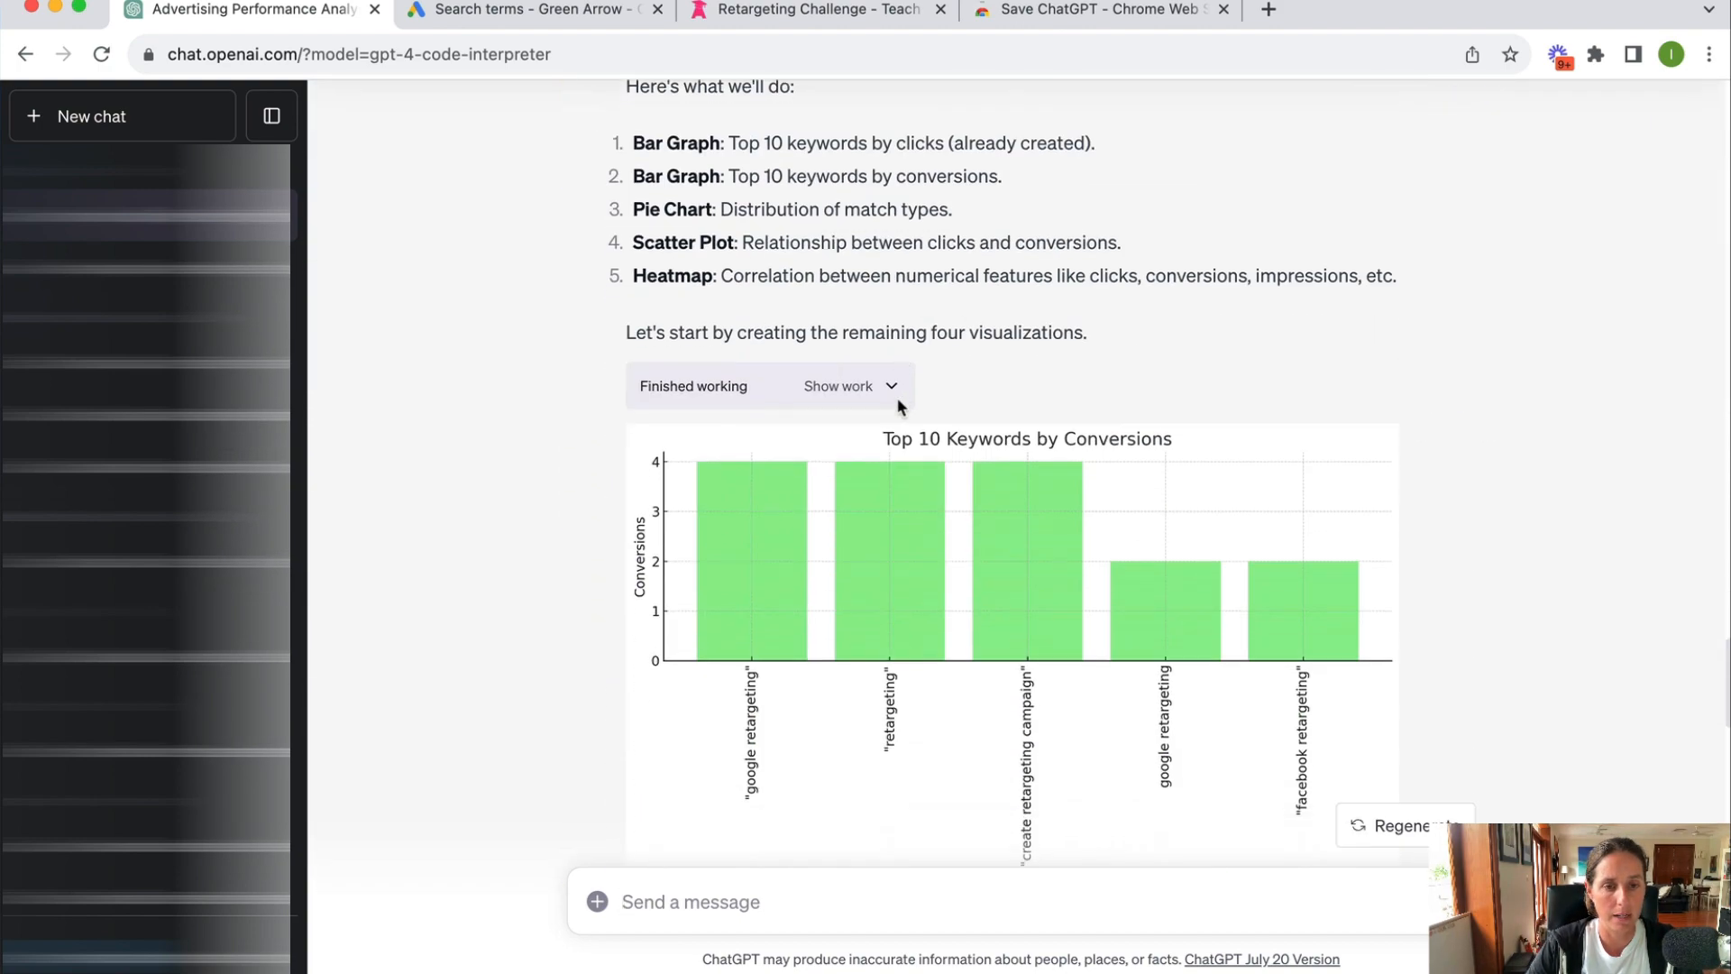
pyautogui.scroll(-3)
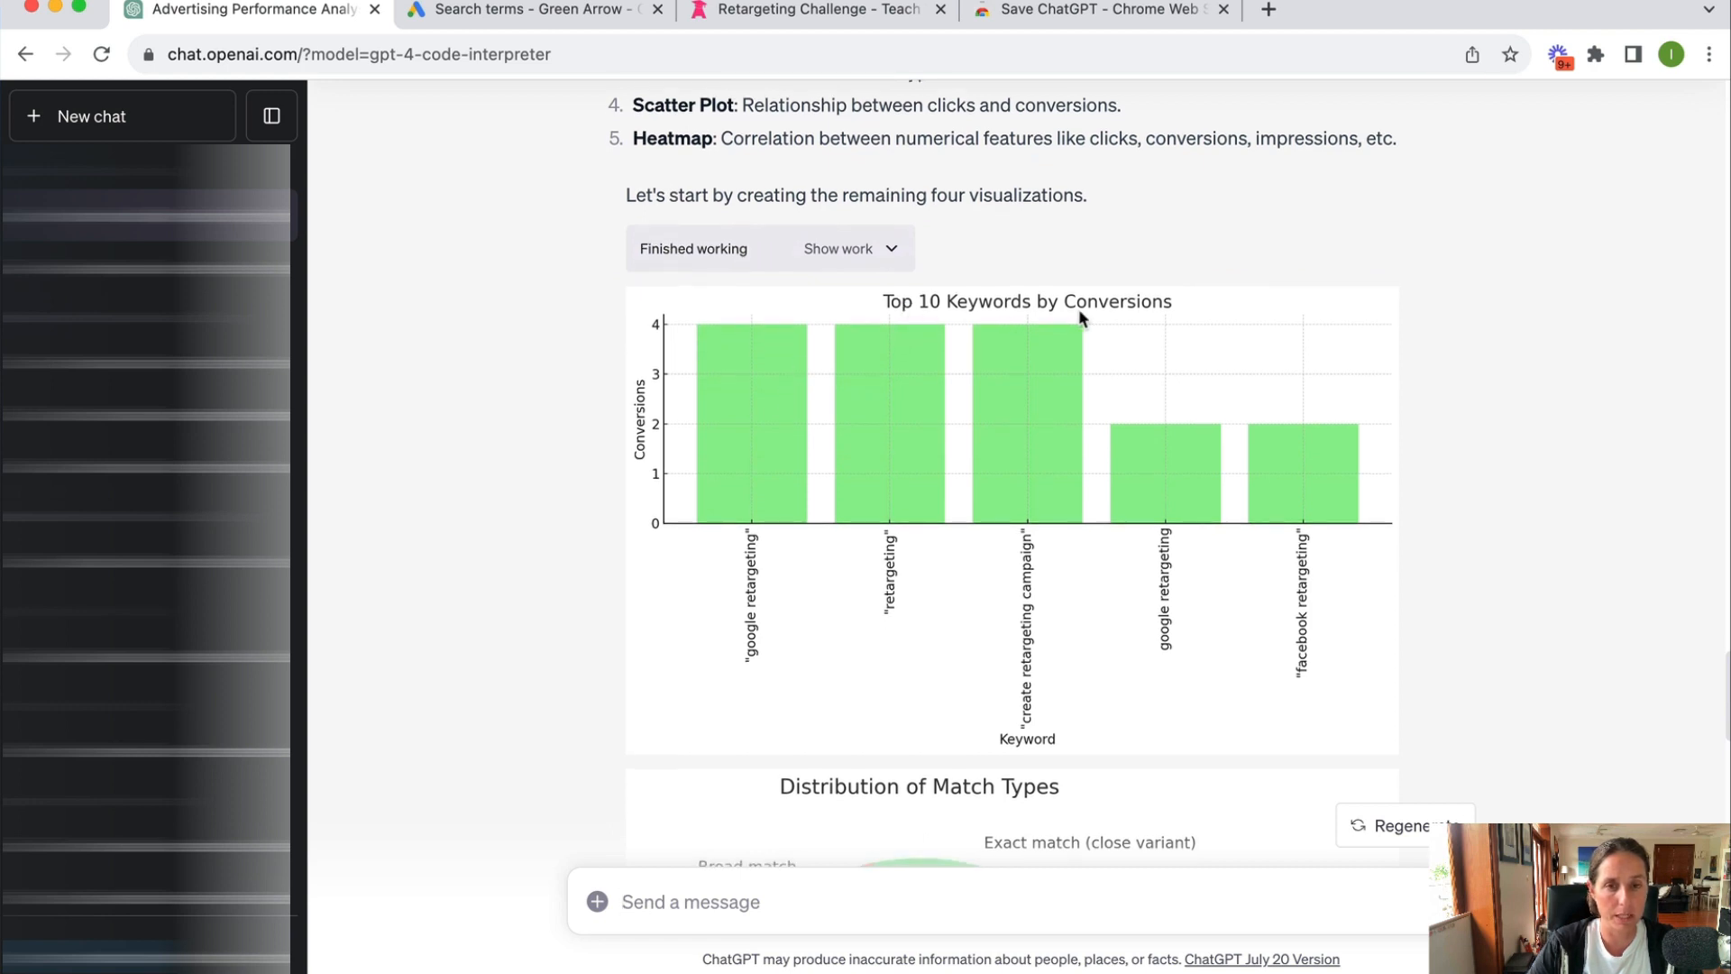
pyautogui.scroll(-3)
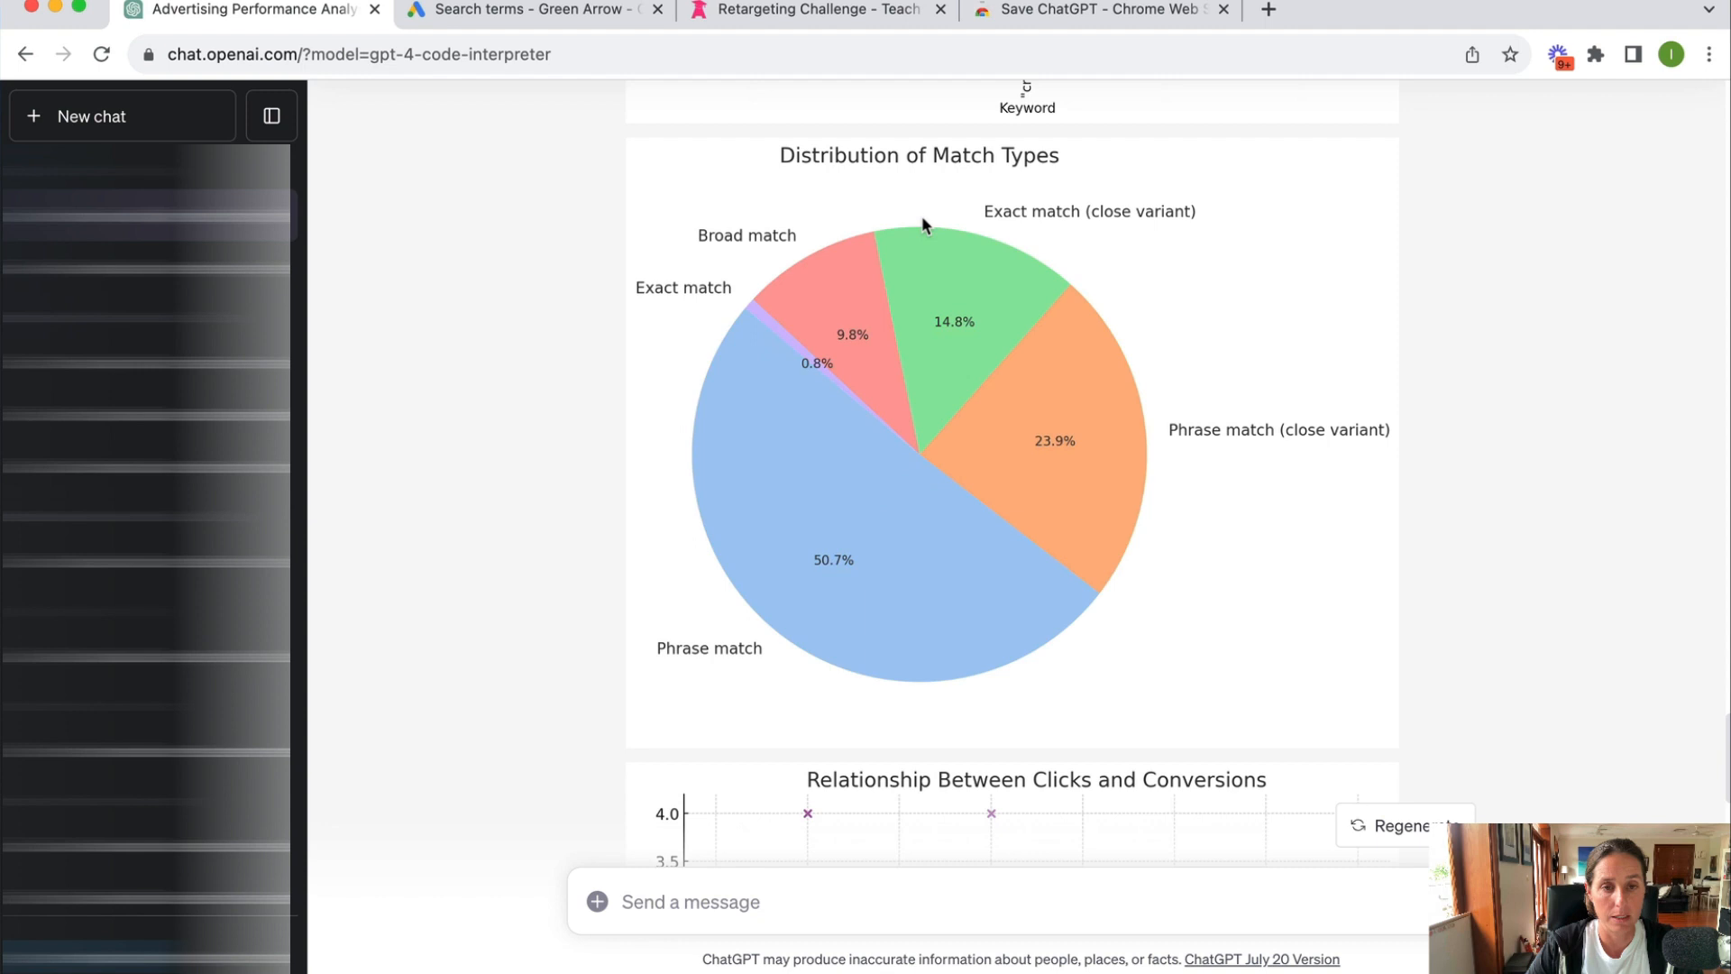
pyautogui.moveTo(823, 495)
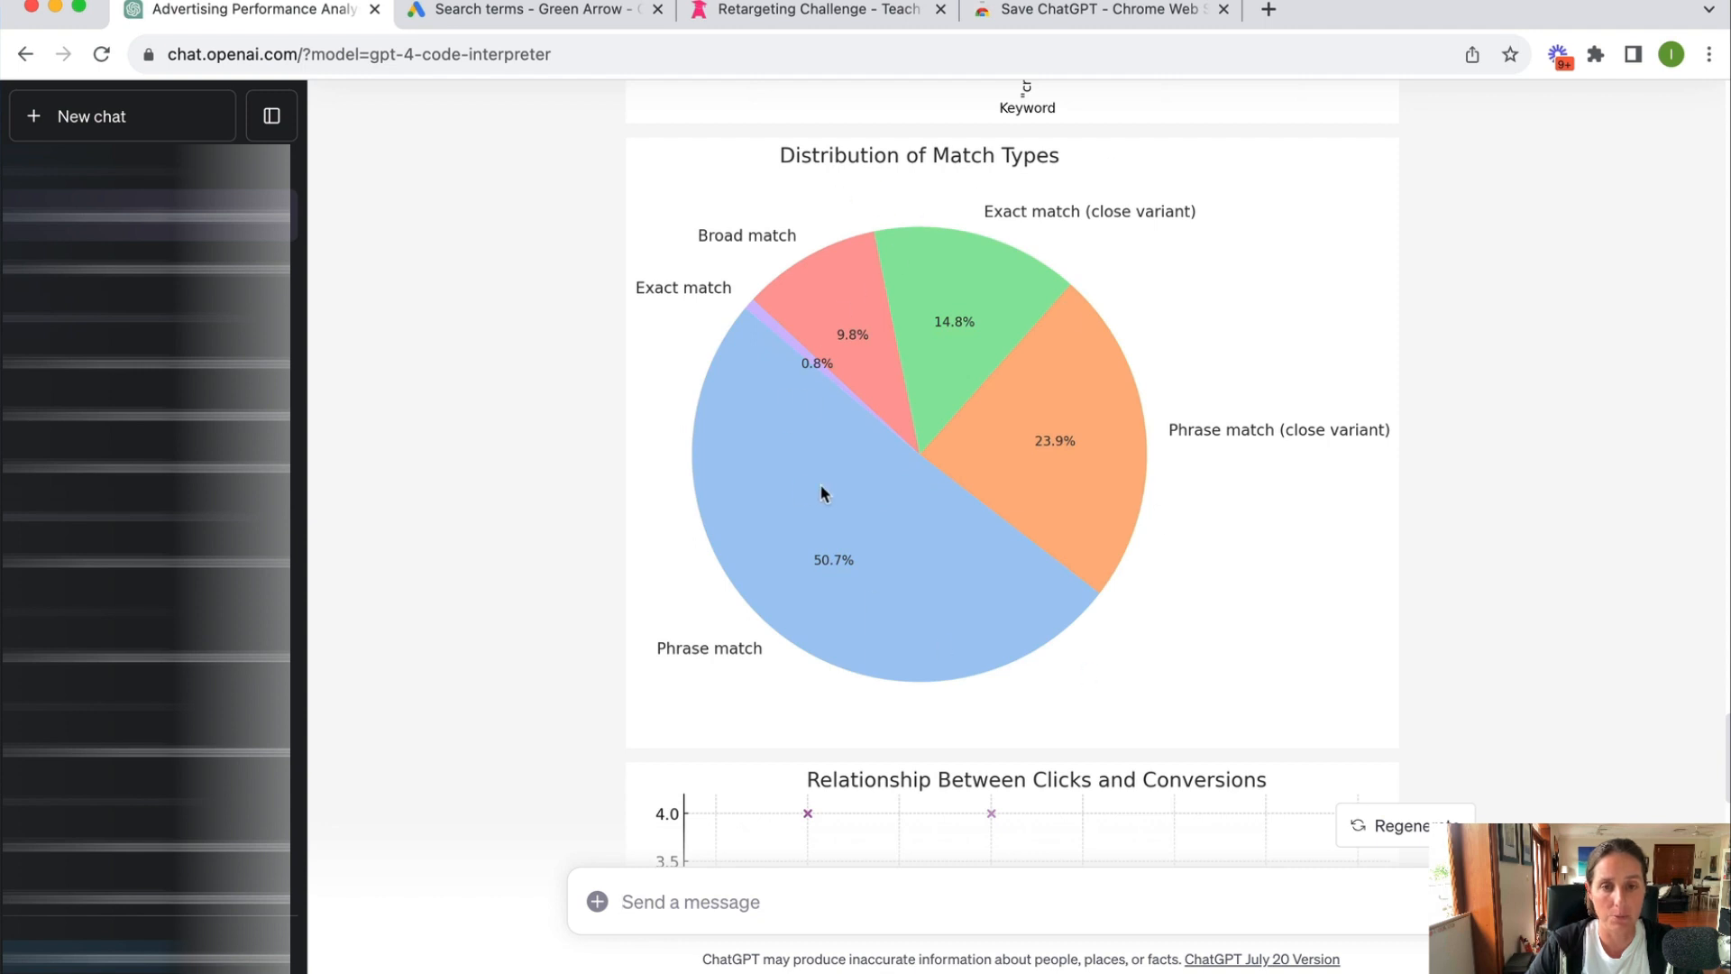
pyautogui.moveTo(828, 495)
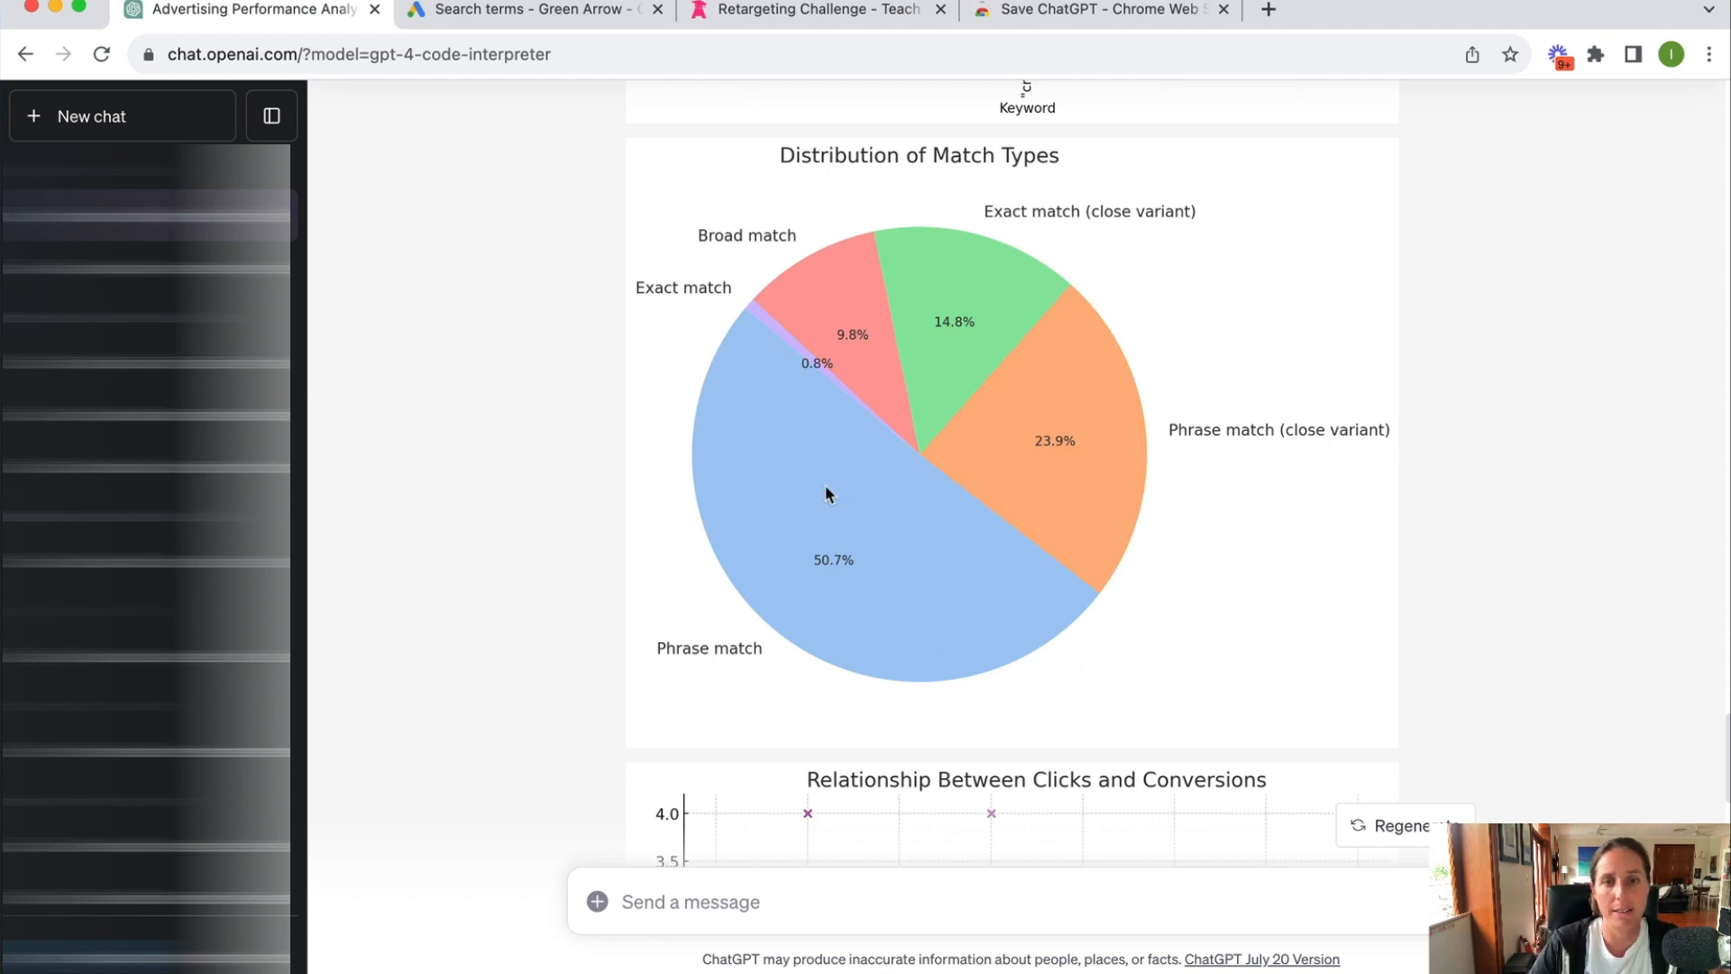
pyautogui.moveTo(1018, 394)
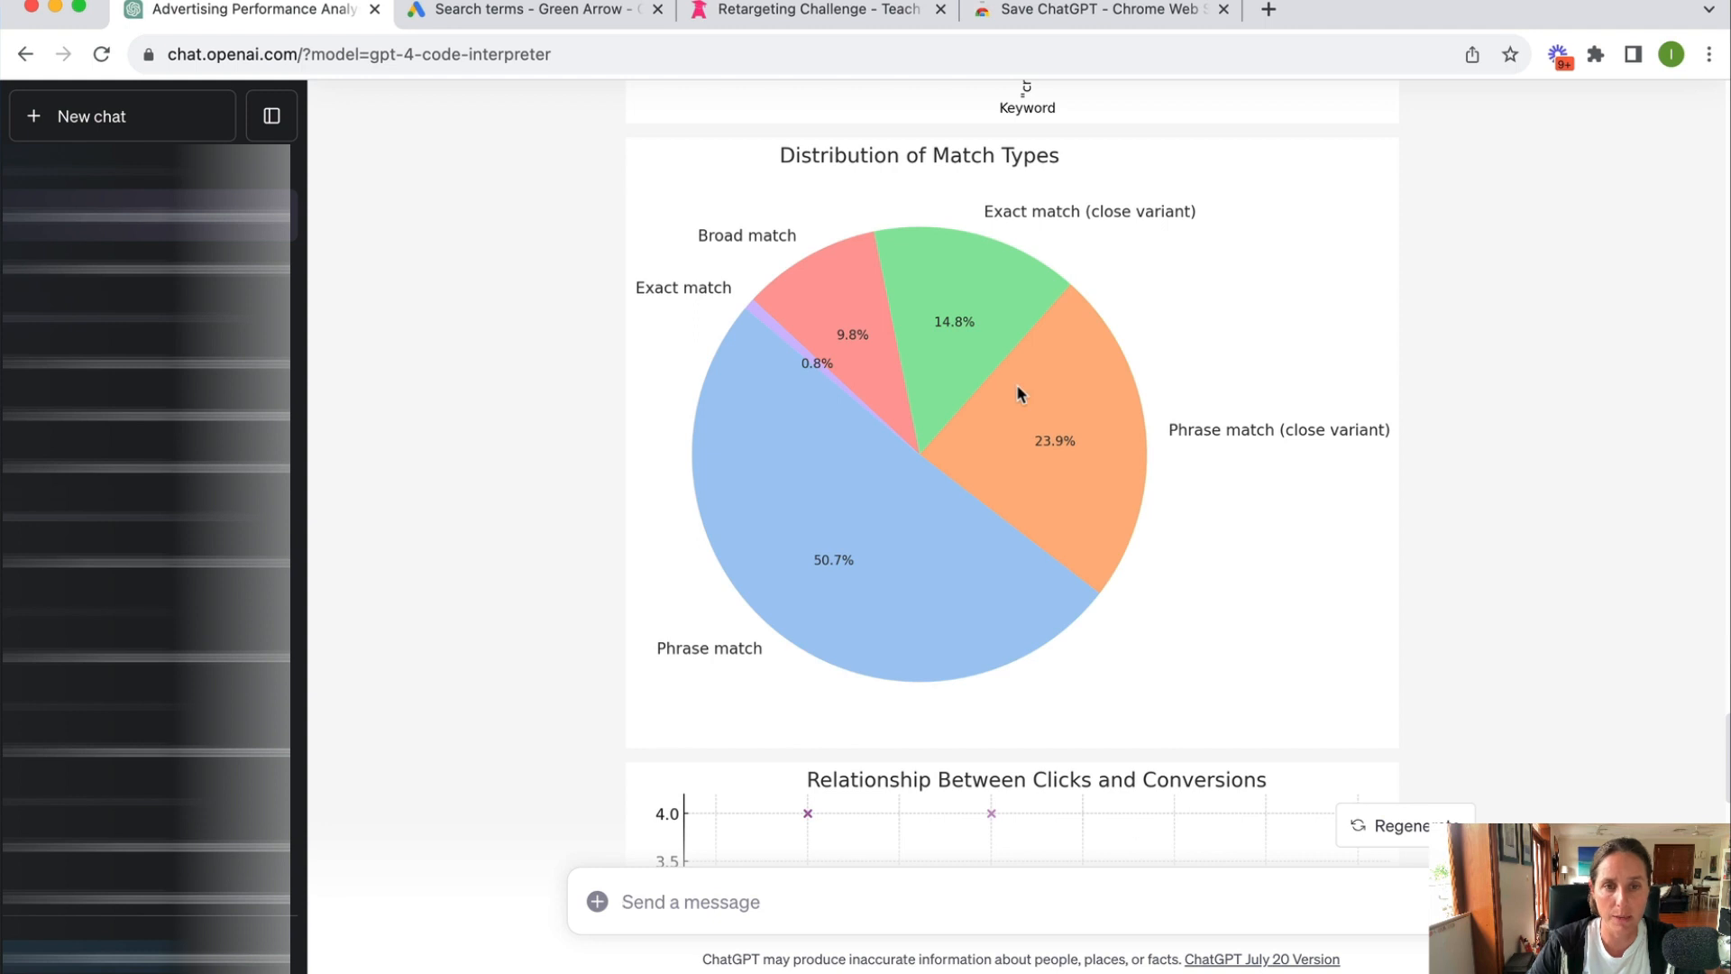
pyautogui.moveTo(889, 418)
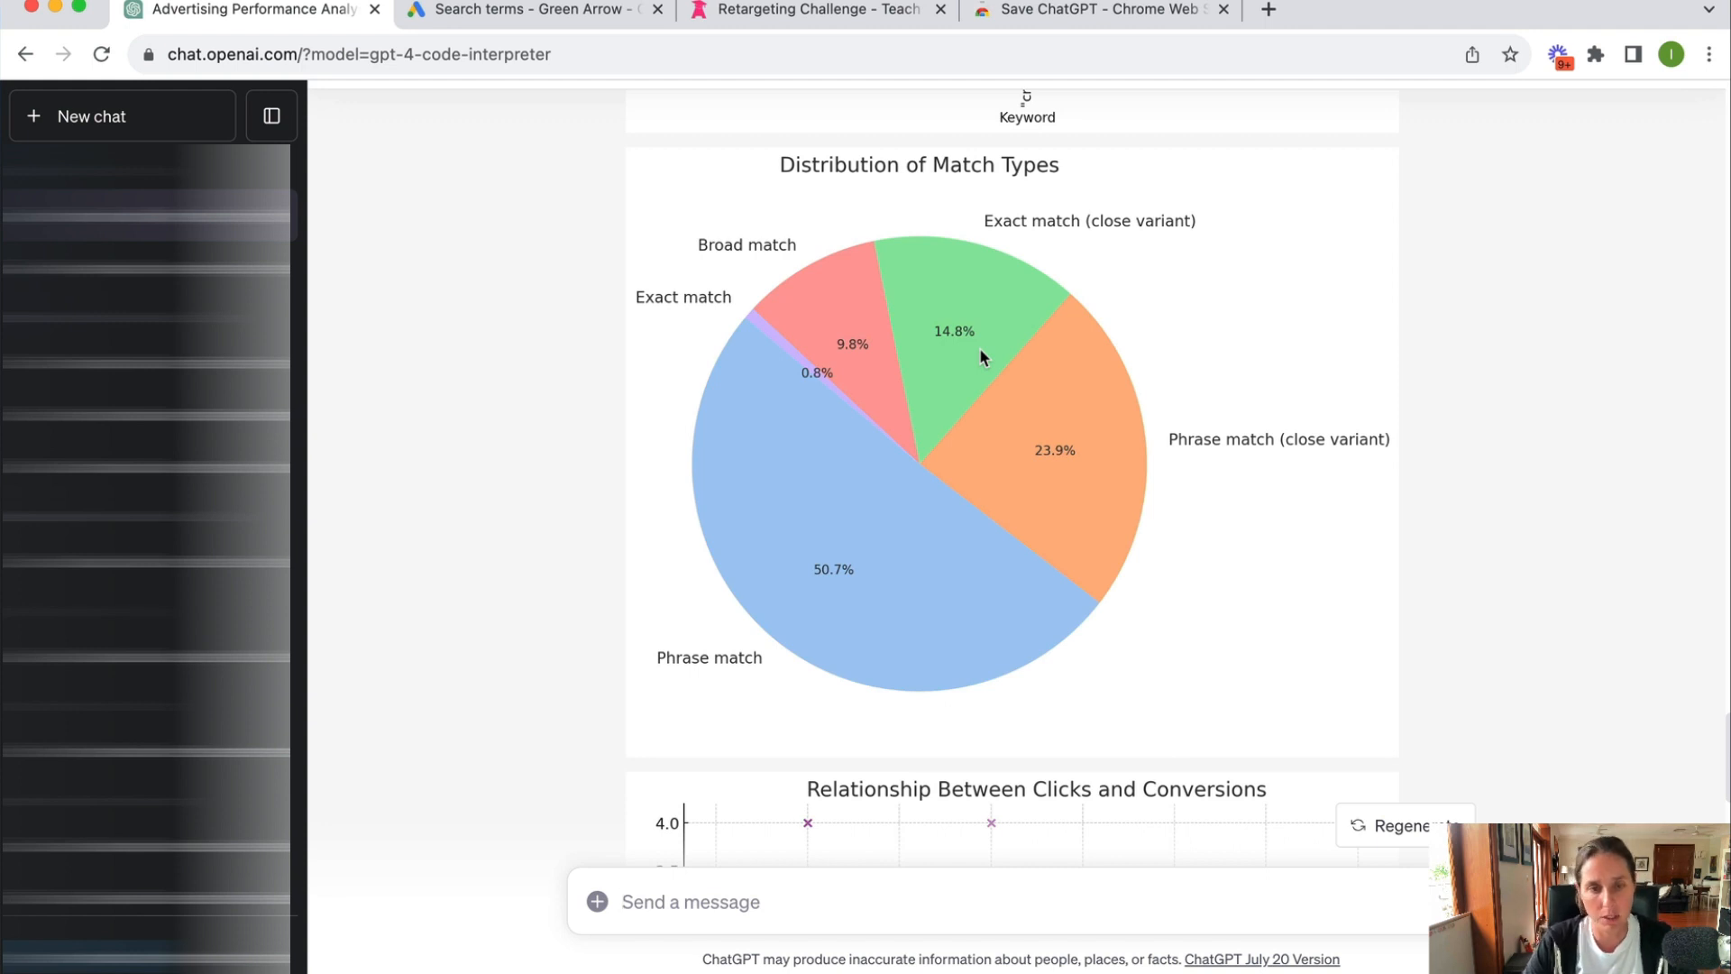
pyautogui.scroll(-3)
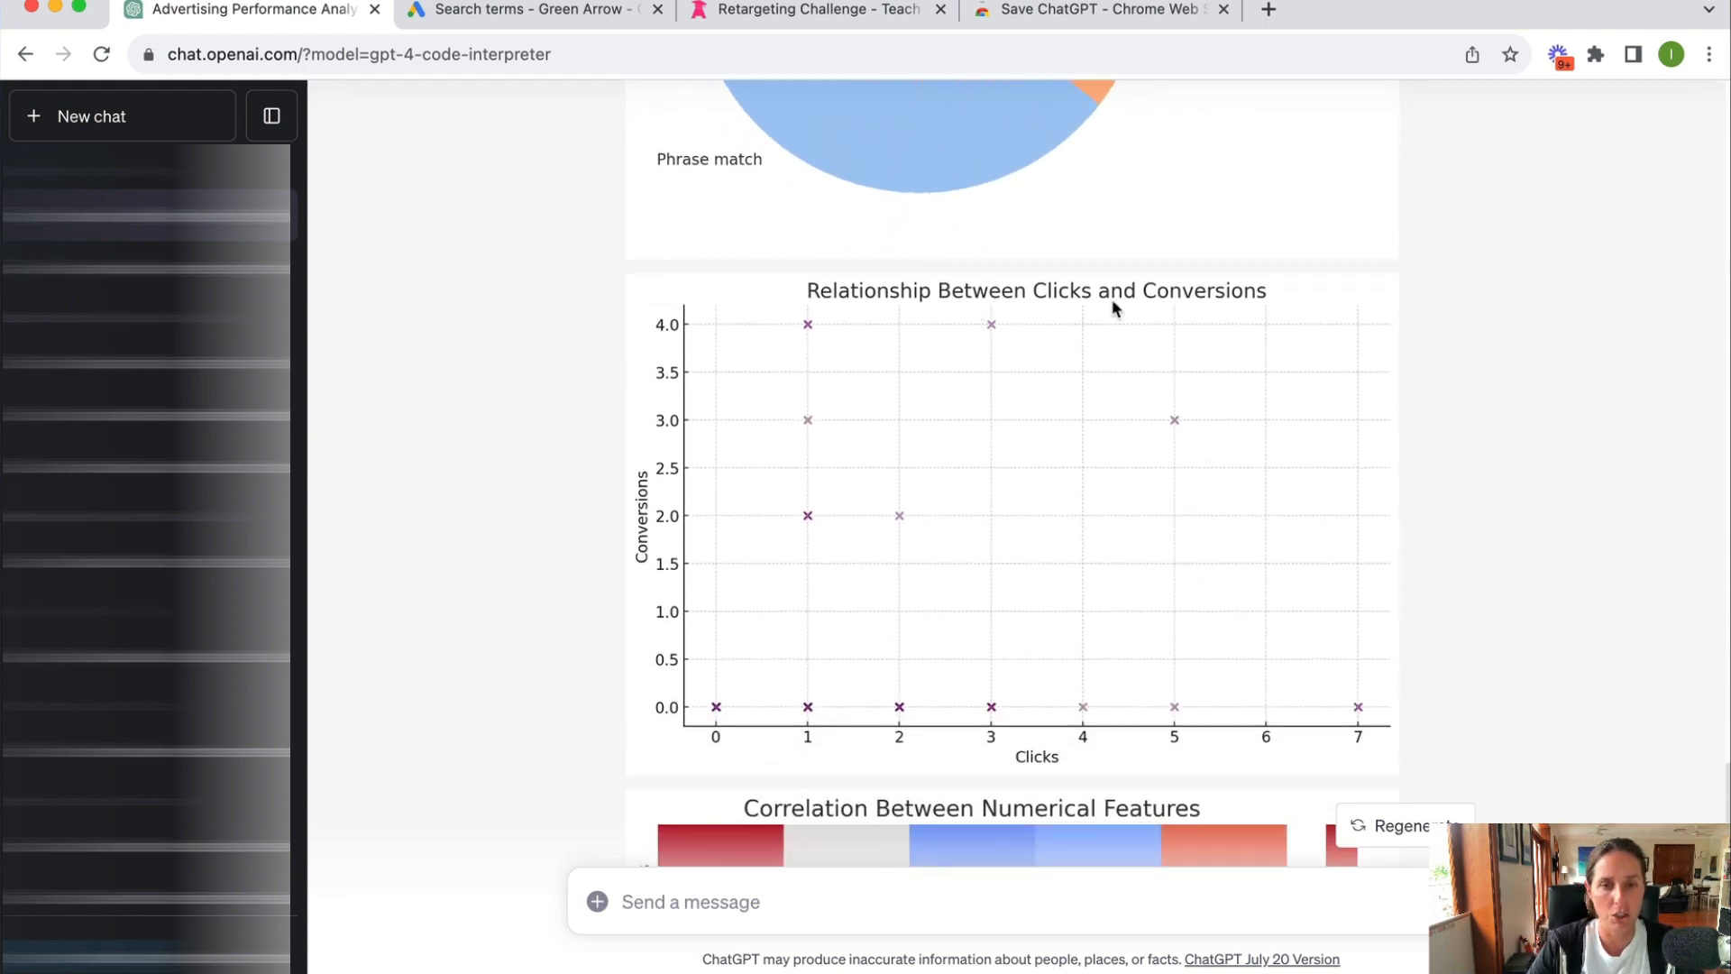
pyautogui.moveTo(1209, 400)
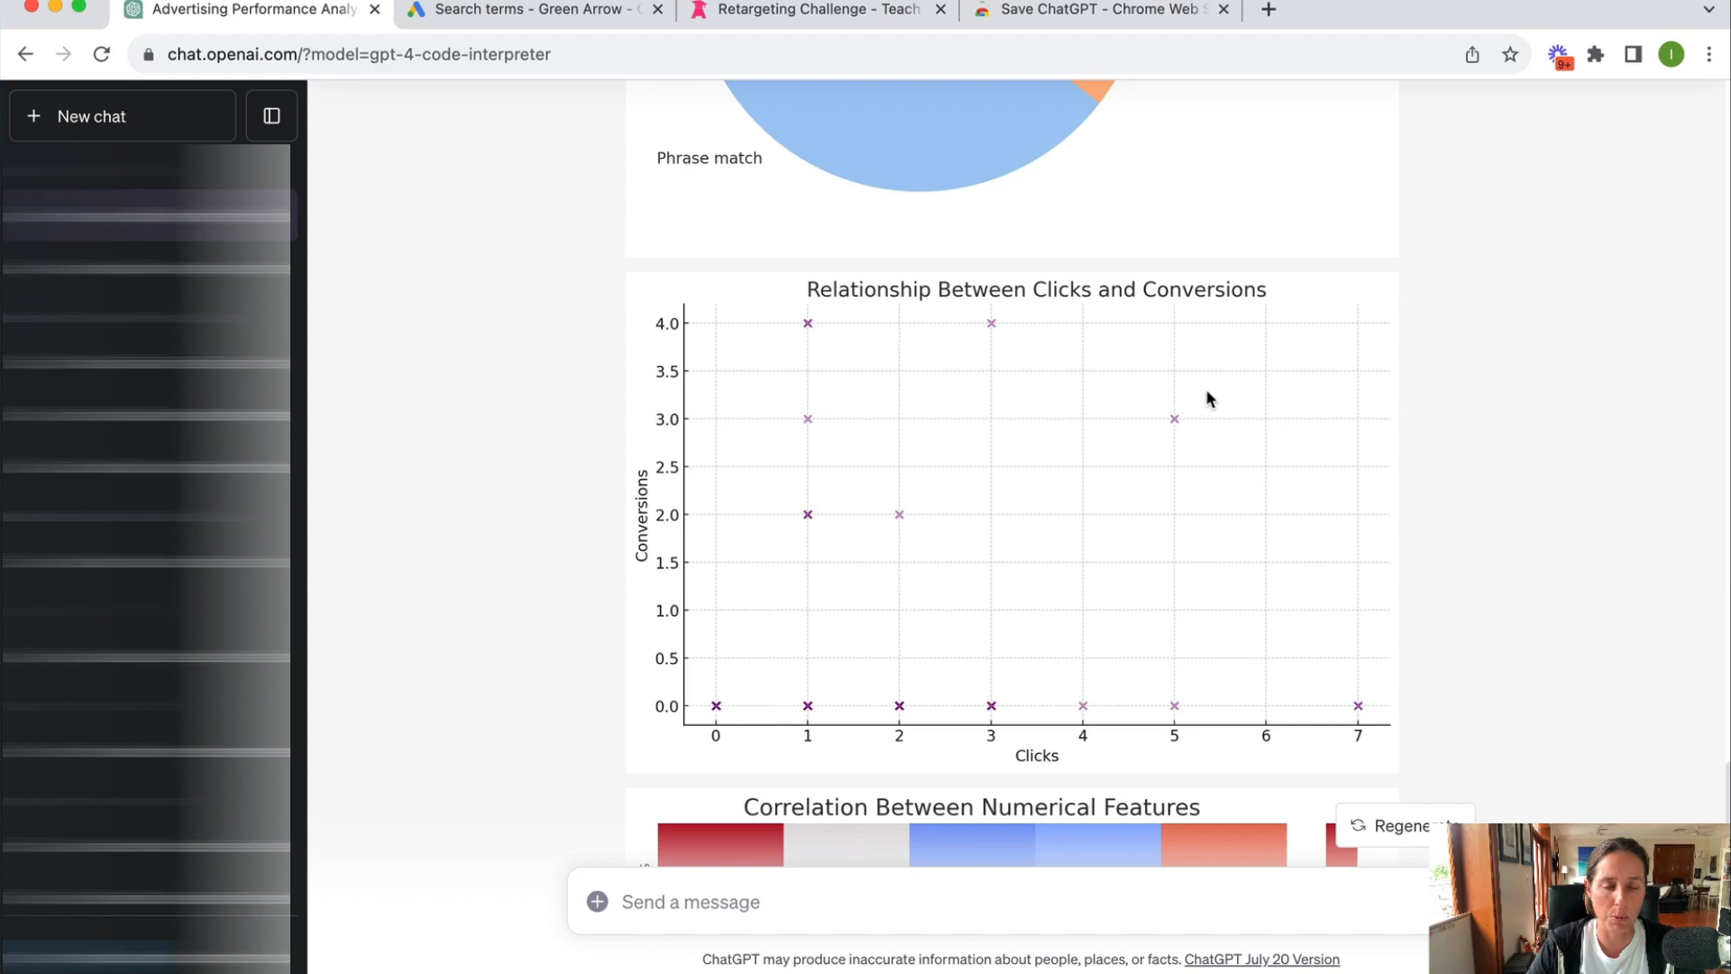
pyautogui.scroll(-3)
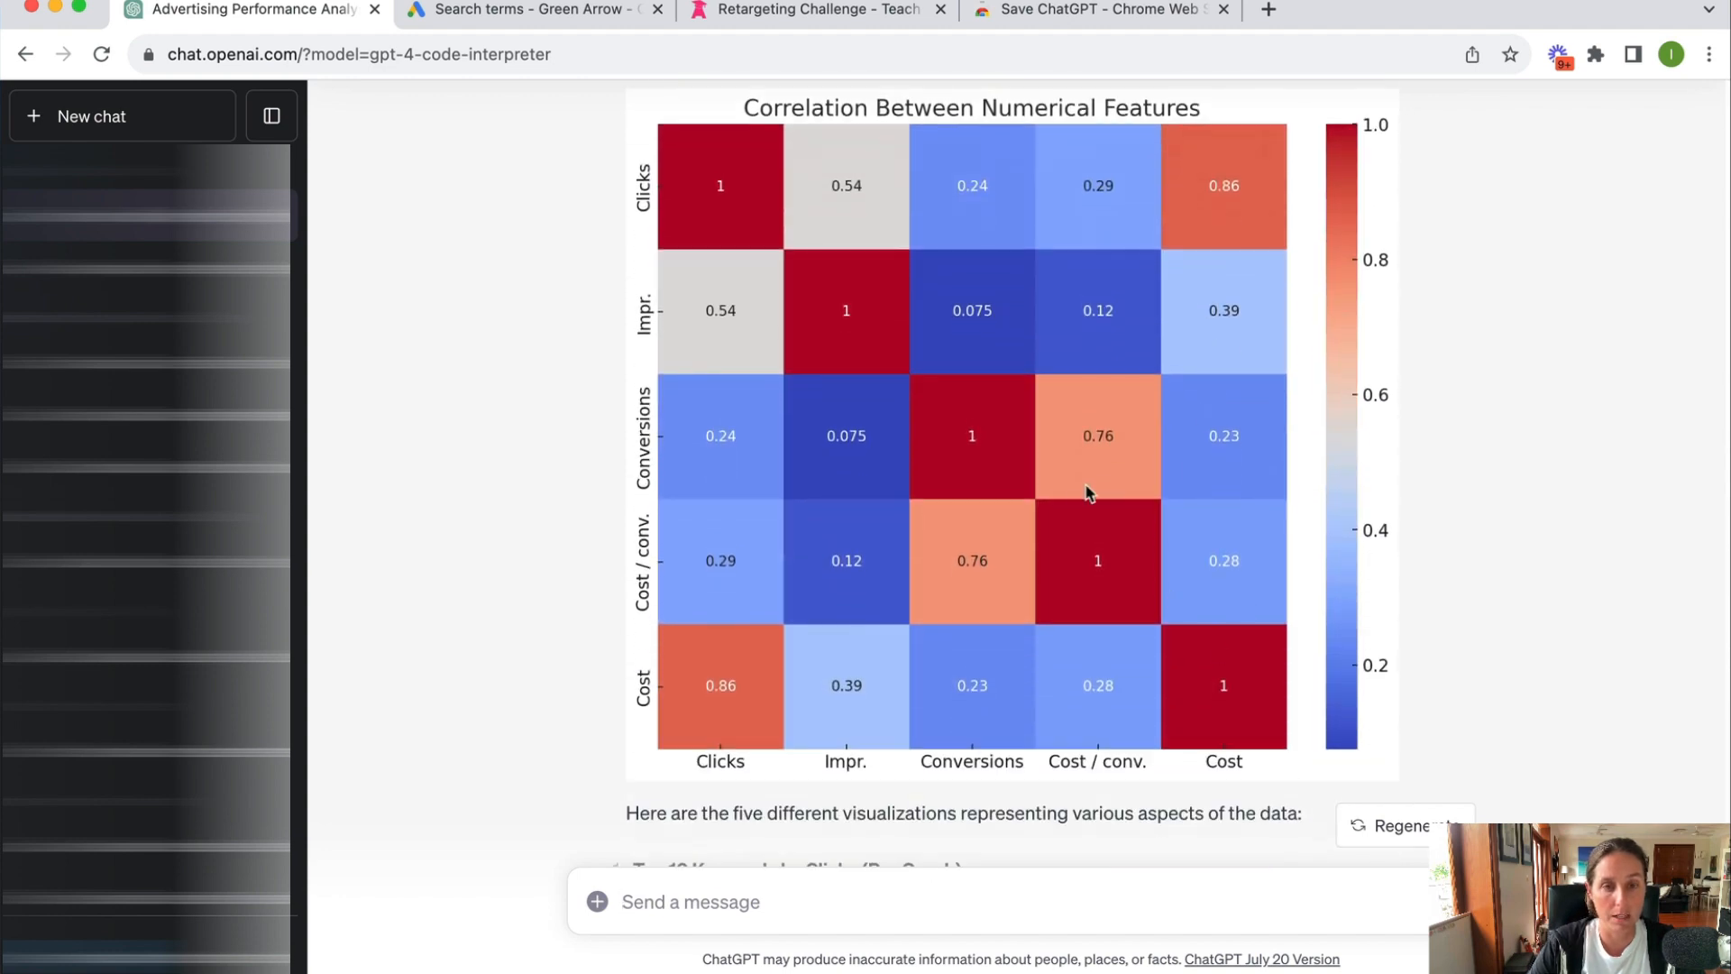
pyautogui.scroll(-3)
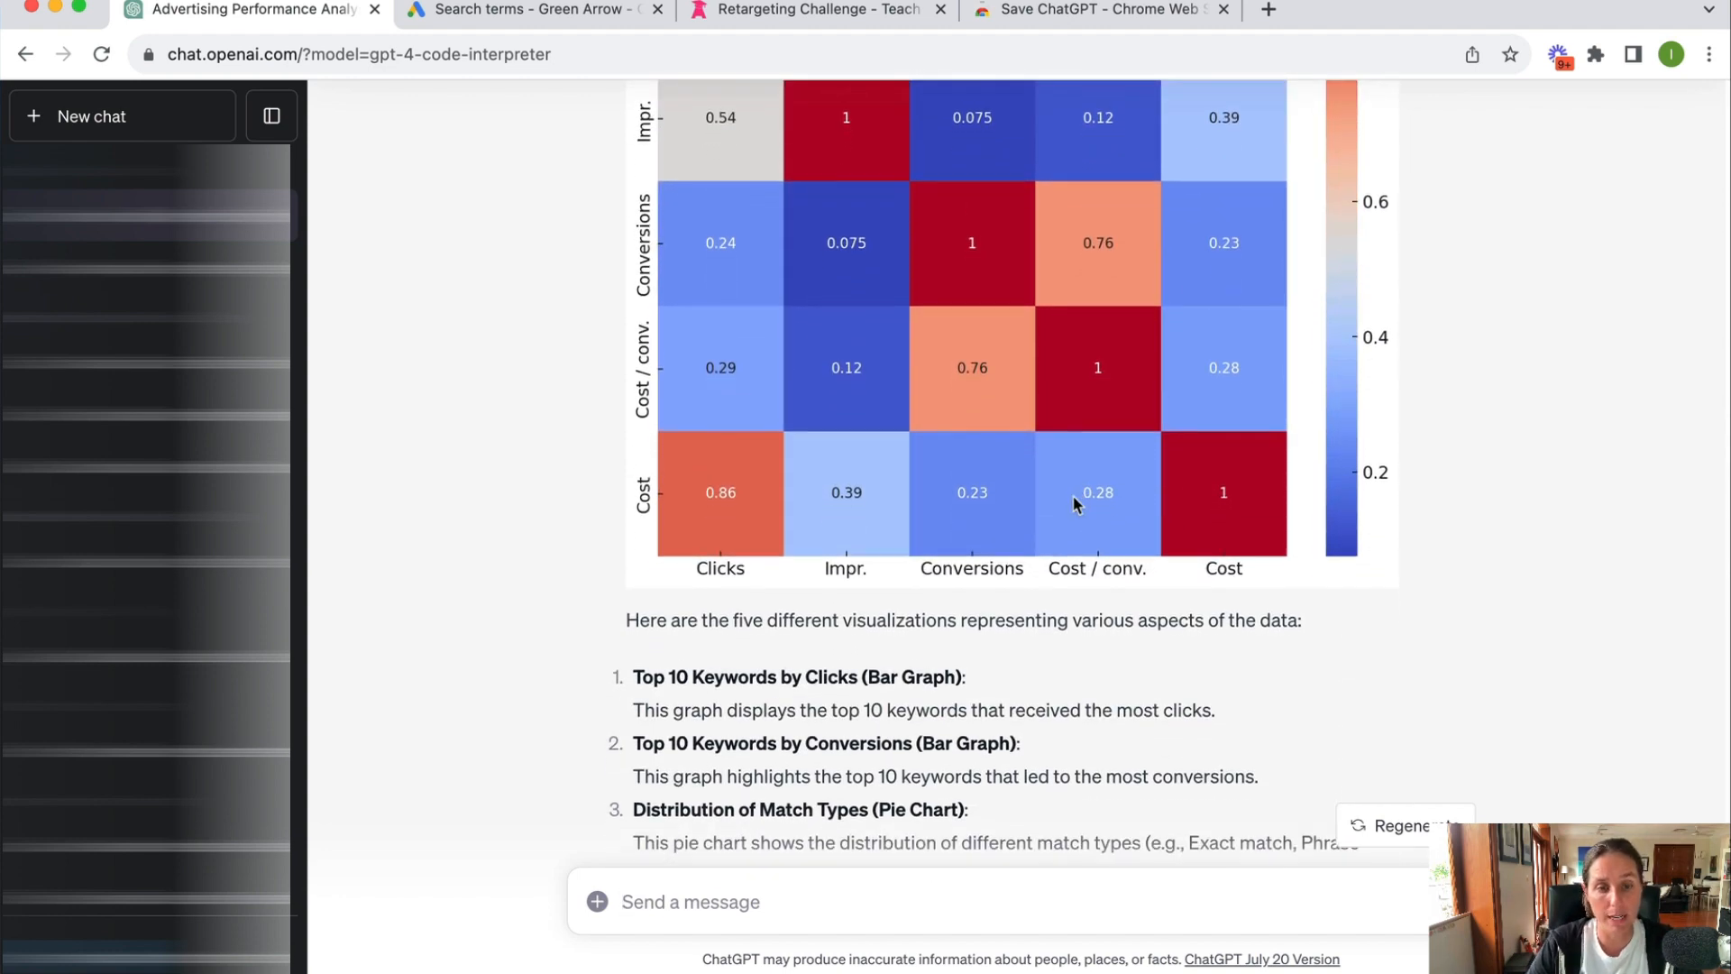
pyautogui.scroll(-3)
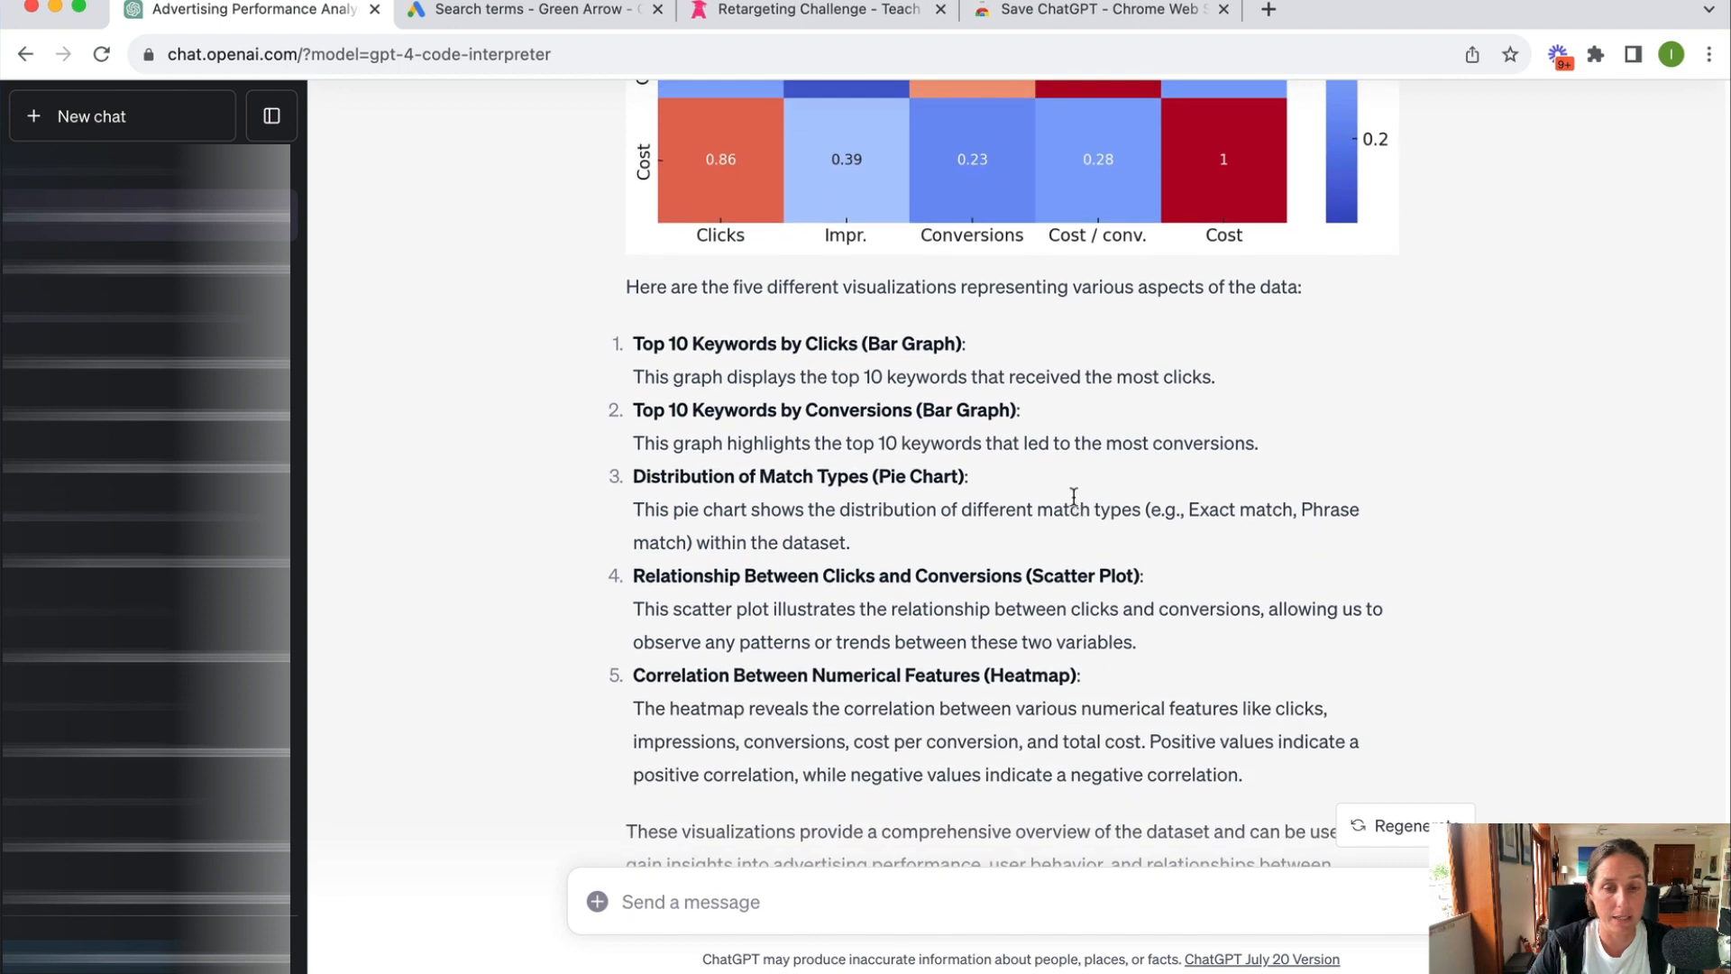
pyautogui.scroll(-3)
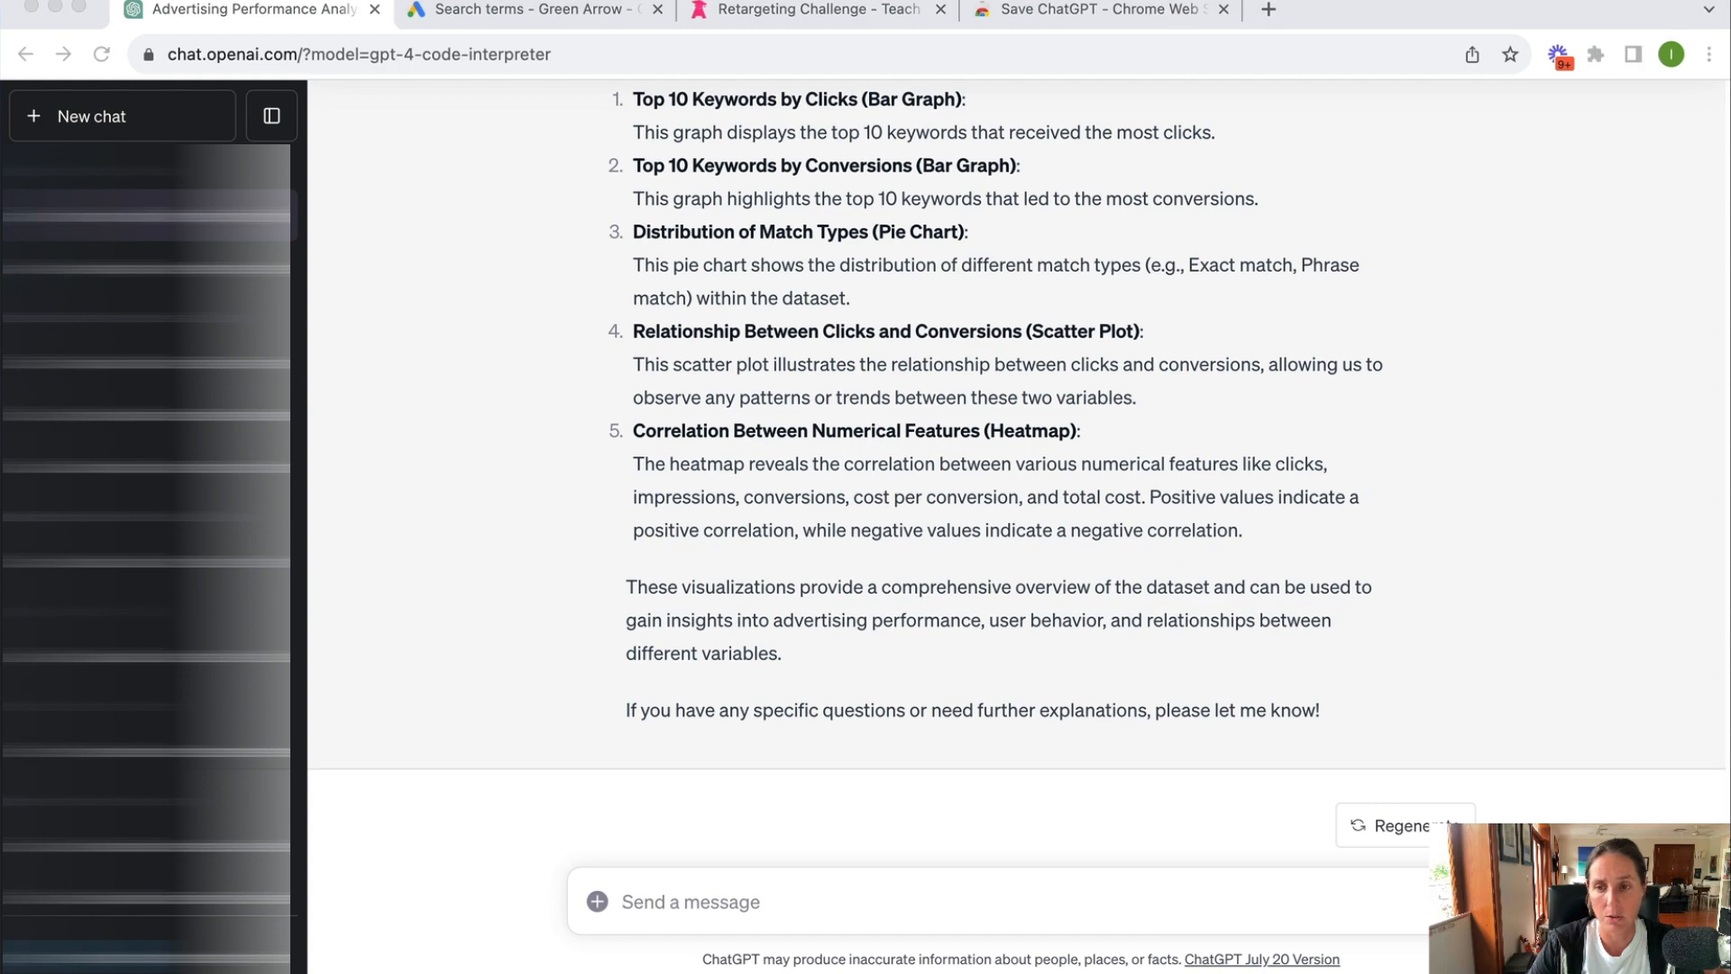
pyautogui.write('W')
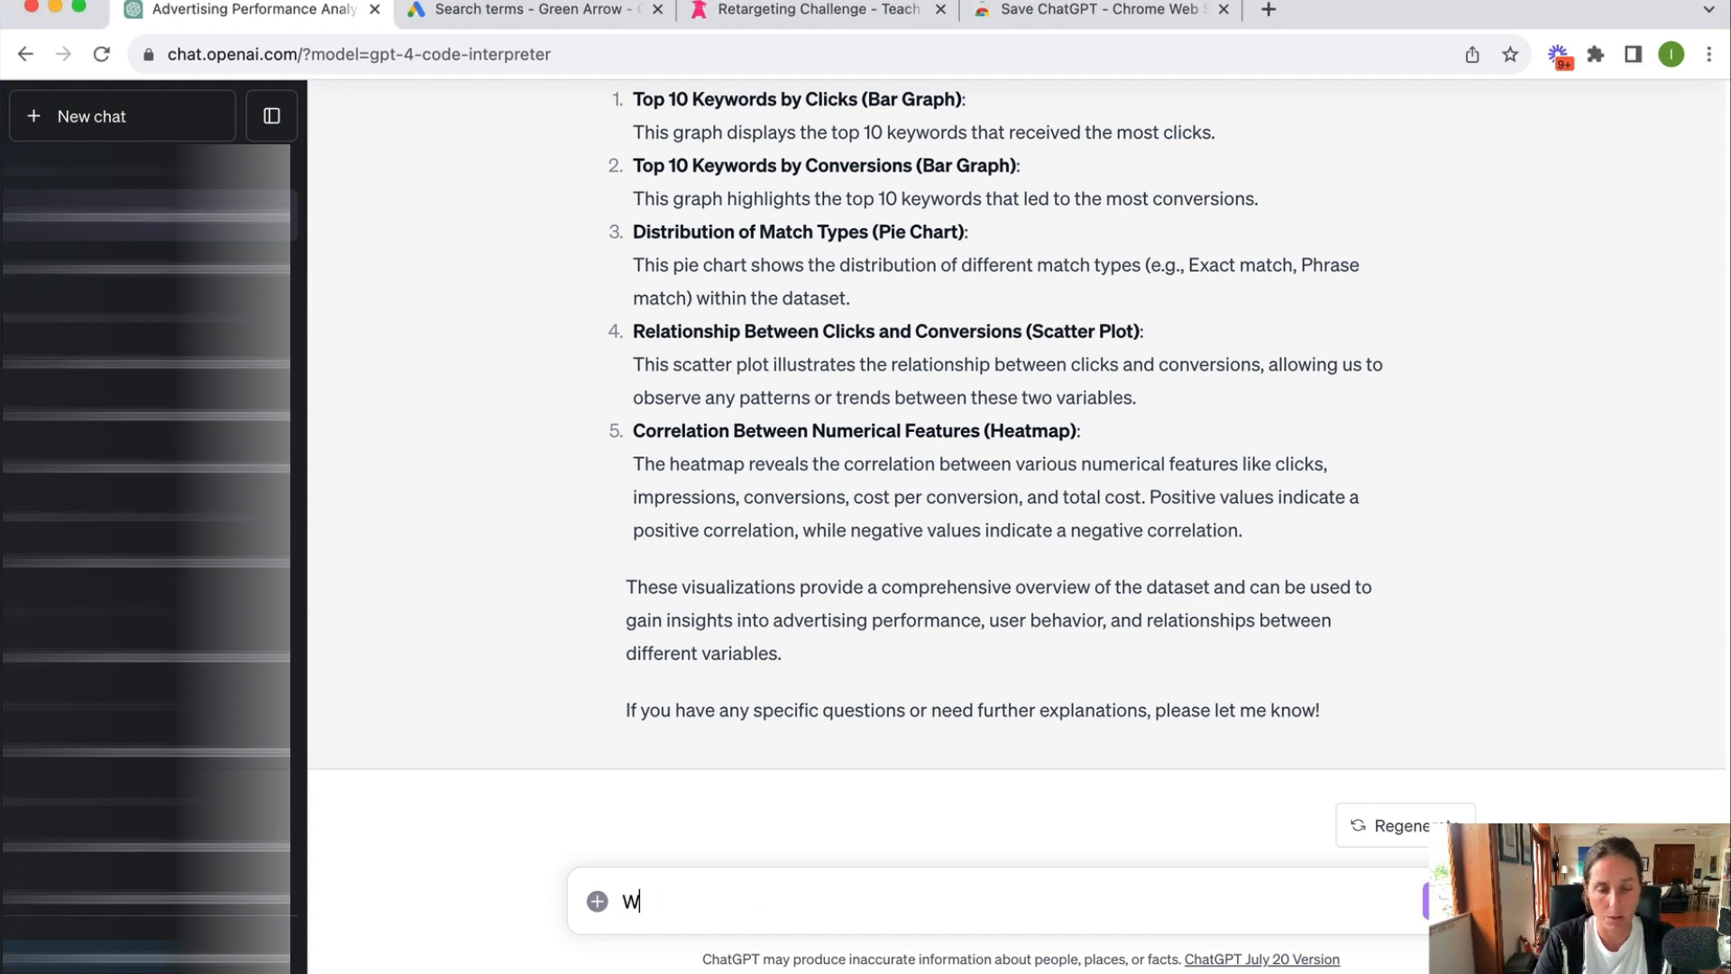
# Step: Ask which keywords convert best, then draft 'What are some additional keywords I should include in my campaign'
pyautogui.write('hich are the best co')
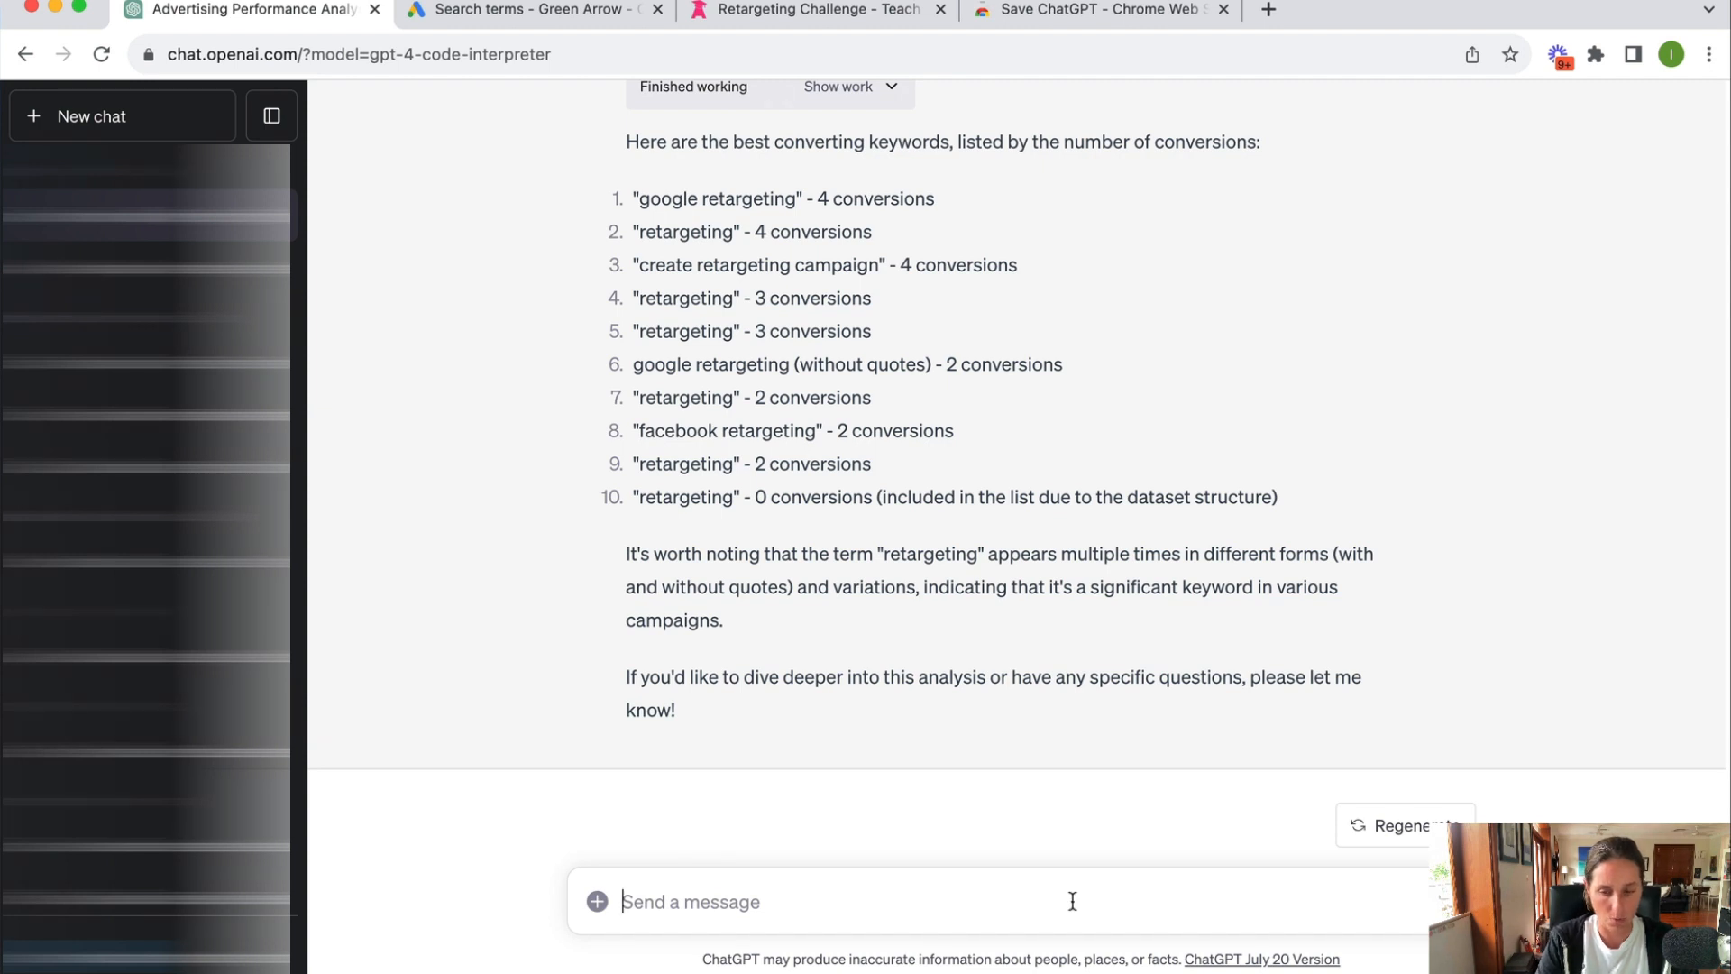
pyautogui.write('What are some additional keyword')
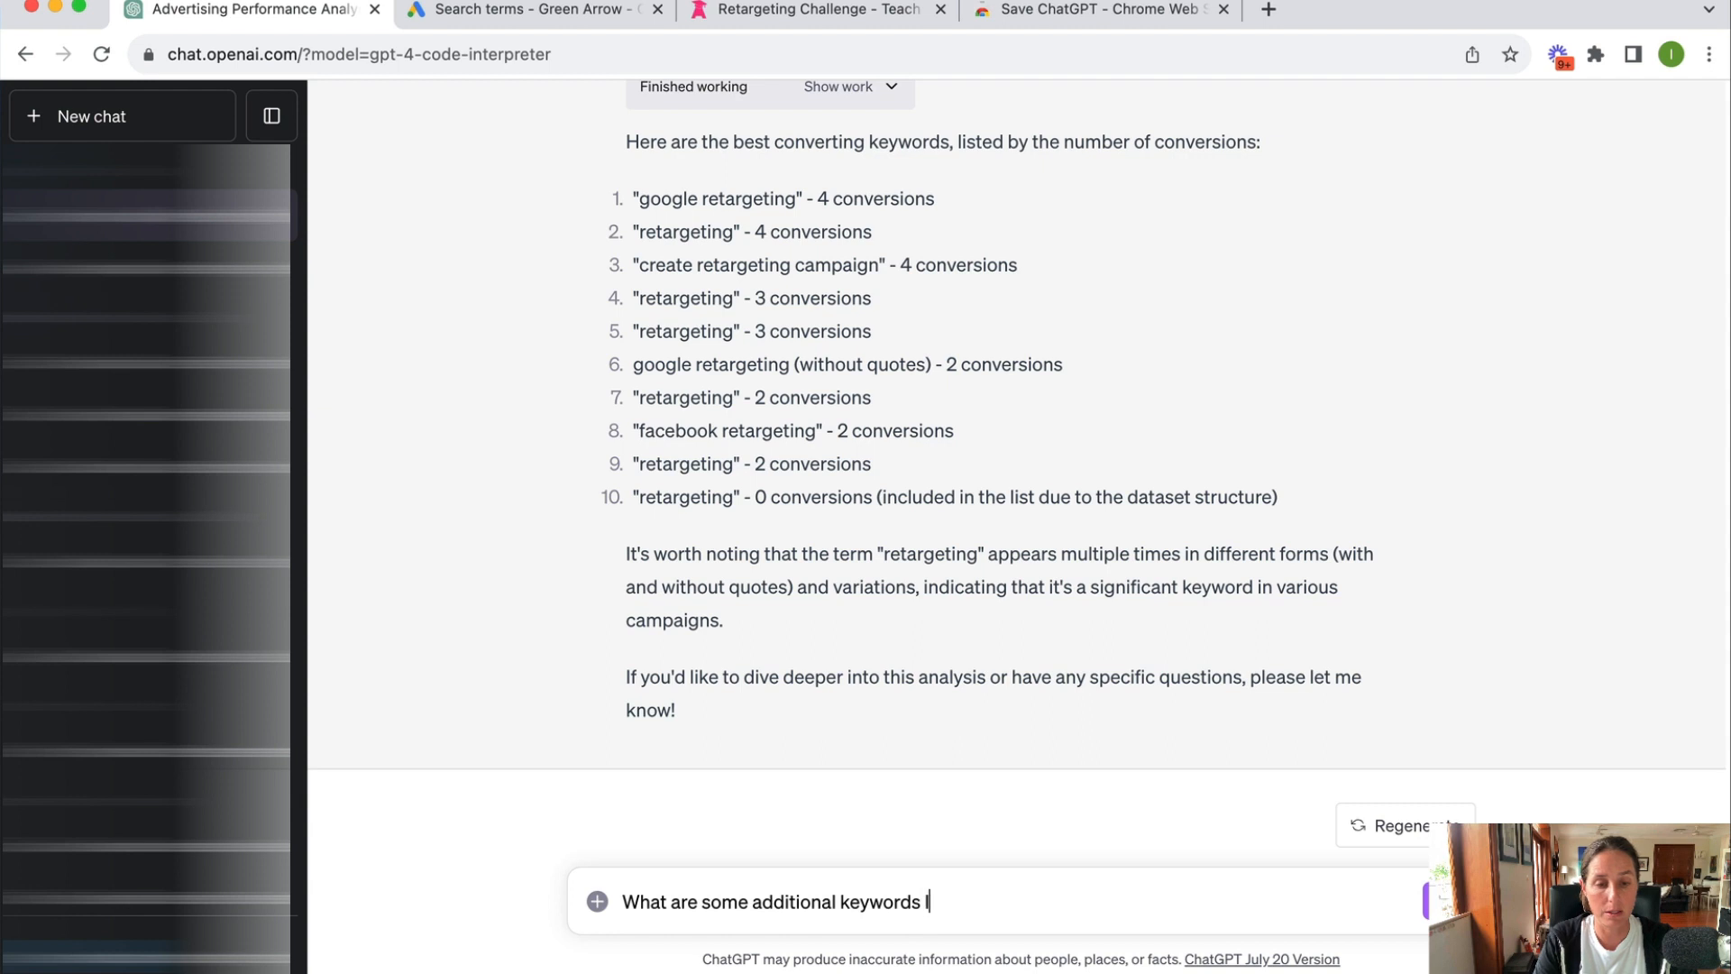
pyautogui.write('should include')
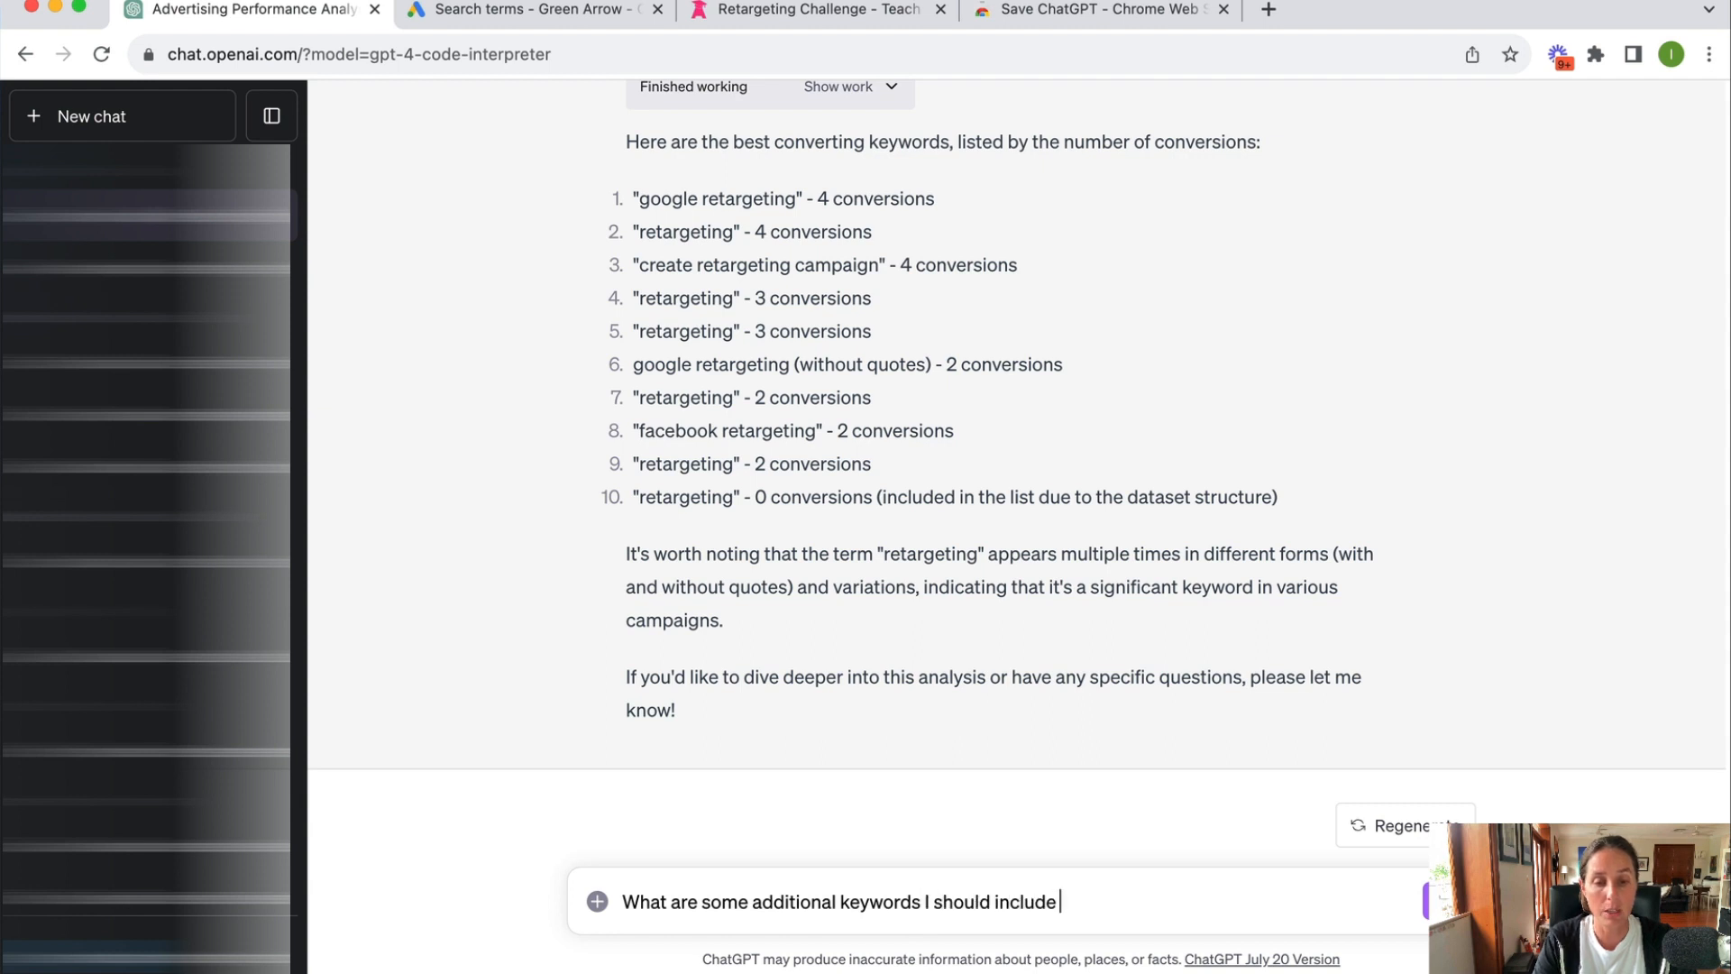
pyautogui.write('in my campaign')
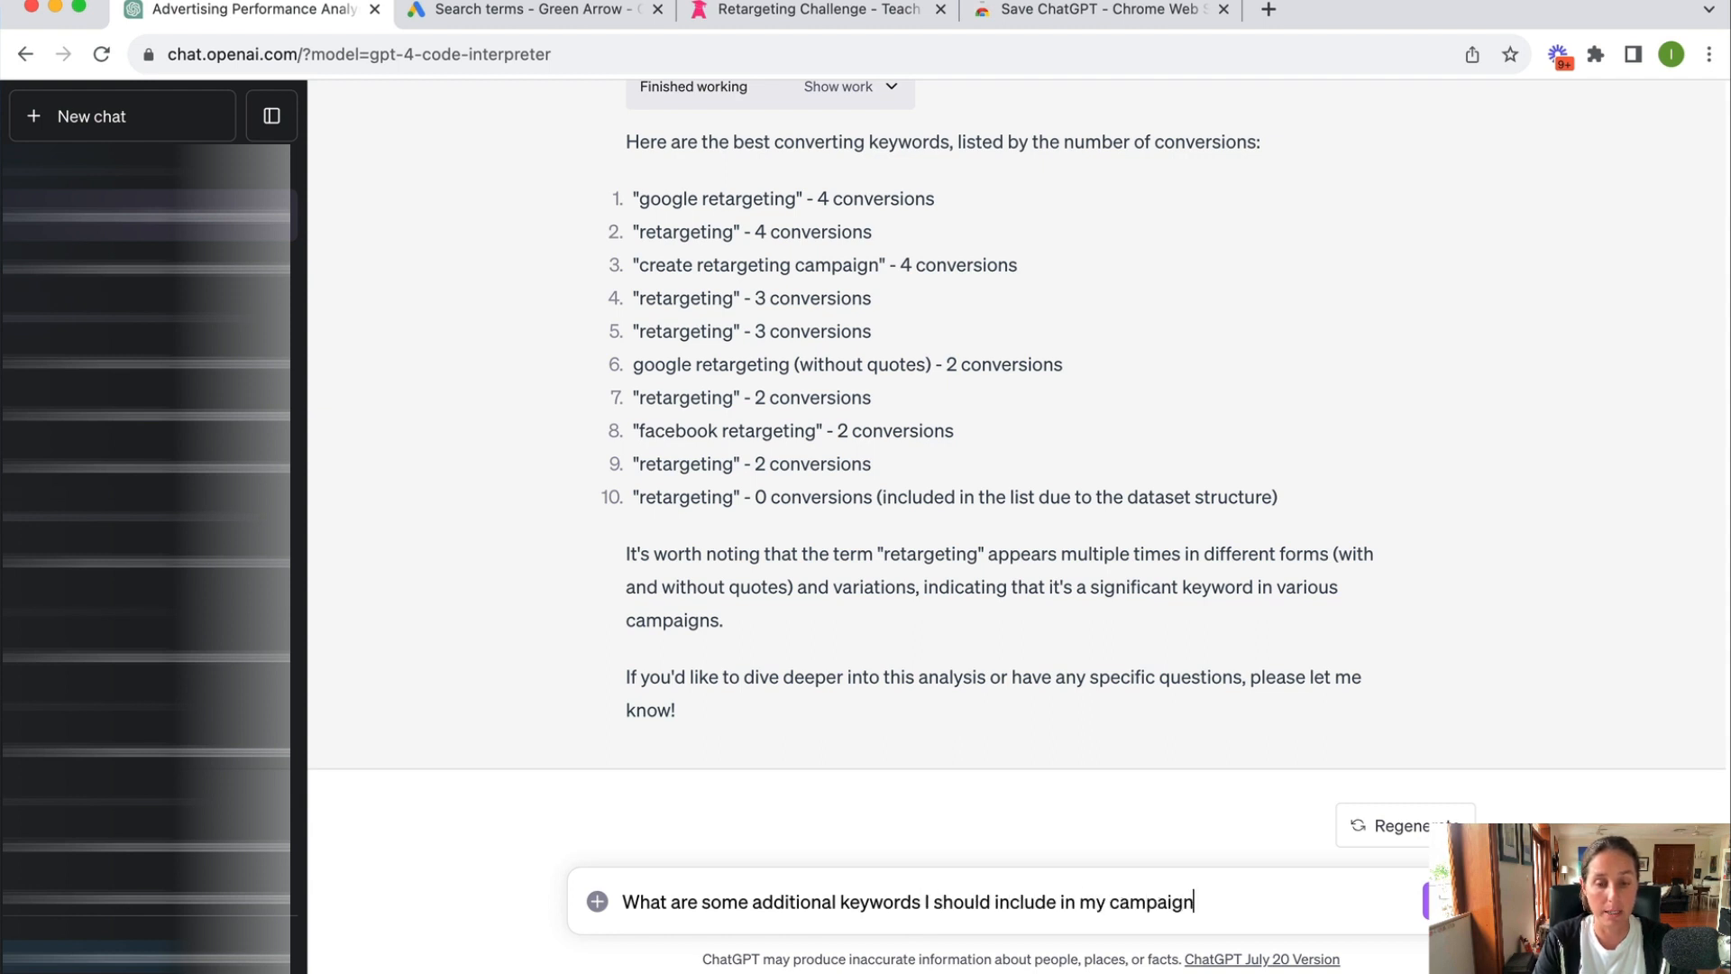